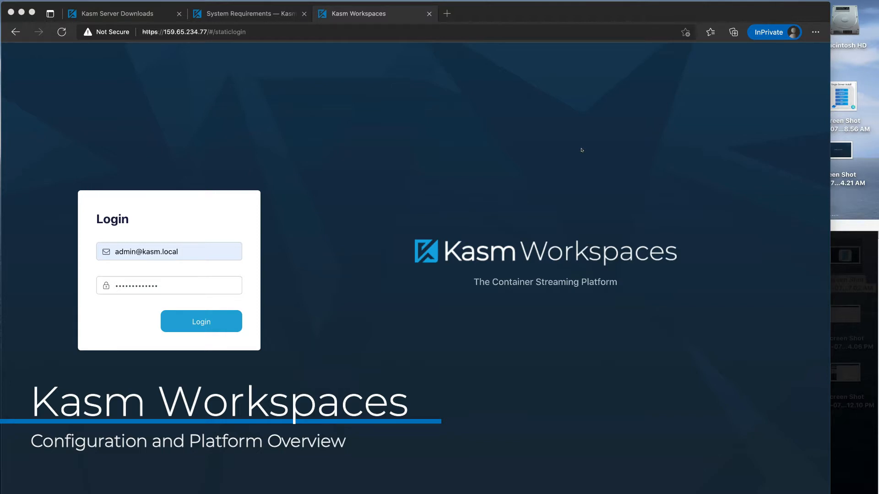
mouse_move(277, 195)
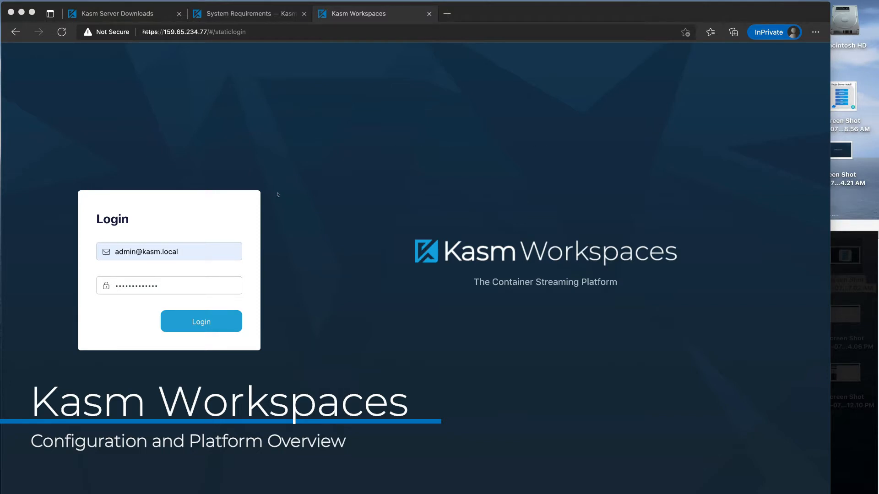
left_click(200, 322)
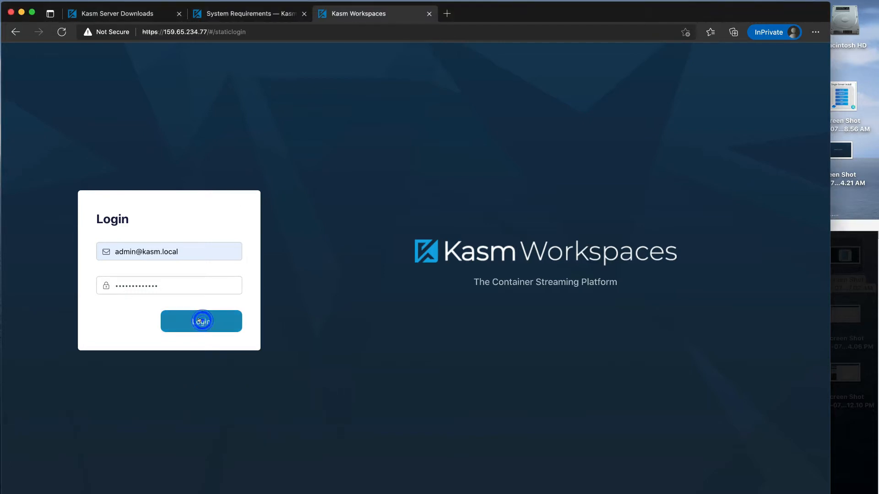
Land on the admin dashboard with usage, login counts and image usage statistics
left_click(200, 321)
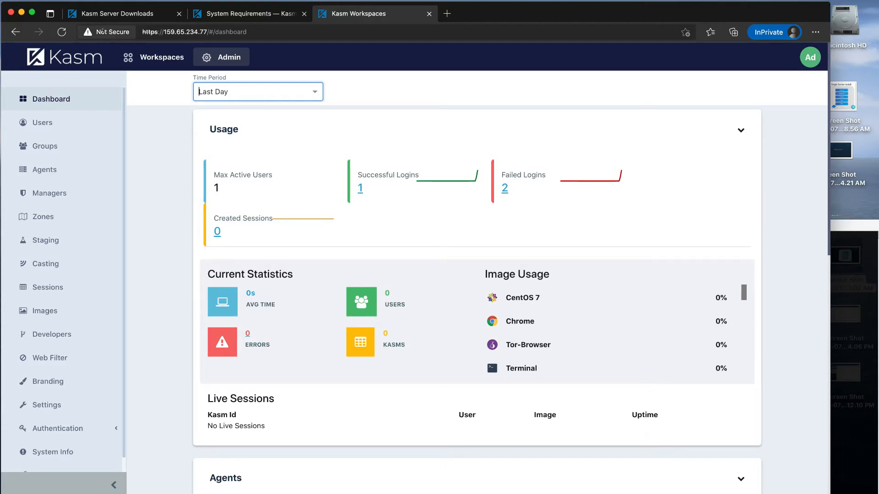
mouse_move(88, 32)
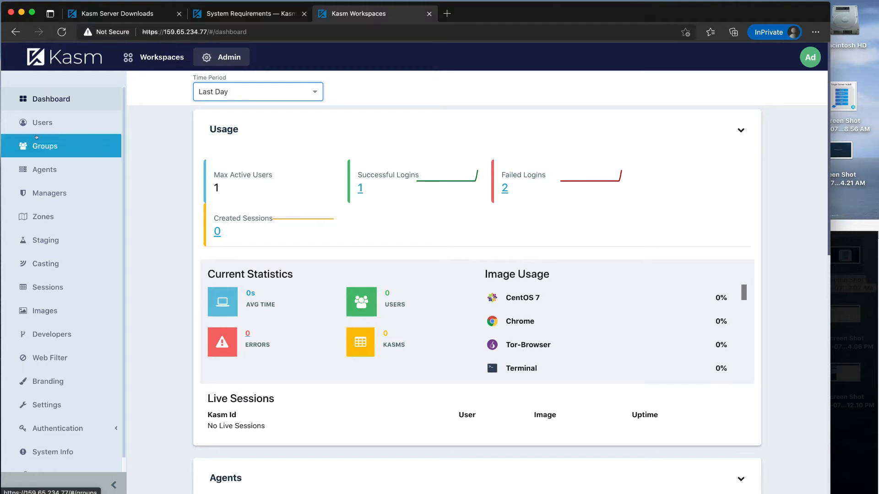
left_click(43, 123)
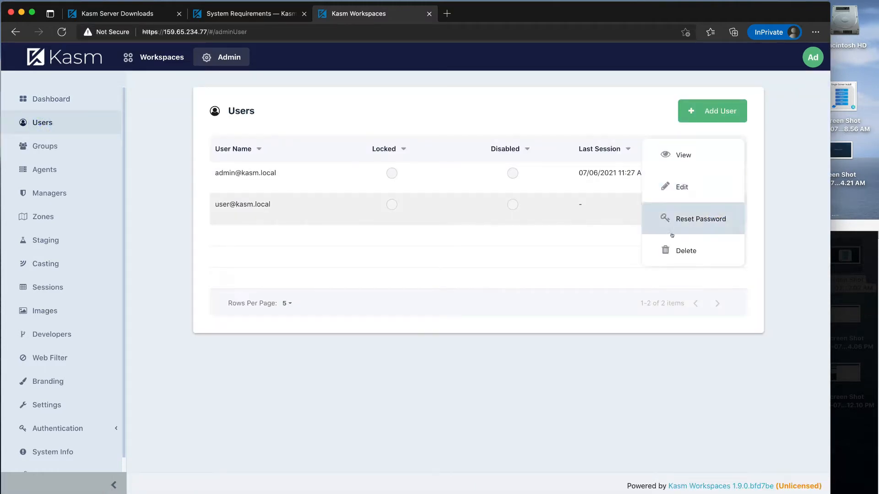
left_click(685, 250)
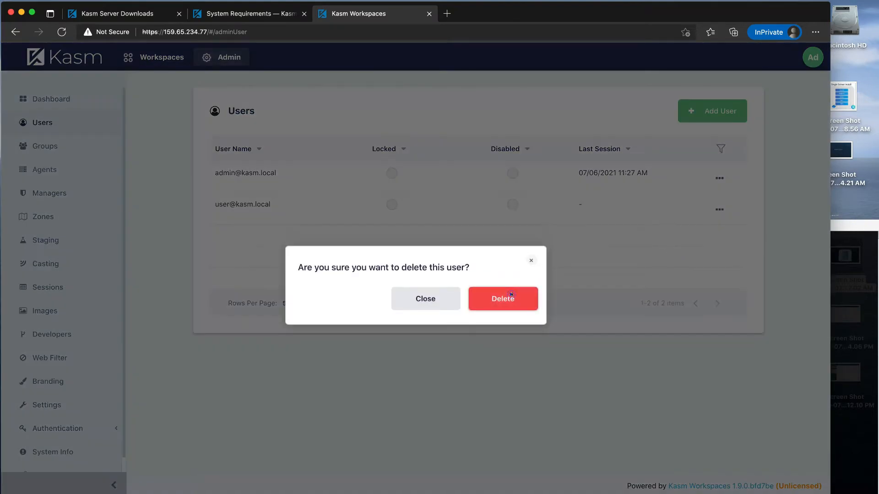
left_click(503, 298)
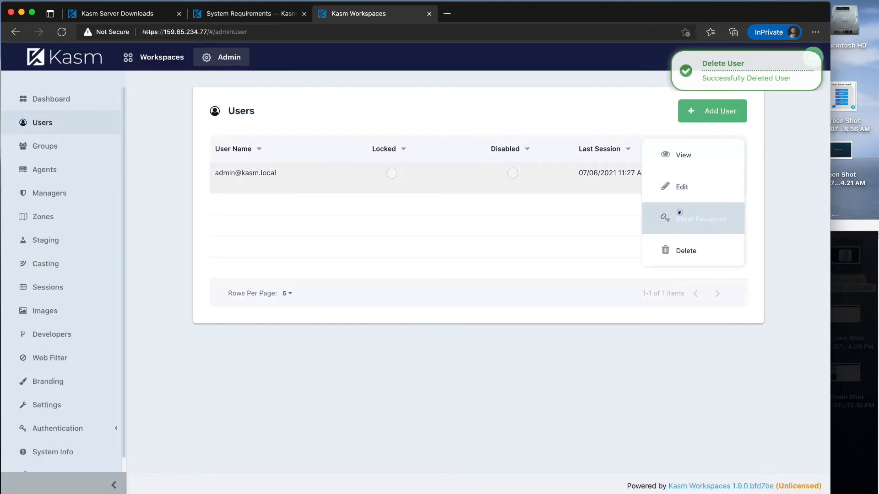
left_click(699, 219)
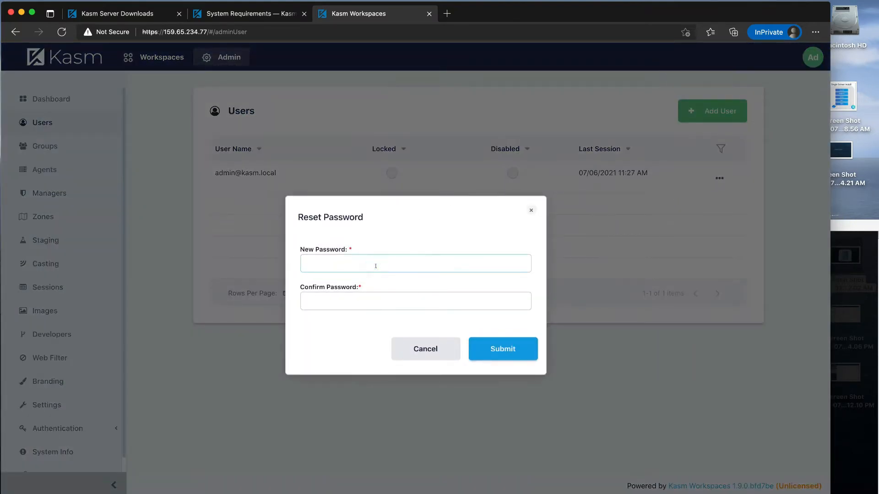
type("password")
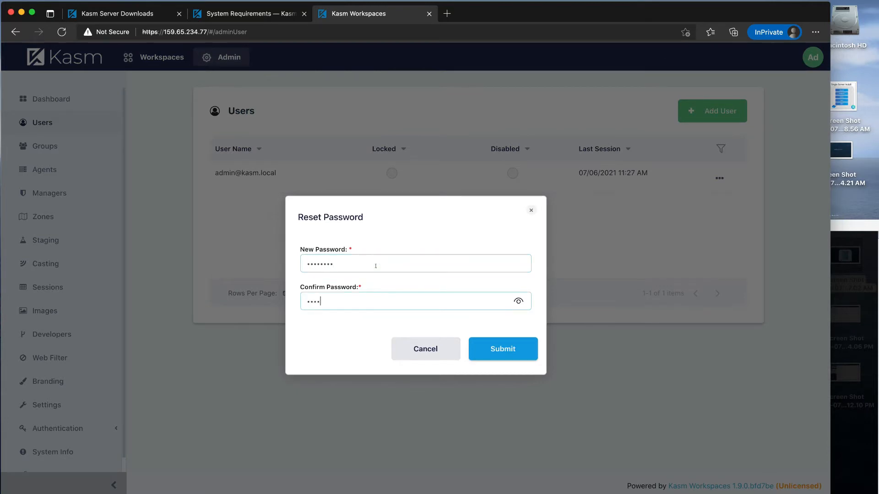
left_click(502, 349)
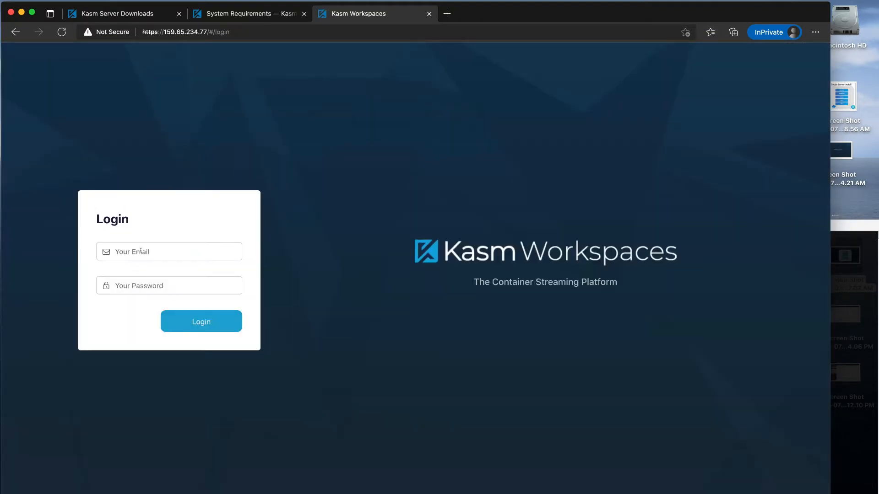
left_click(169, 285)
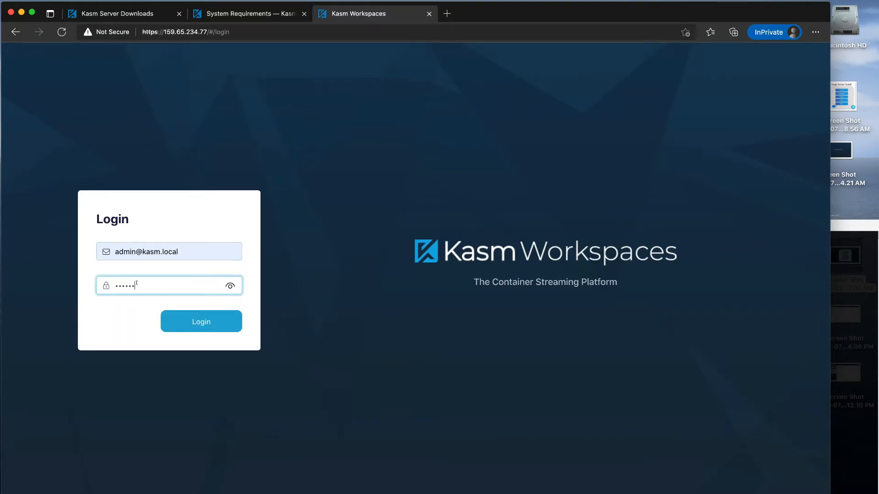
left_click(200, 321)
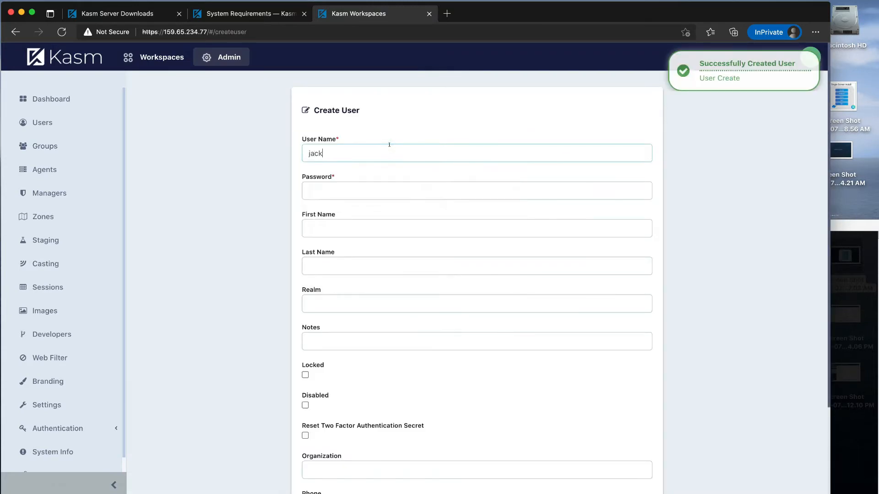
scroll("down", 3)
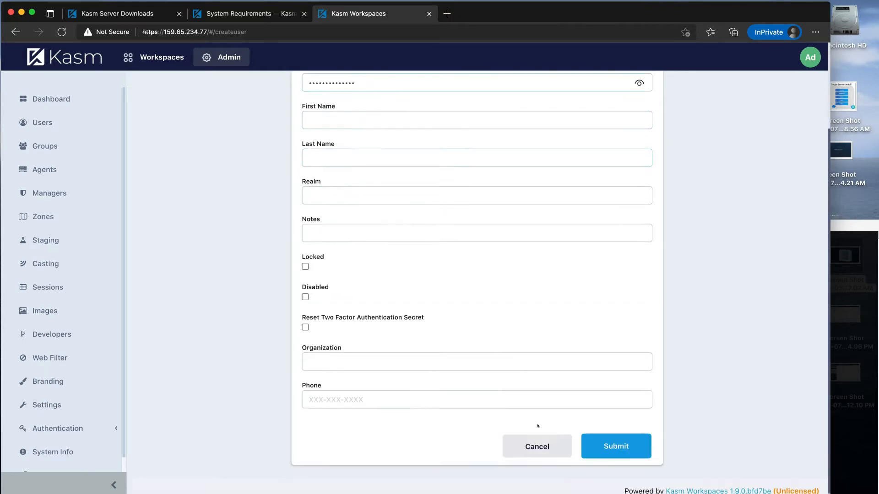
left_click(537, 447)
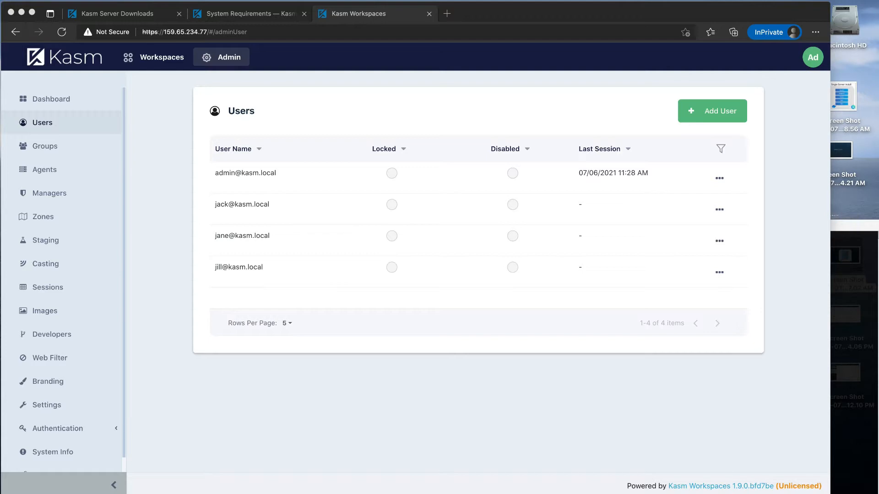
mouse_move(39, 138)
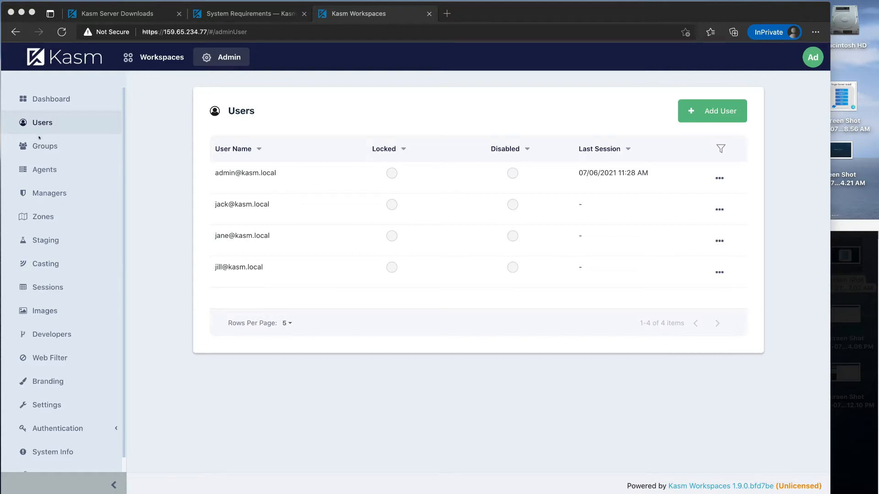
View the All Users group with members admin, jack, jane, jill and its empty Group Settings
left_click(44, 146)
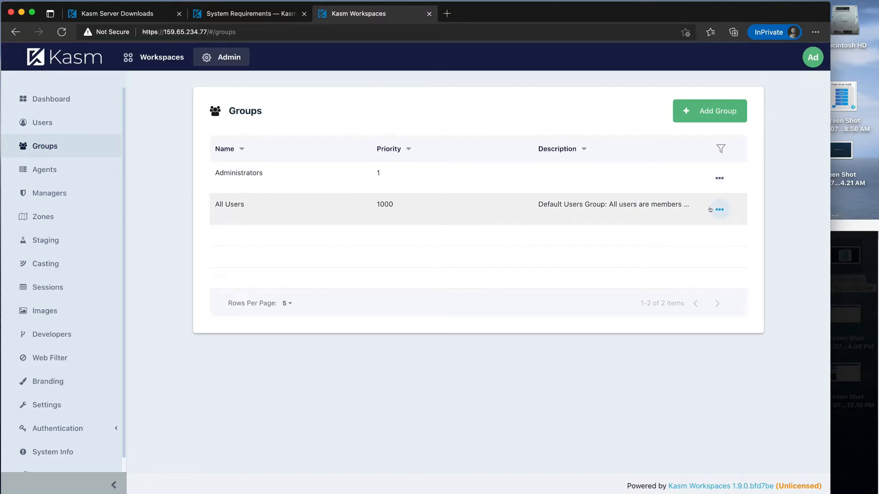
mouse_move(485, 210)
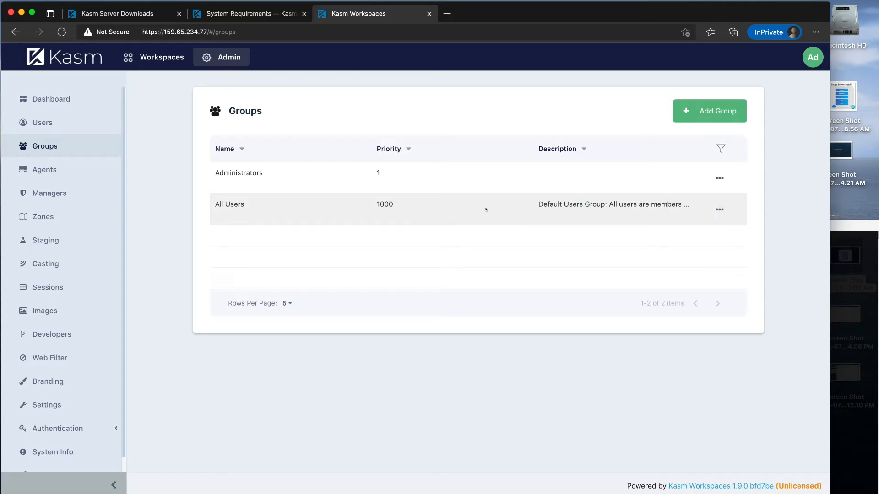
left_click(392, 204)
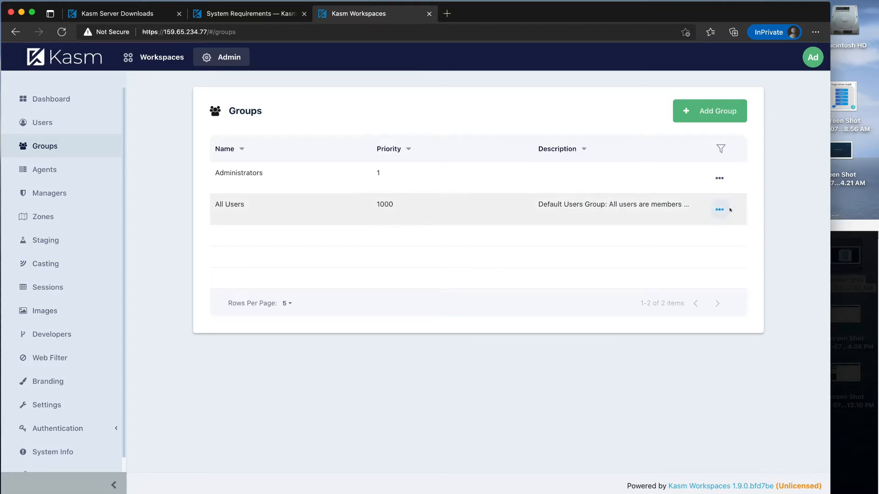
left_click(719, 210)
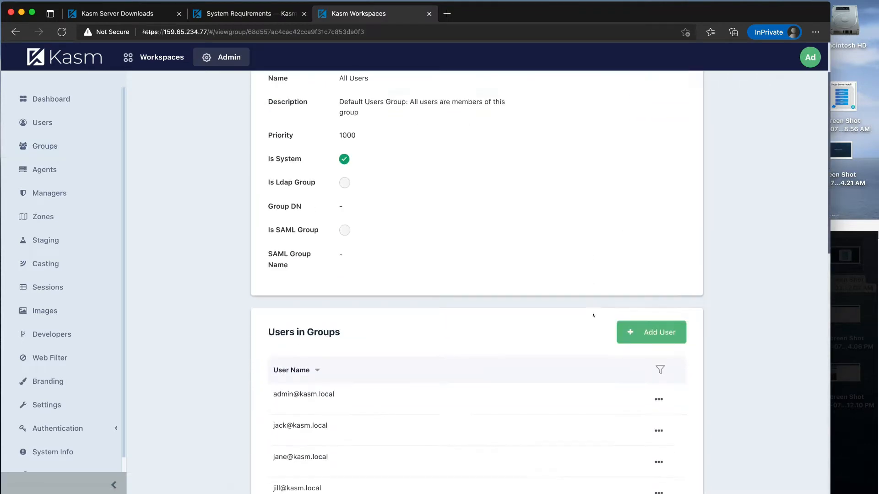
scroll("down", 3)
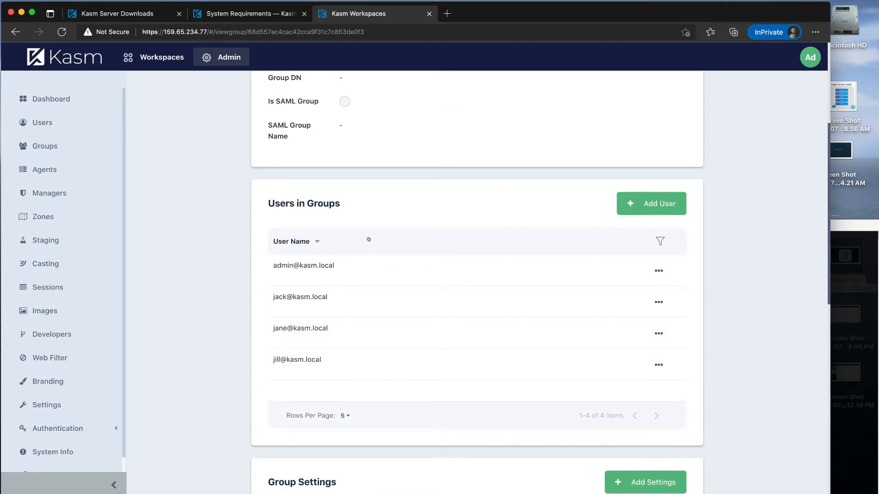
scroll("down", 3)
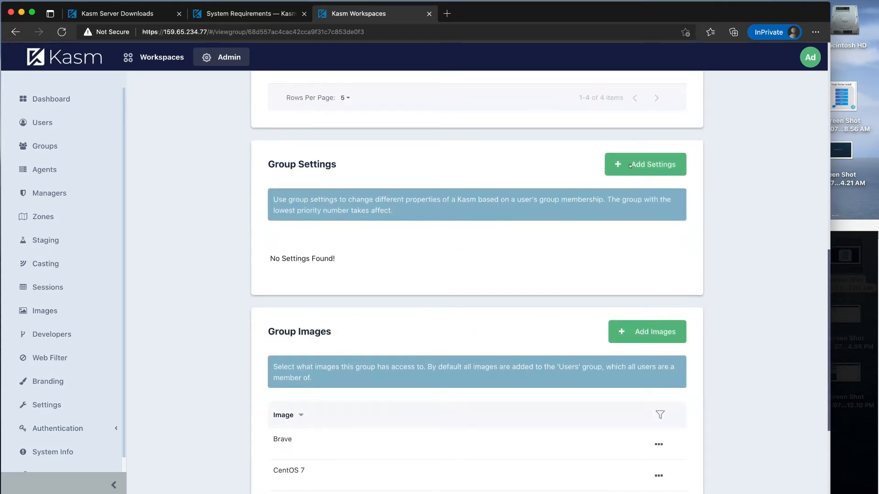
Add enable_totp_two_factor set to True to the All Users group
left_click(644, 164)
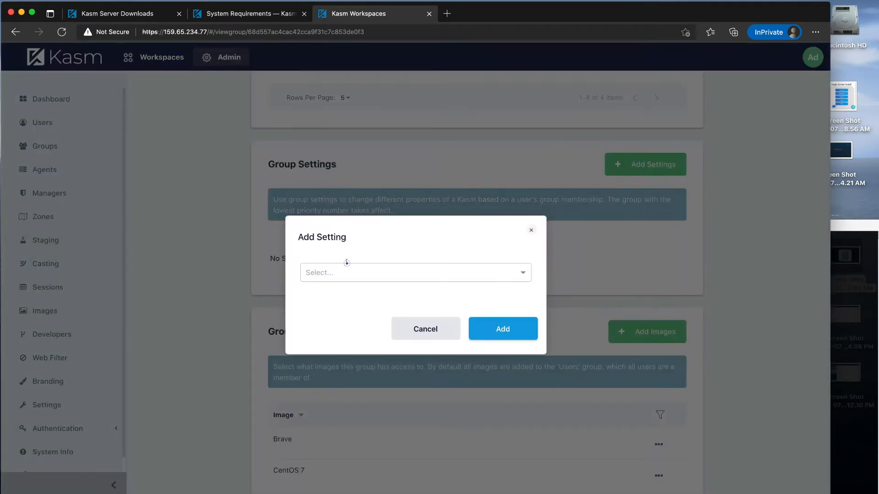
type("tw")
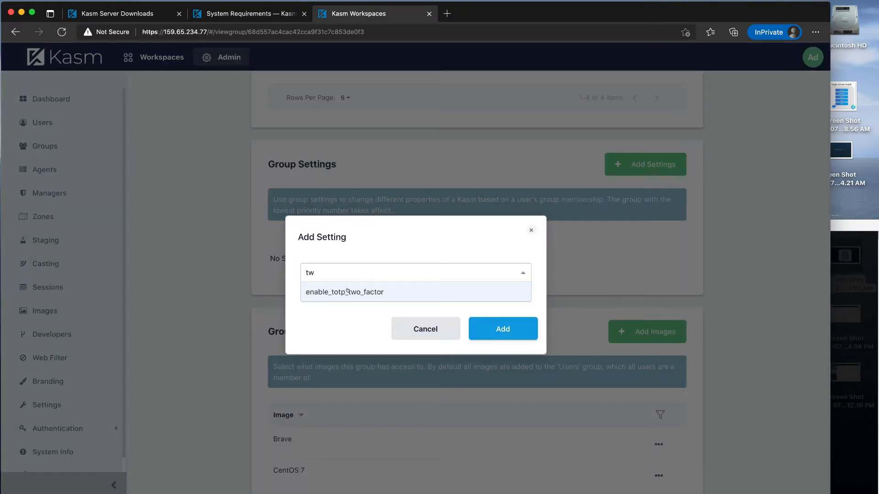
left_click(345, 291)
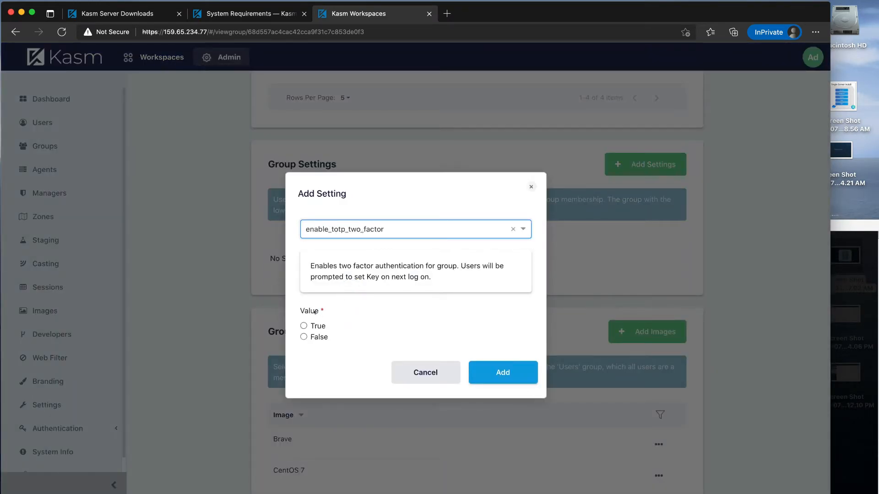
left_click(303, 327)
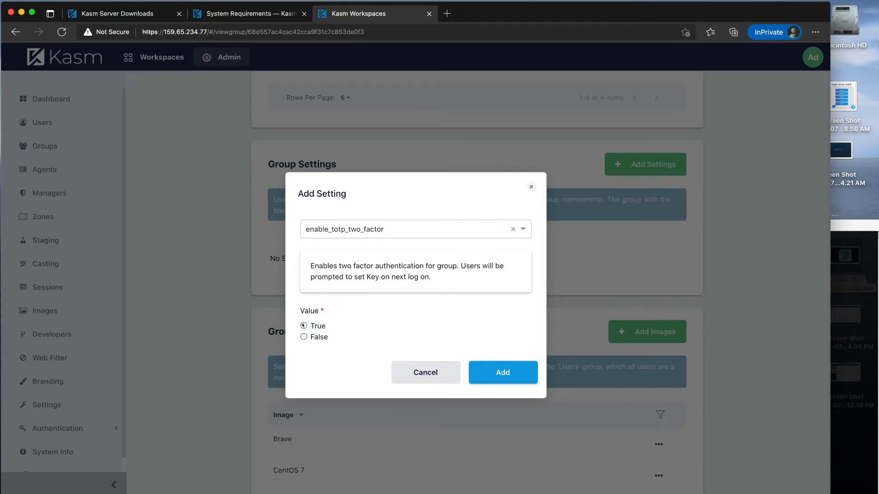
left_click(502, 373)
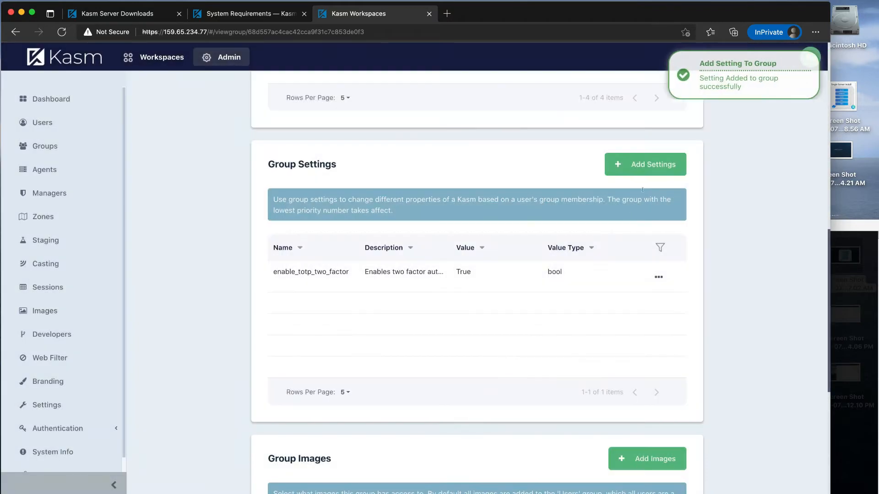
Prepare an idle_disconnect group setting with value 30
left_click(644, 165)
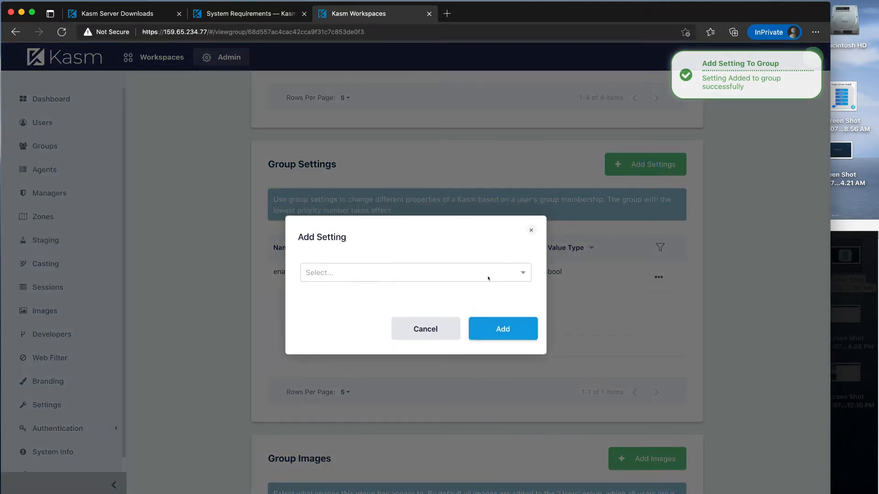
type("ide")
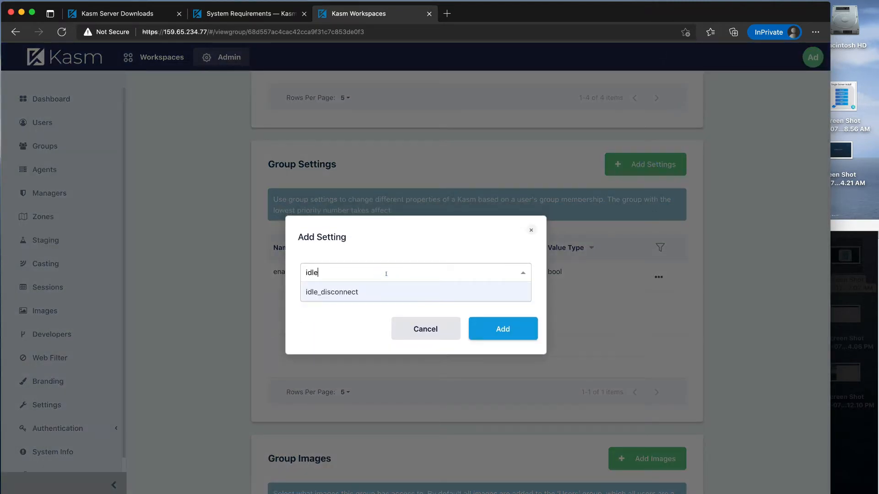
left_click(332, 293)
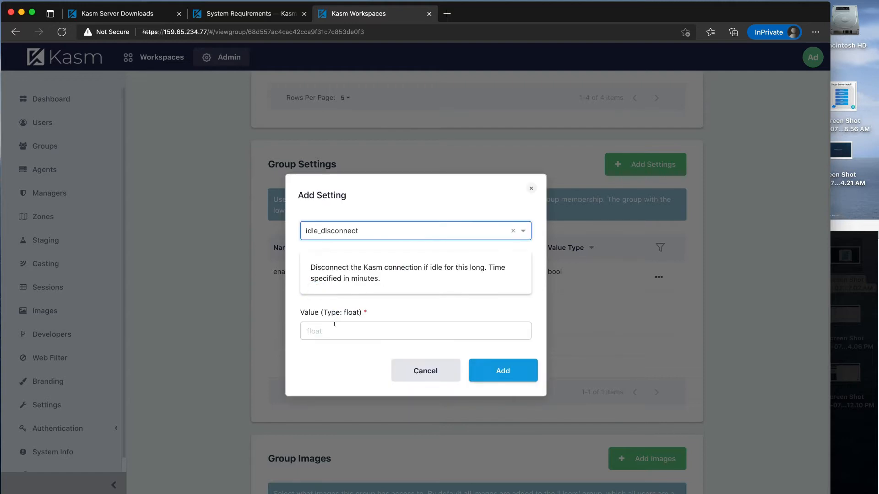
type("30")
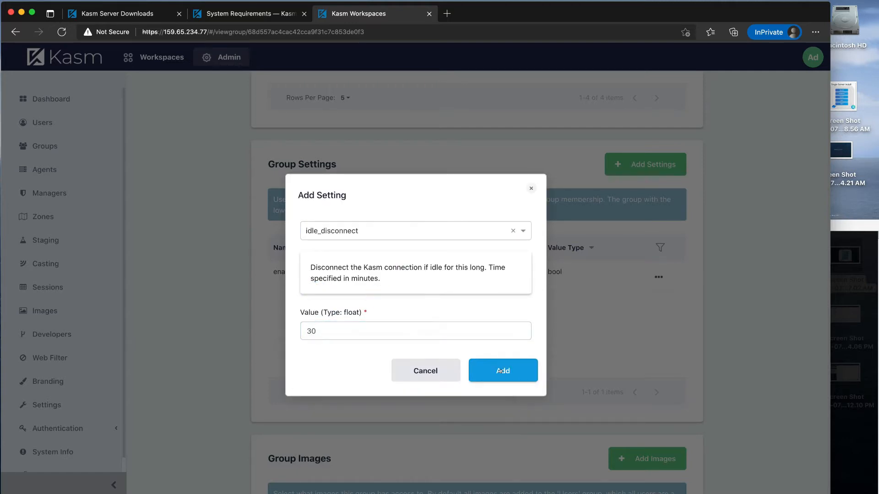
Add idle_disconnect 30, keepalive_expiration 3600 and inject_ssh_keys True to the group
left_click(503, 370)
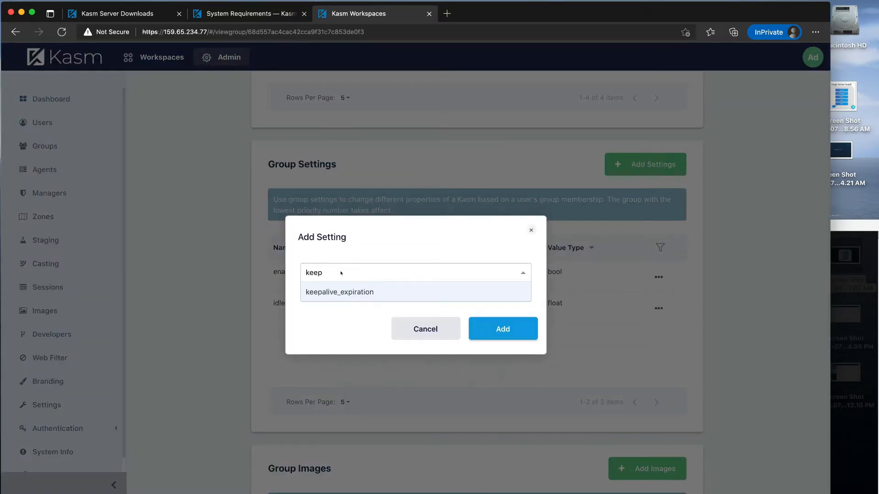
left_click(340, 292)
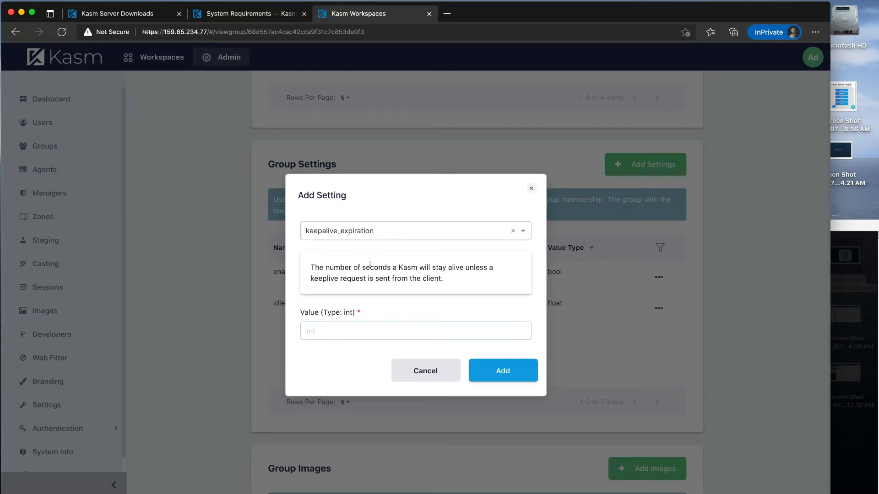
left_click(414, 331)
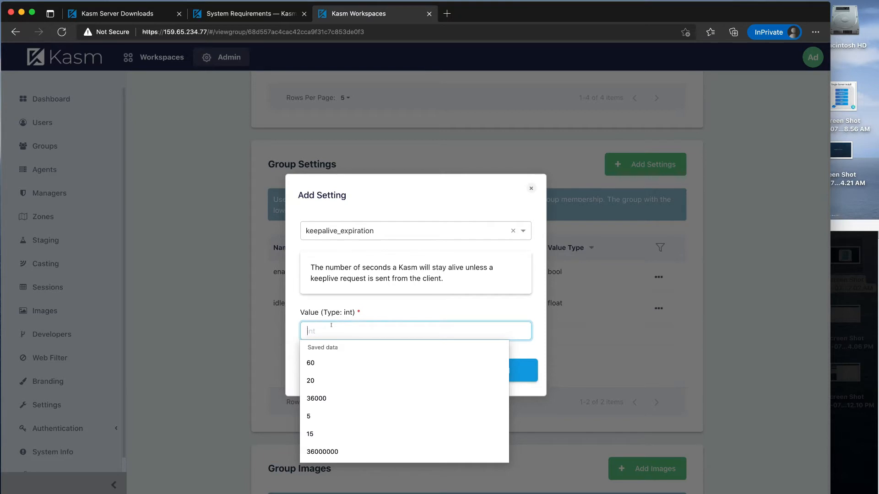
type("3600")
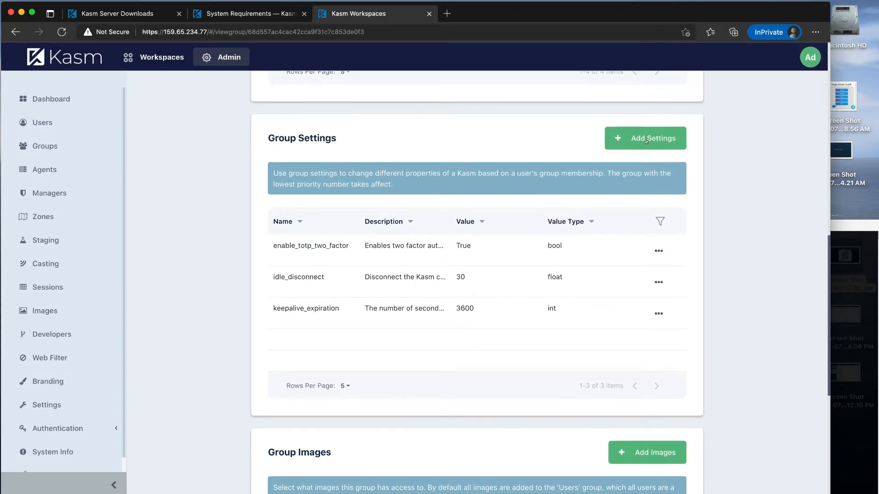
left_click(644, 138)
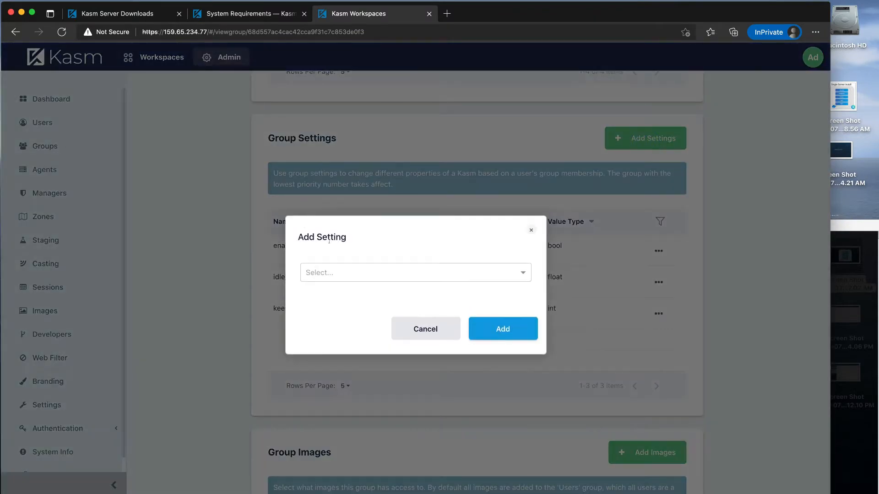
type("ke")
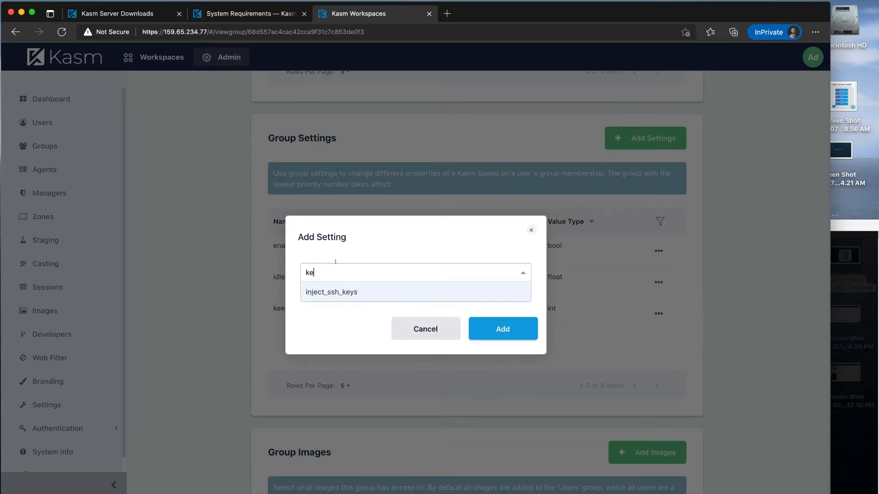
left_click(331, 292)
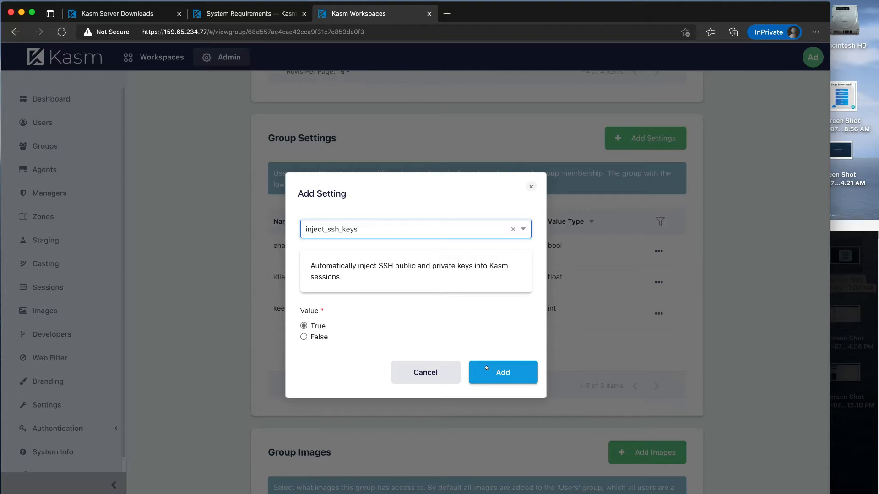
left_click(502, 372)
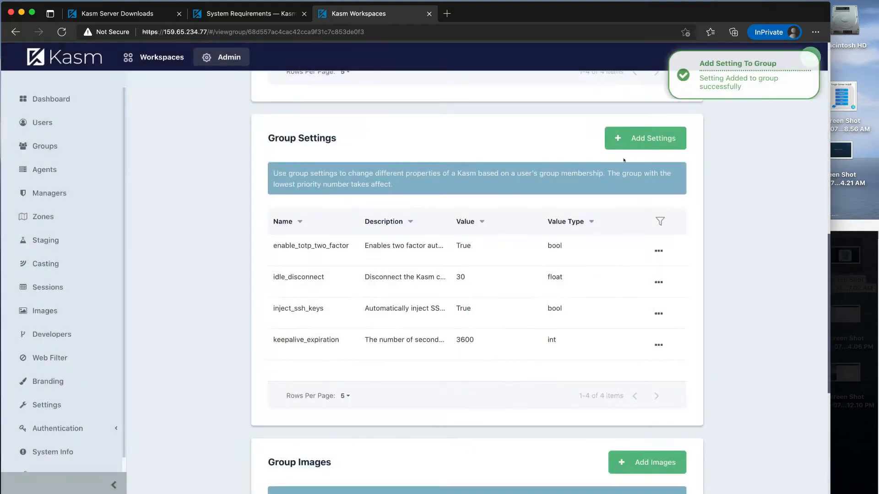
Add allow_kasm_downloads False and allow_kasm_uploads True to the group
left_click(645, 137)
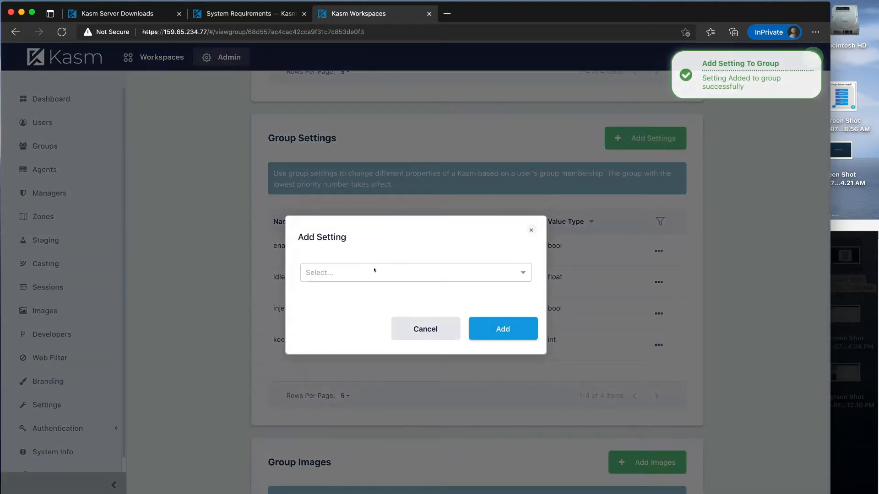
left_click(415, 272)
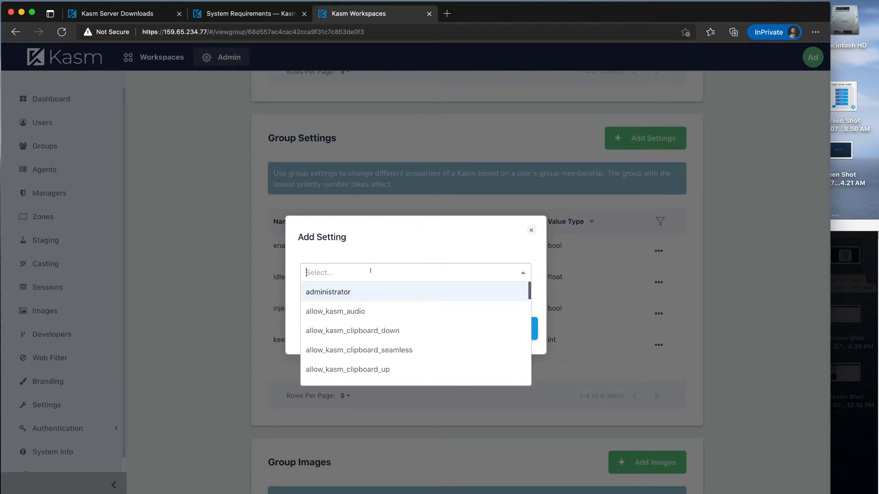
type("do")
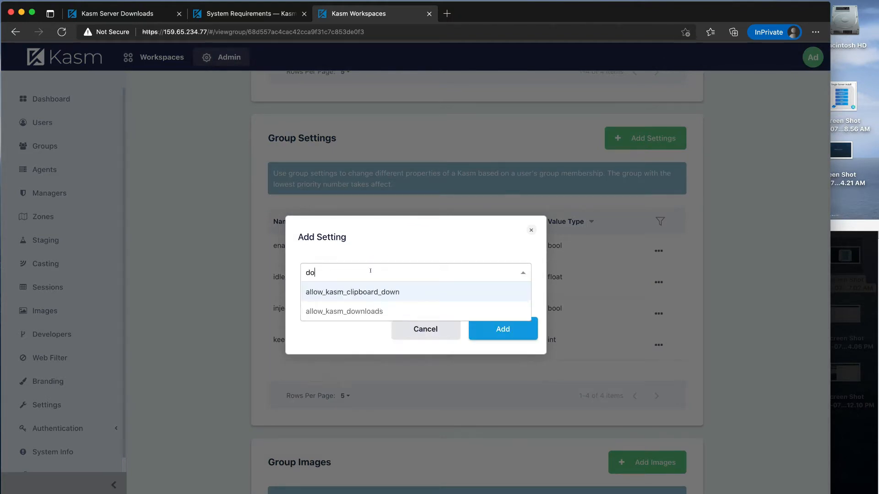
left_click(344, 311)
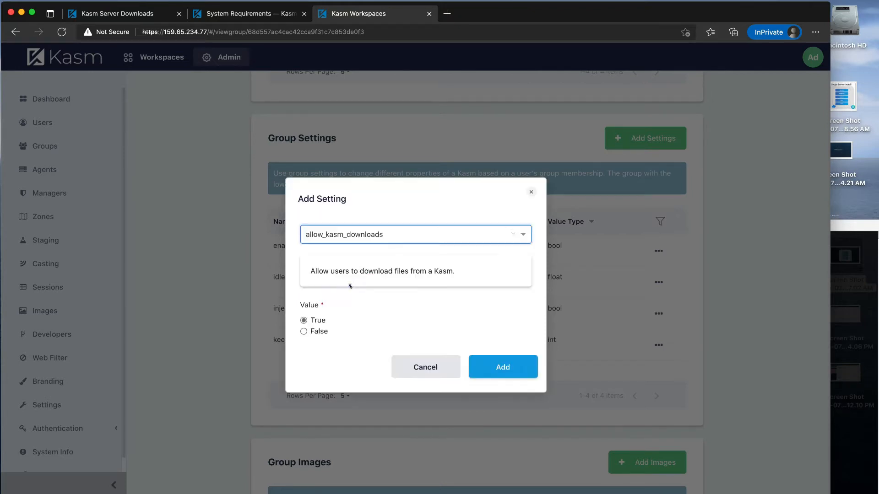
left_click(304, 332)
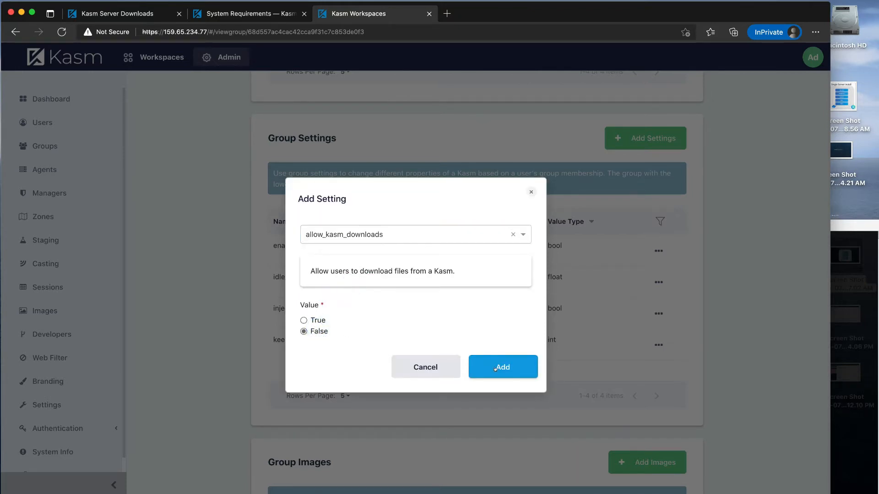
left_click(502, 367)
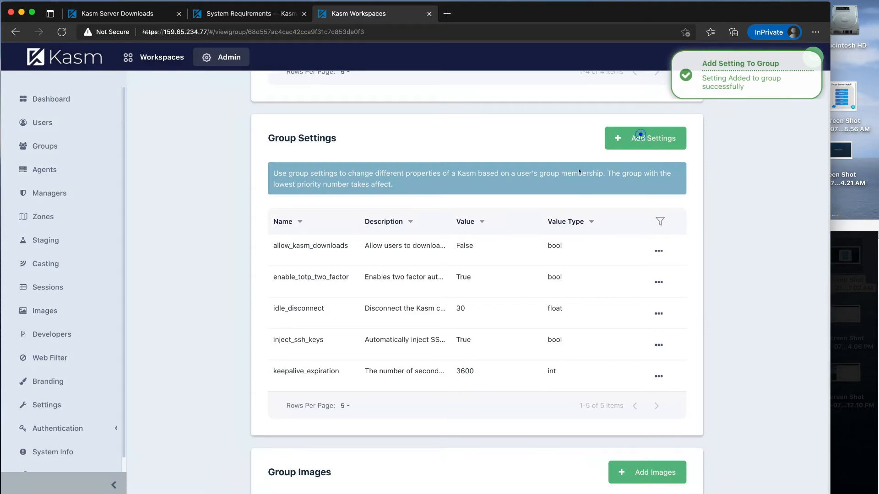
left_click(645, 138)
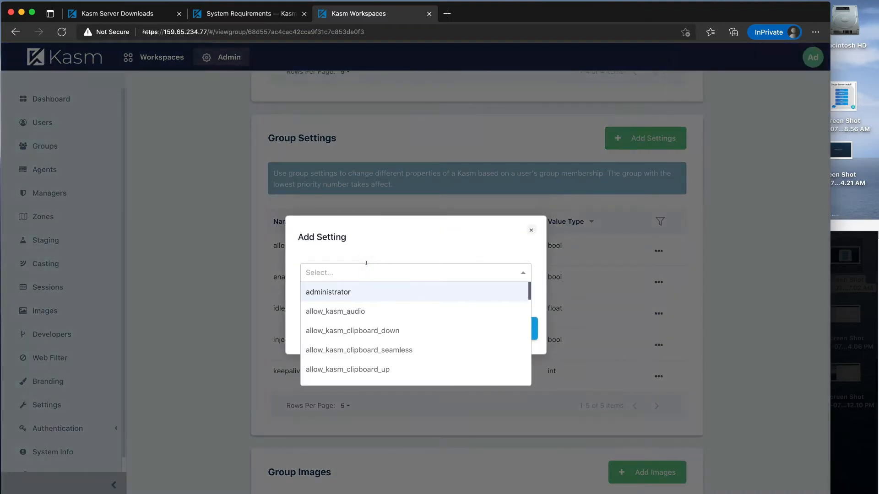
type("uploa")
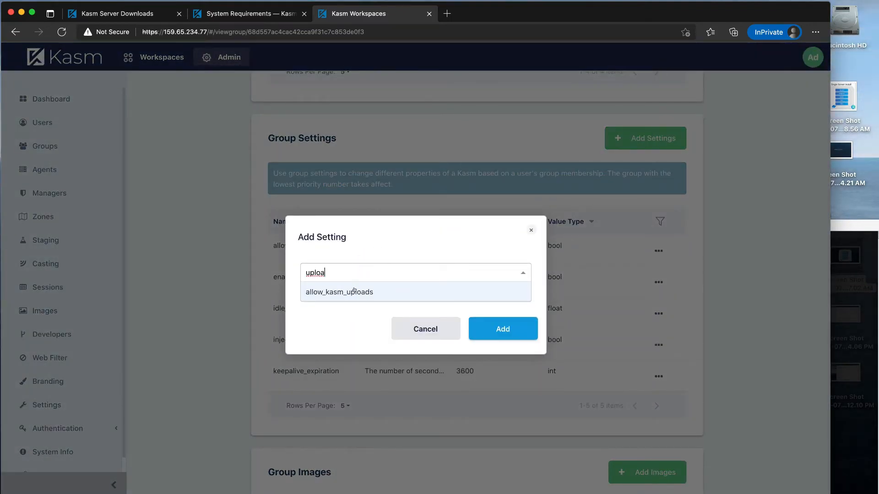
left_click(338, 292)
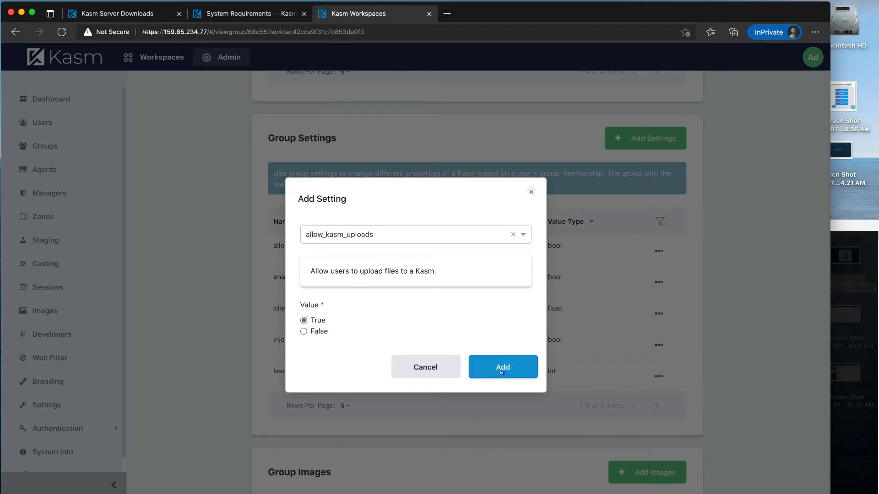
left_click(502, 367)
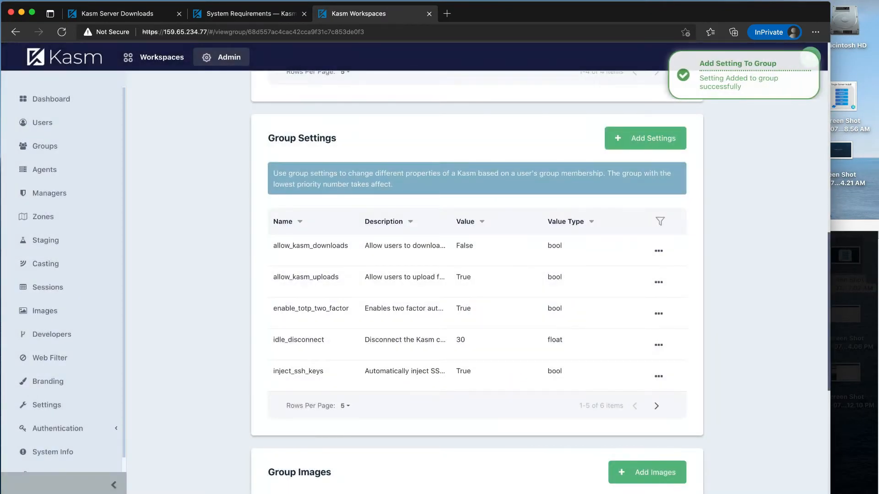
Delete every group image from All Users except Chrome
scroll("down", 3)
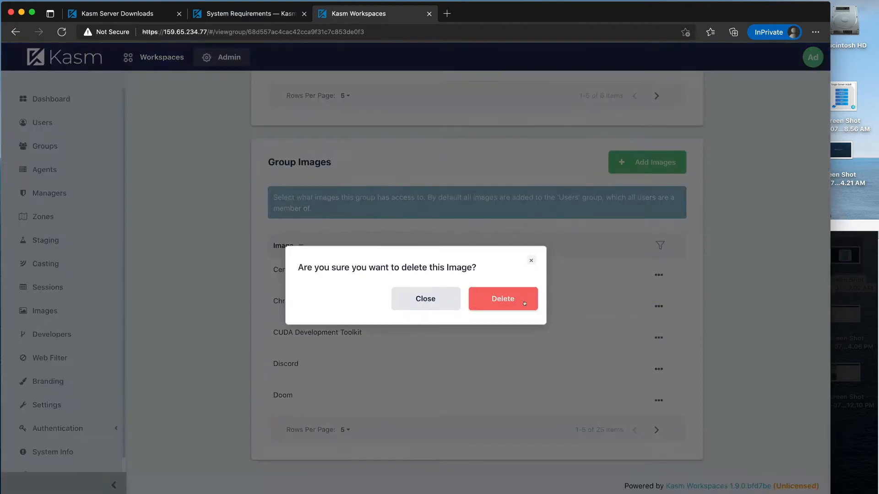
left_click(502, 298)
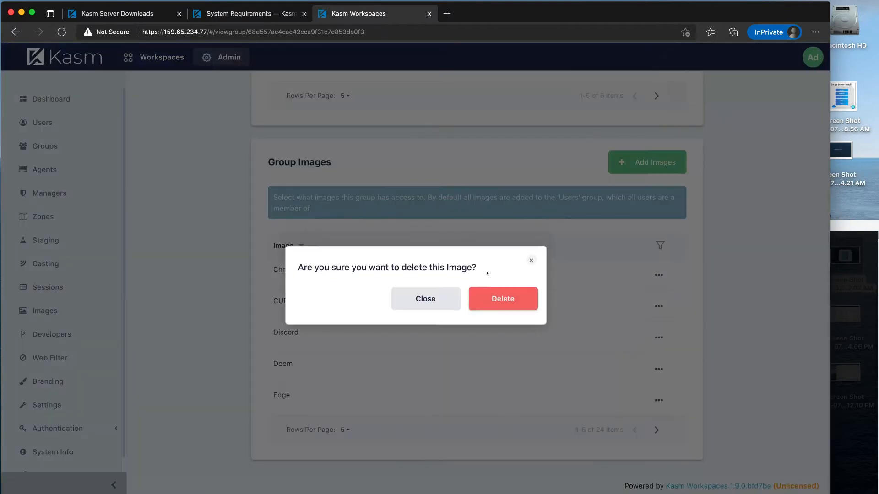
left_click(501, 298)
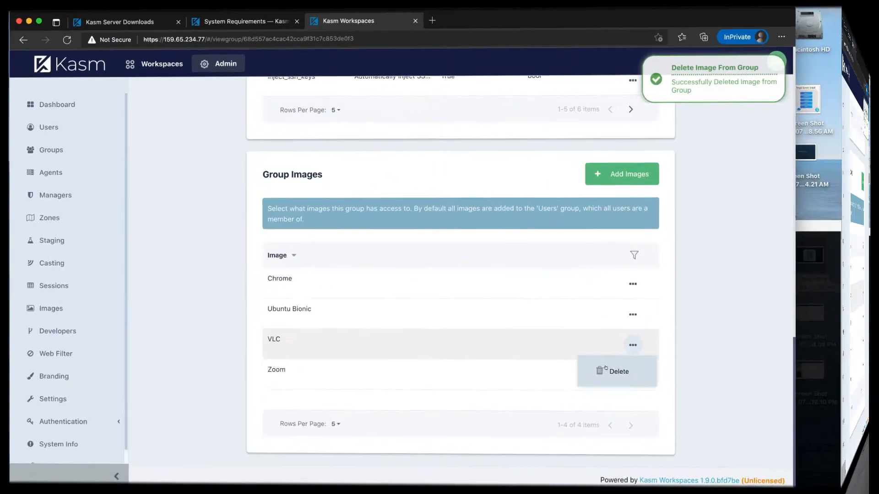
left_click(618, 372)
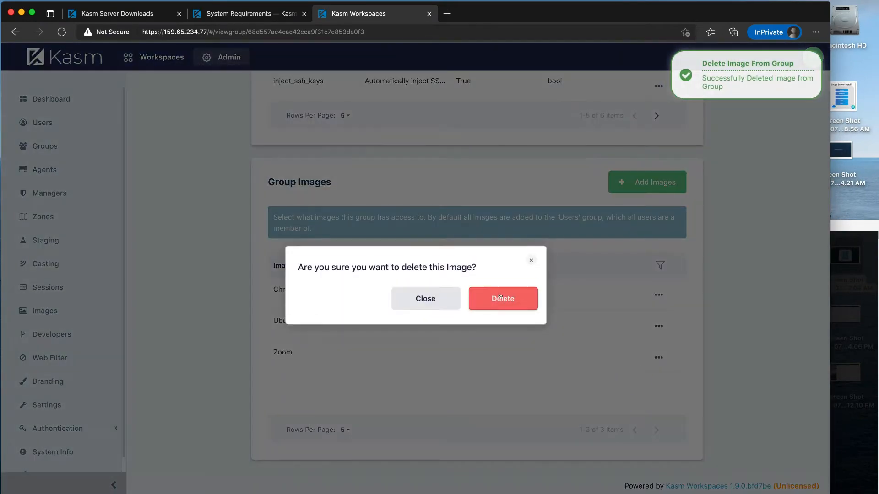
left_click(503, 298)
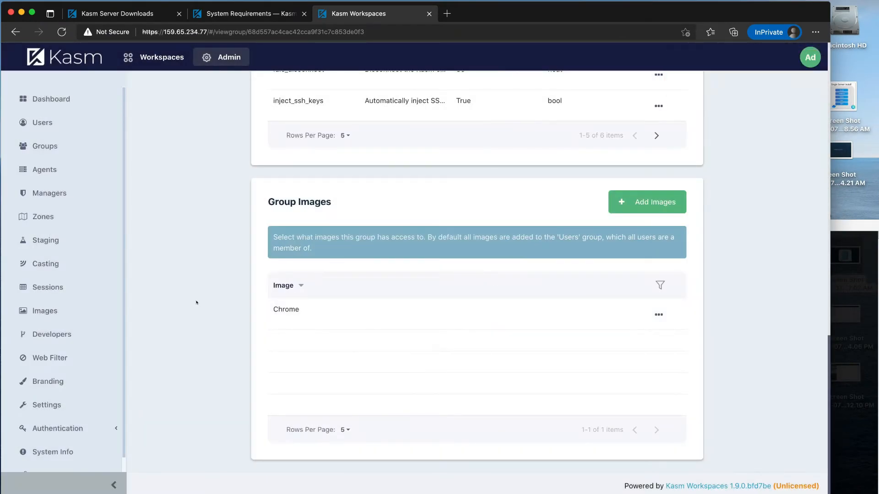
scroll("up", 3)
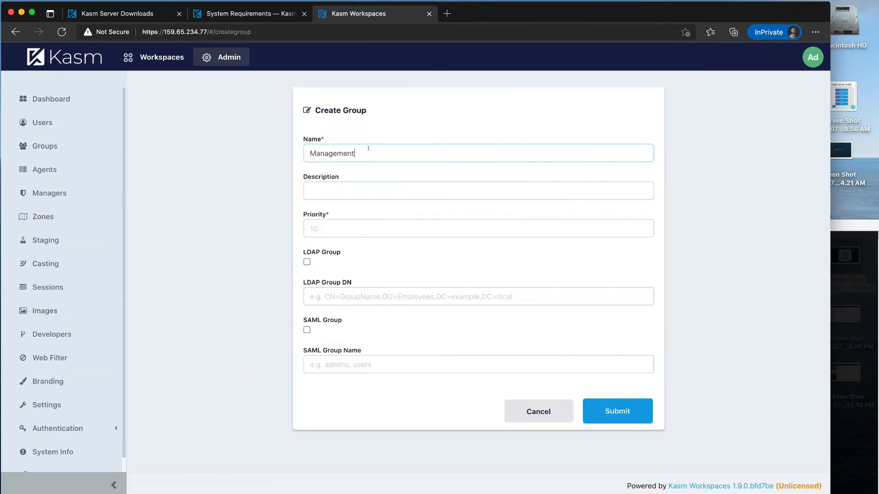
Create the Management group, then a second group named Accounting with priority 1
left_click(617, 411)
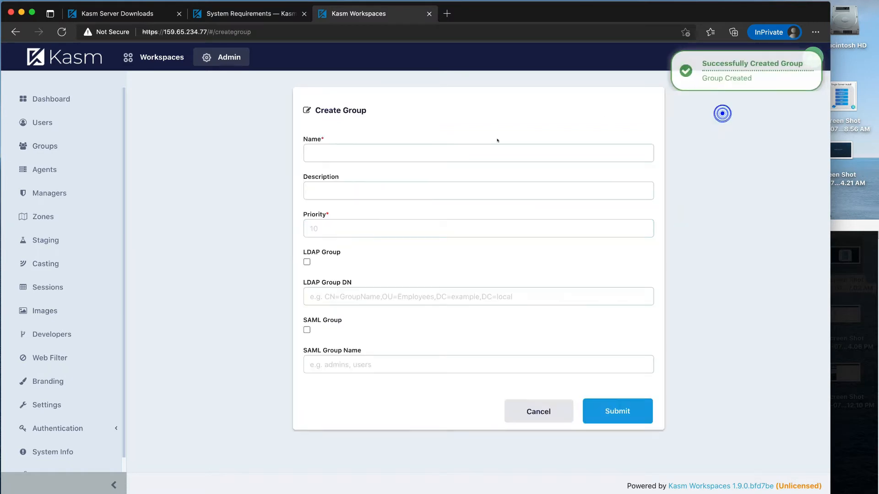
type("Accounting")
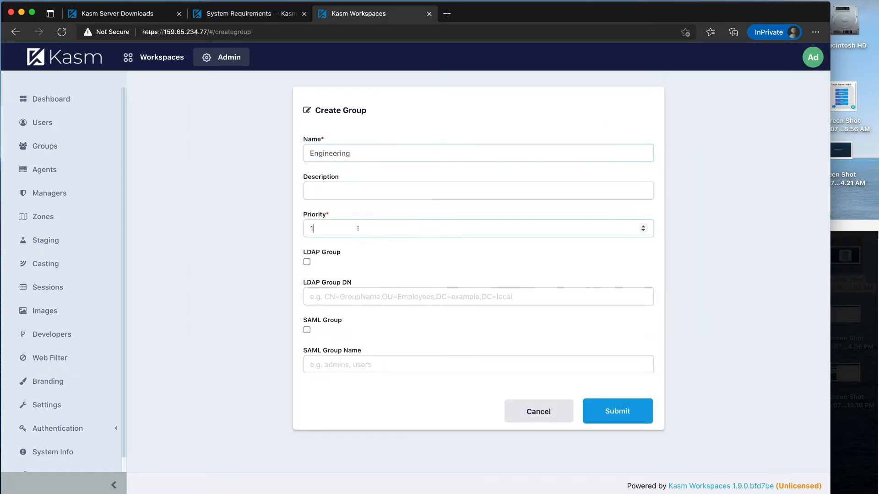
left_click(617, 411)
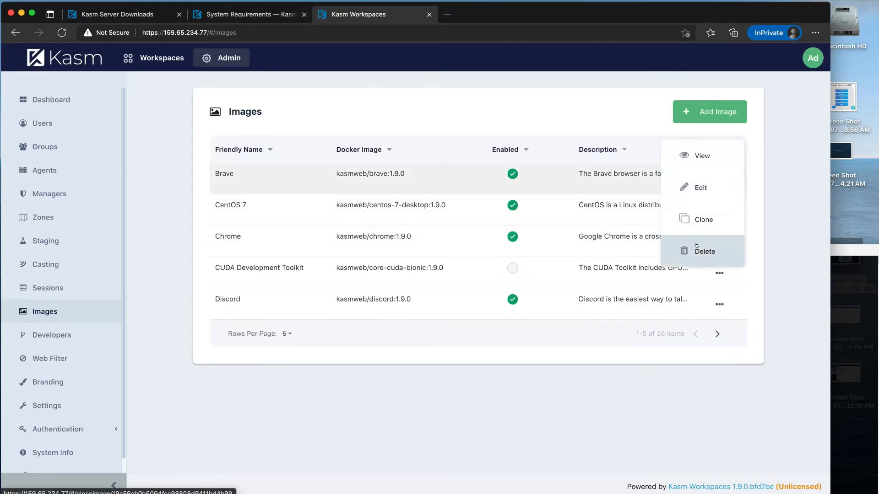
Trim the image catalogue to Chrome and Ubuntu Bionic and begin cloning Ubuntu Bionic
left_click(704, 252)
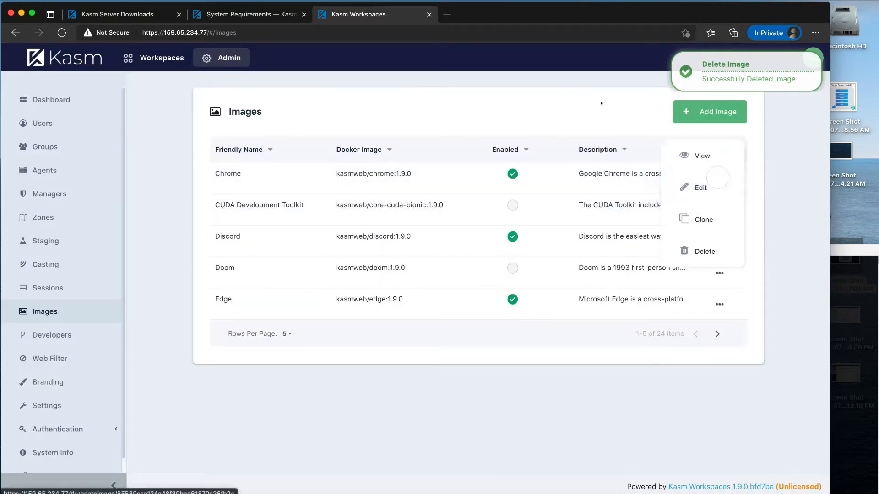
left_click(704, 251)
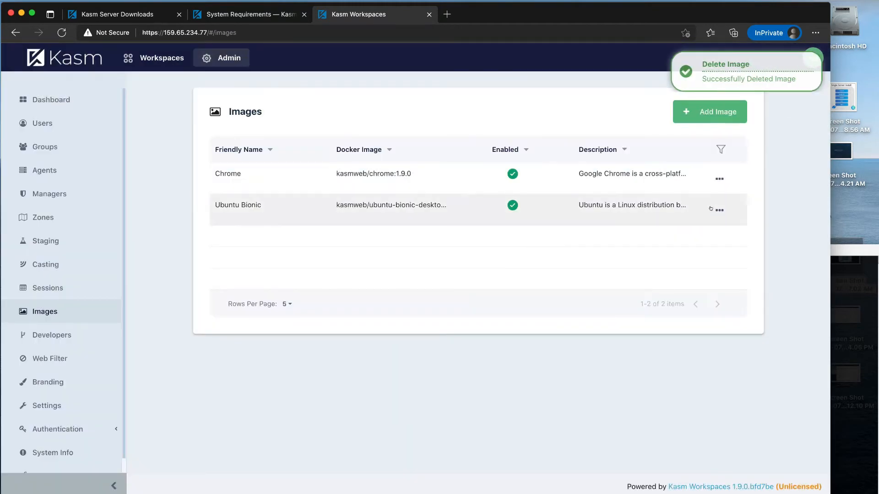
left_click(710, 208)
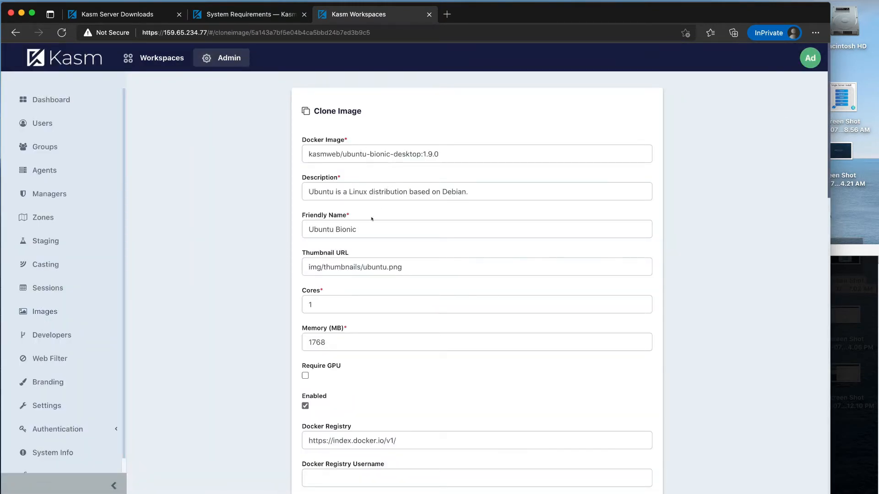
Name the clone Management Desktop with 2 cores and 2500 MB memory and submit it
double_click(332, 229)
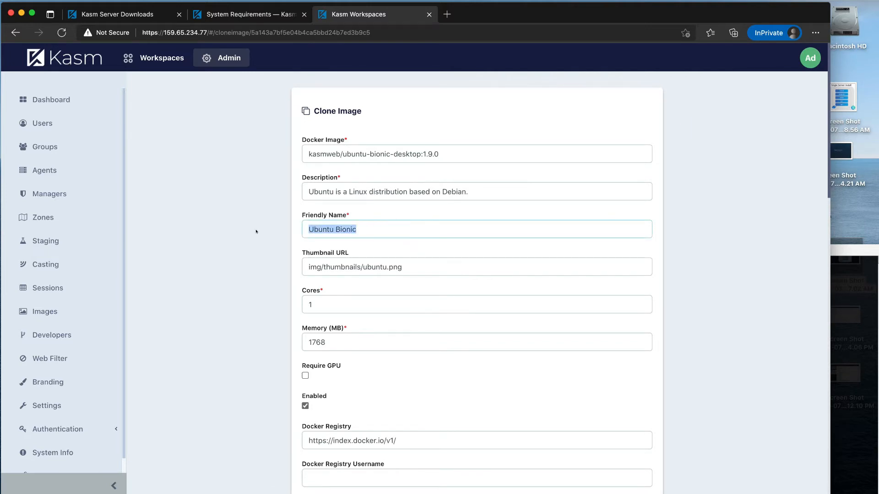
type("Management")
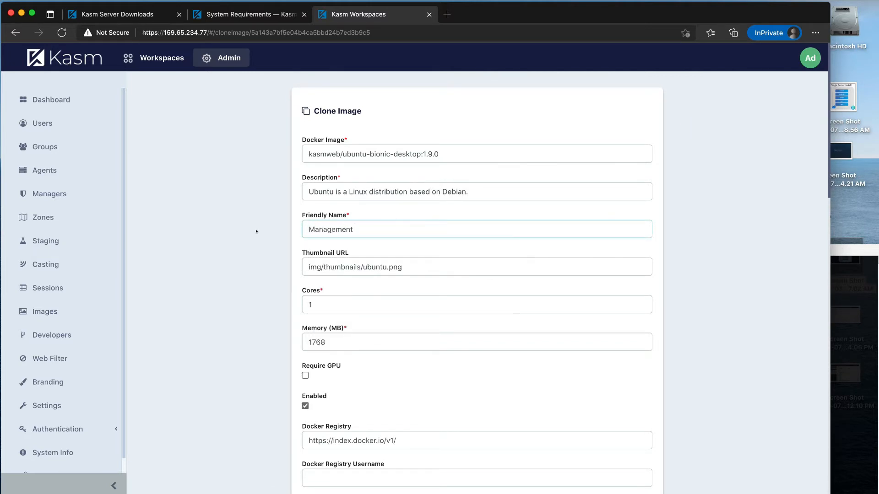
type("Desktop")
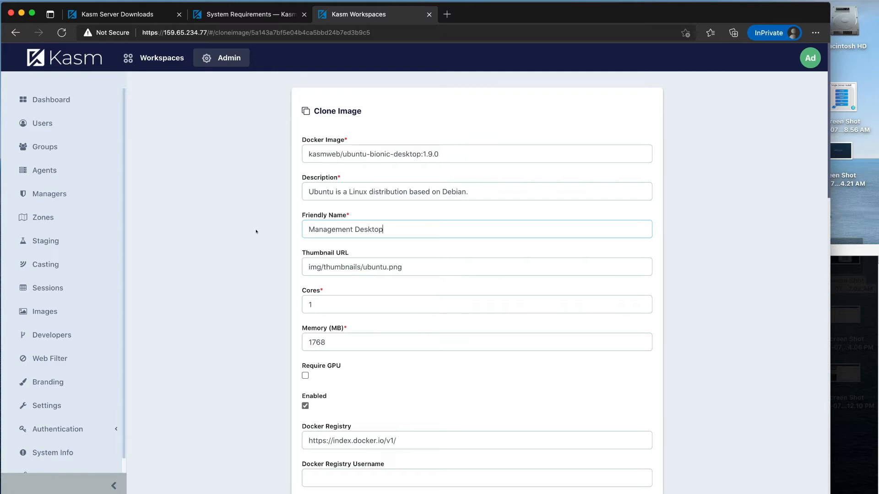
scroll("down", 3)
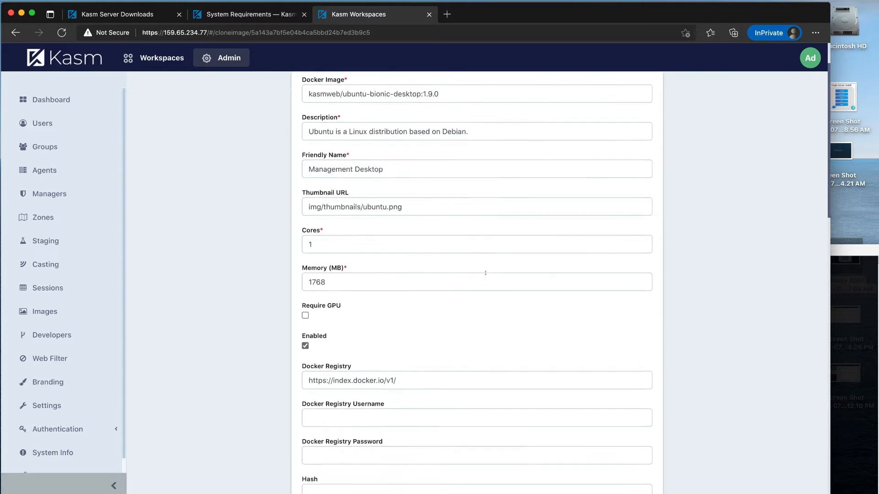
left_click(476, 236)
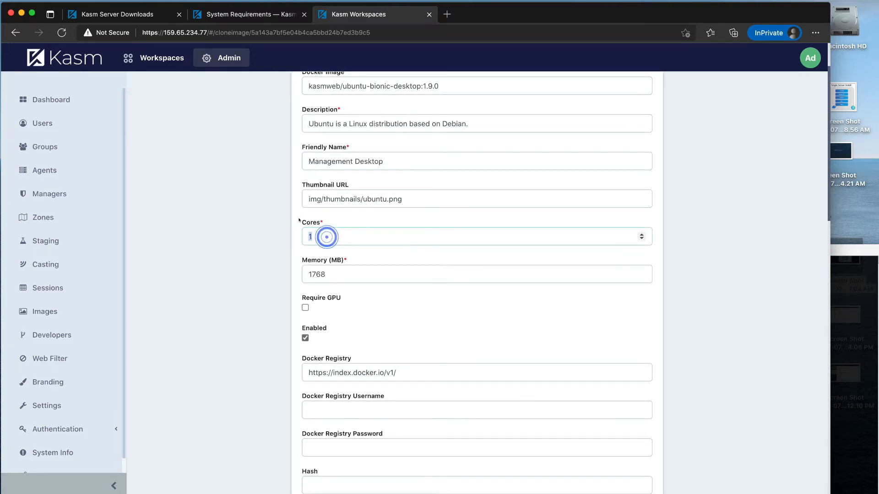
type("2")
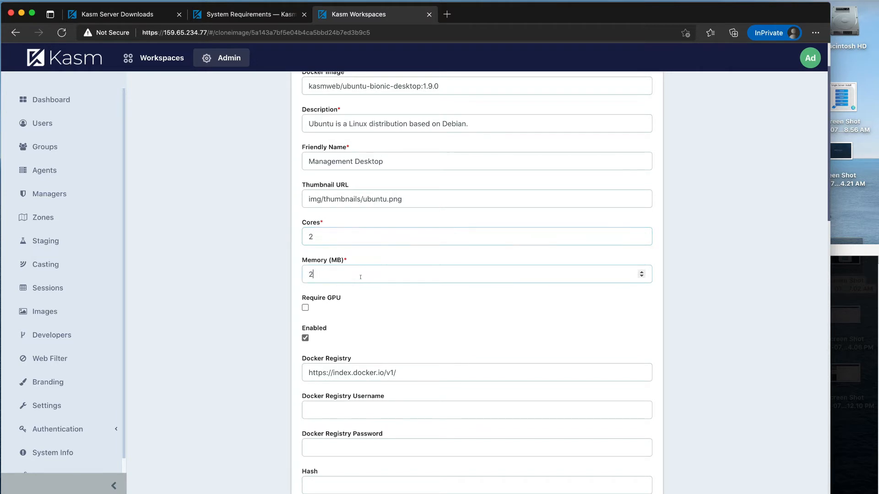
type("500")
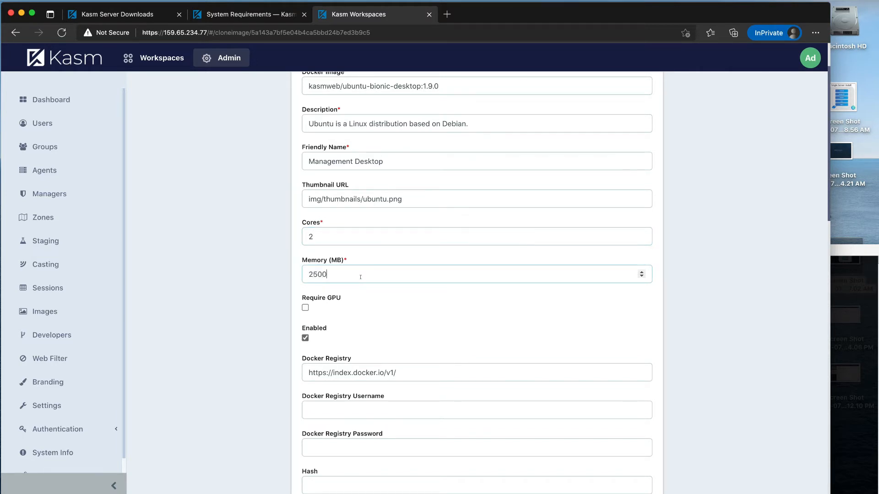
scroll("down", 3)
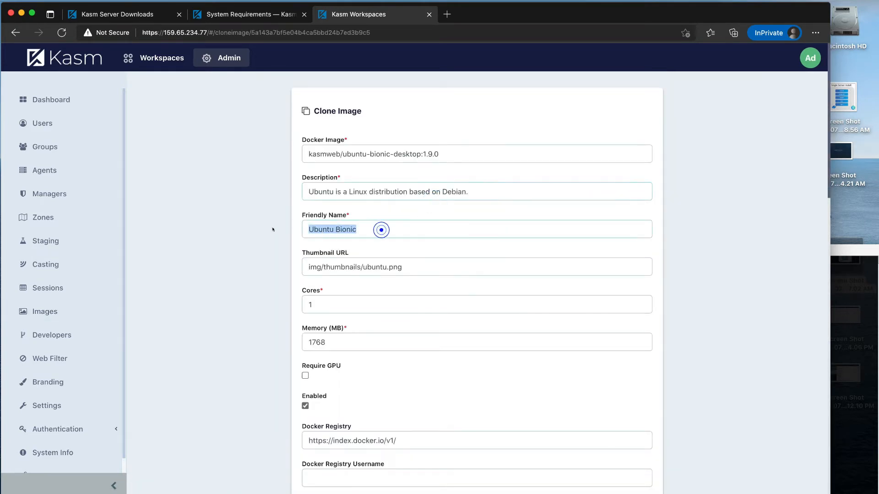
Name the second Ubuntu Bionic clone Accounting Desktop and submit it
type("Account")
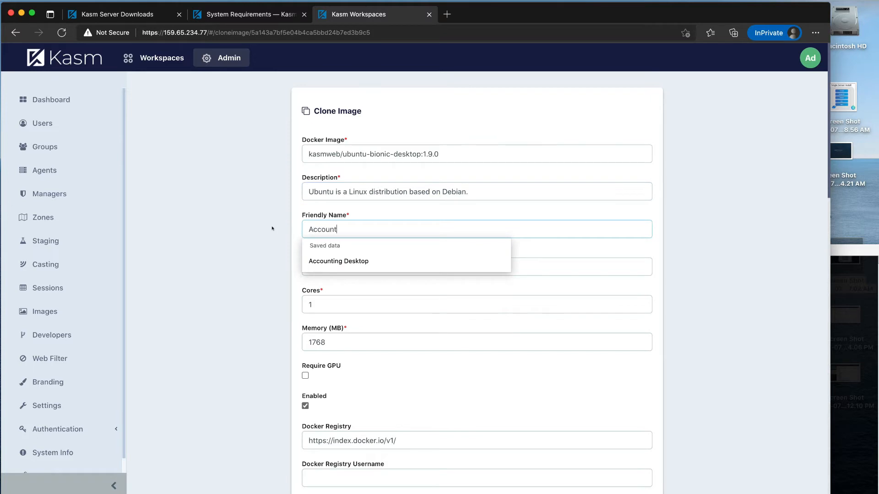
left_click(339, 262)
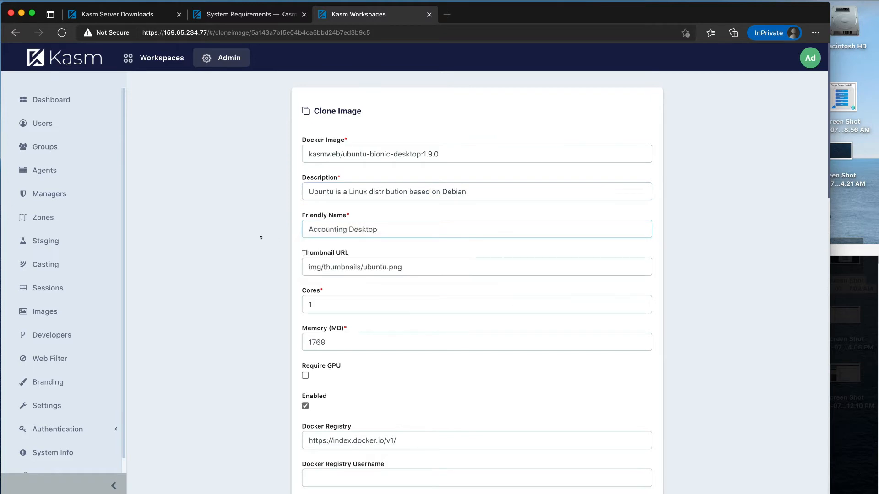
scroll("down", 3)
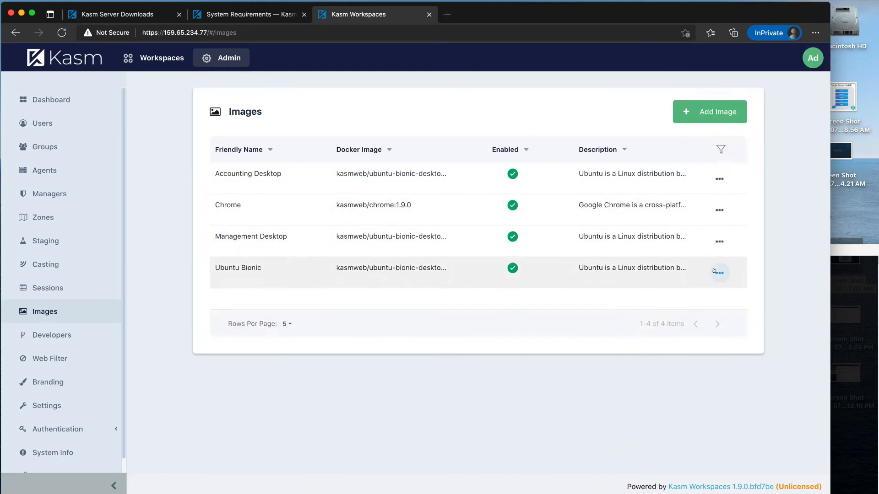
Clone Ubuntu Bionic once more as Engineering Desktop and submit it
left_click(719, 272)
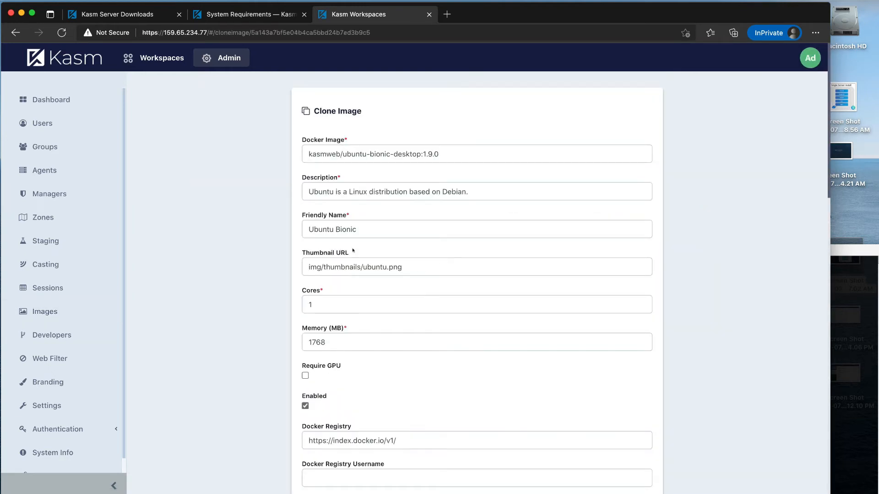
left_click(476, 229)
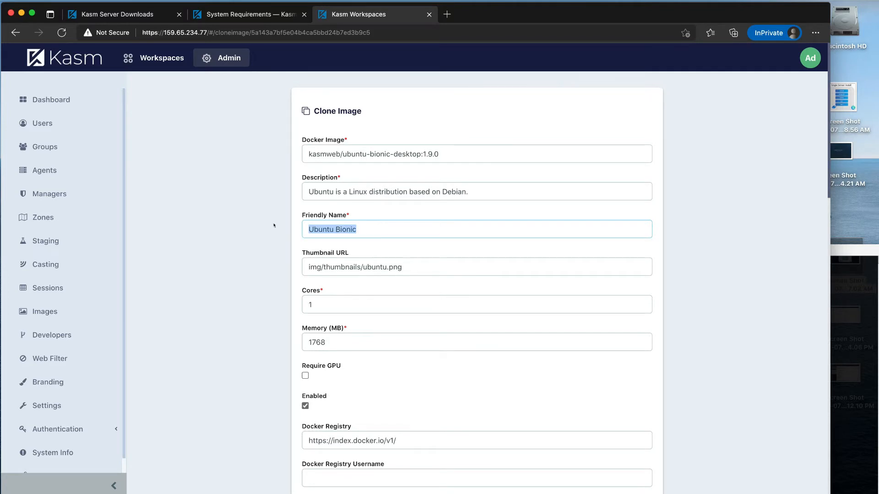
type("Engineering Desk")
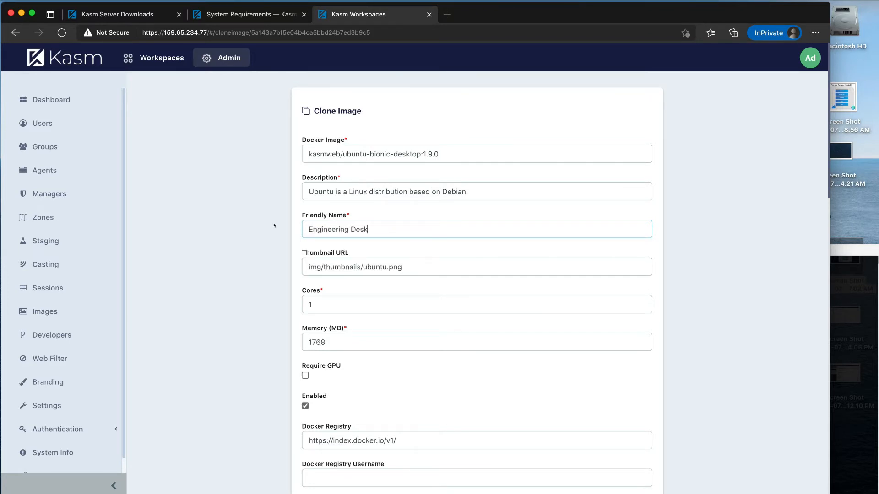
scroll("down", 3)
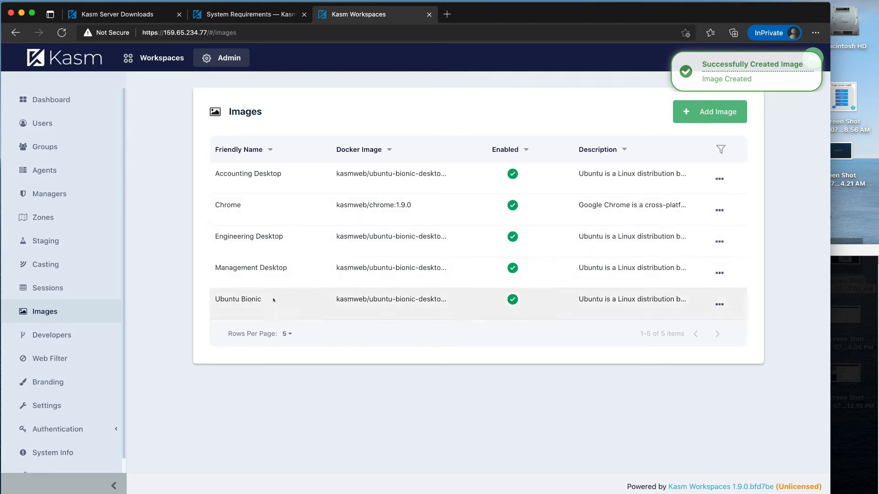
left_click(719, 304)
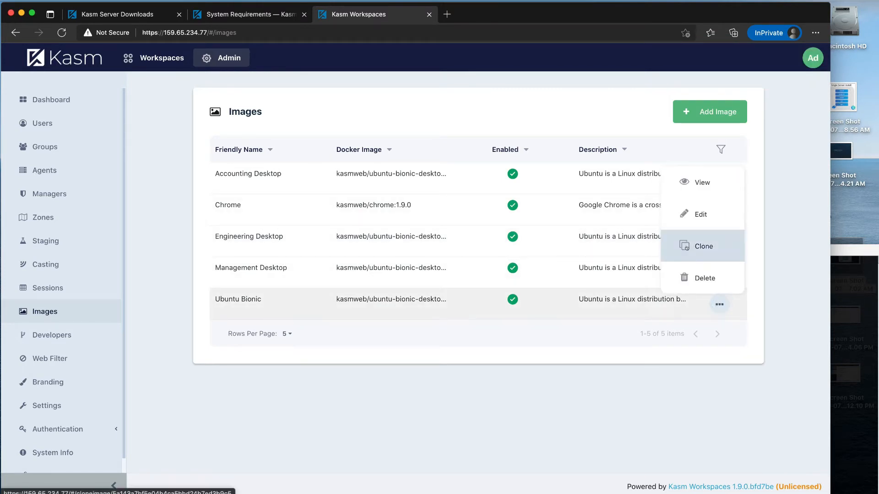
left_click(704, 278)
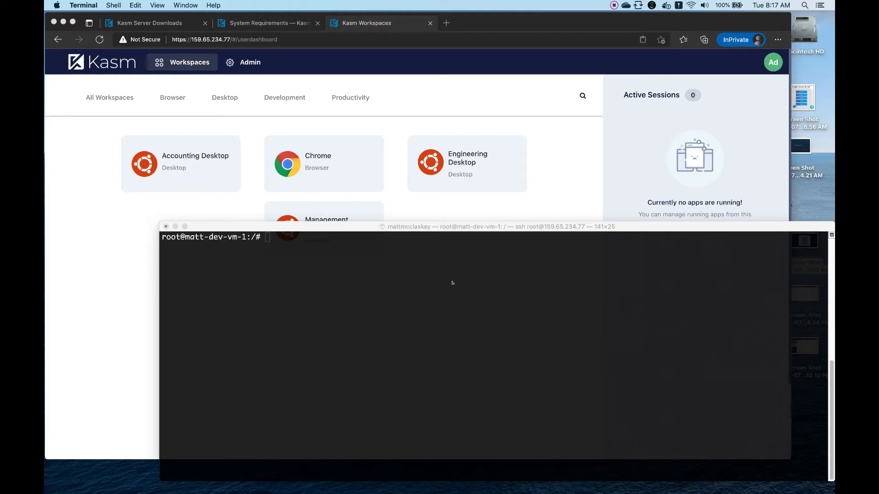
Make /data/shares/accounting, engineering, management and /data/profiles with mkdir -p
type("mkdir -p /")
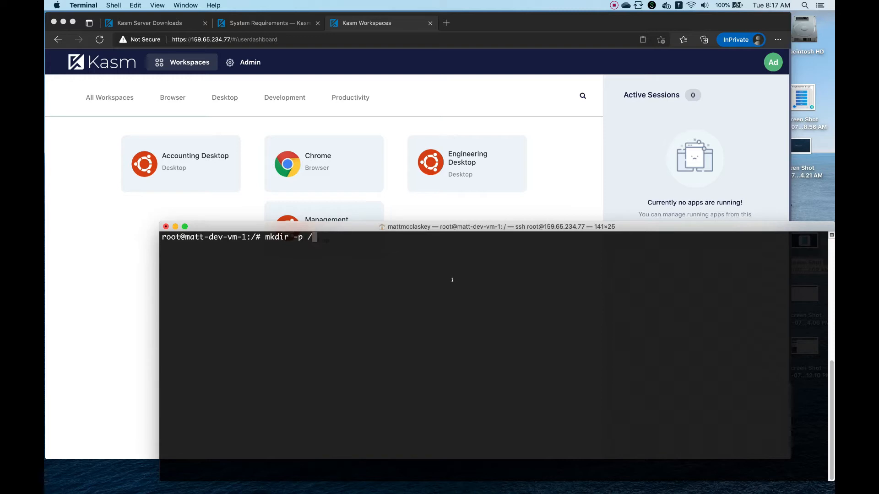
type("data/share")
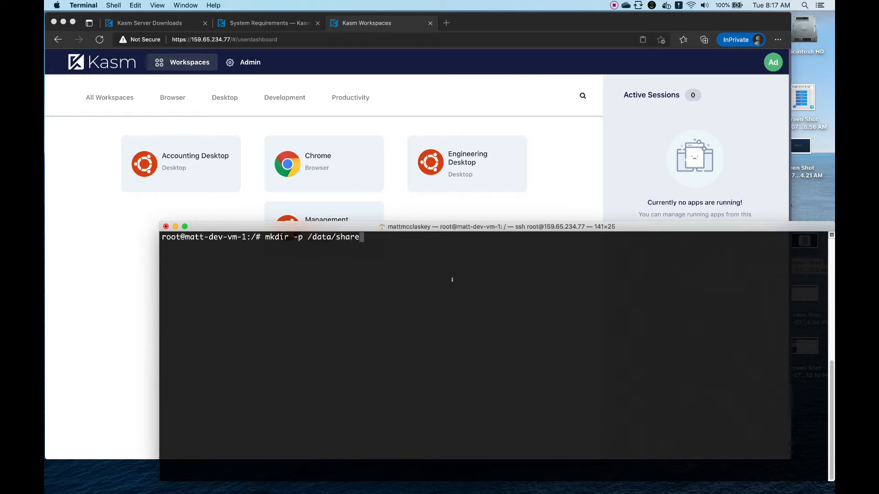
type("s/accounting")
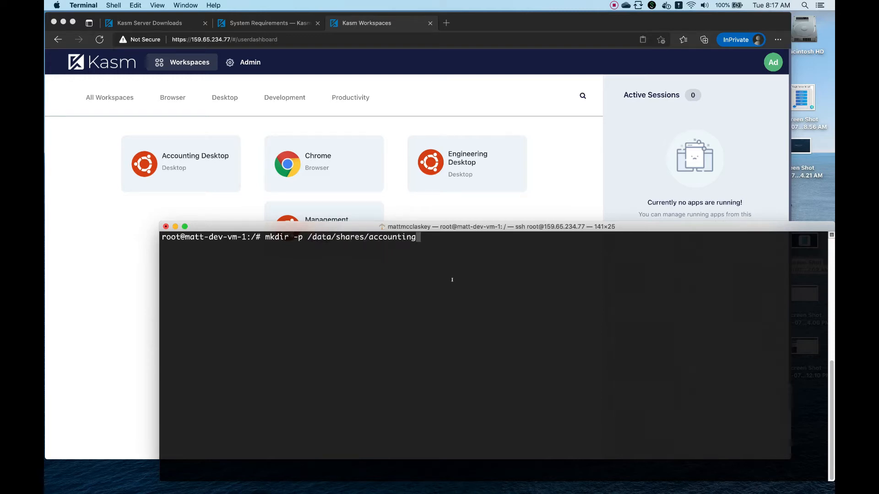
type("mkdir -p /data/shares/acc")
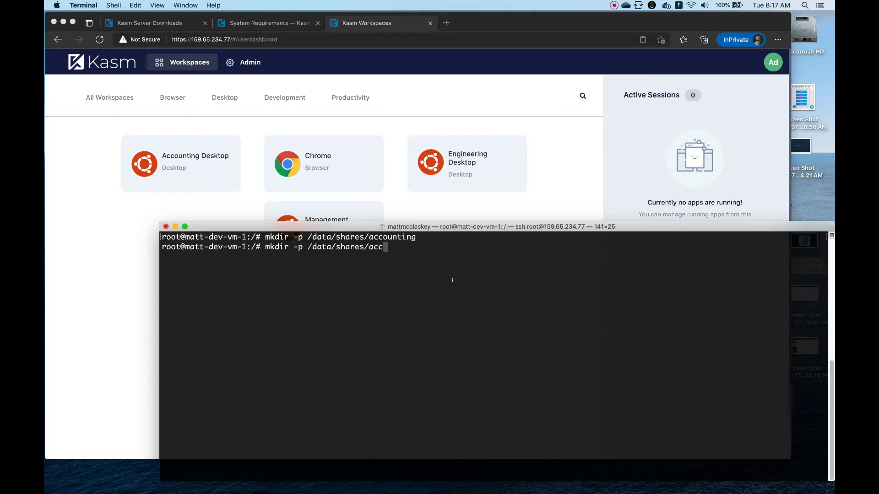
type("engineering")
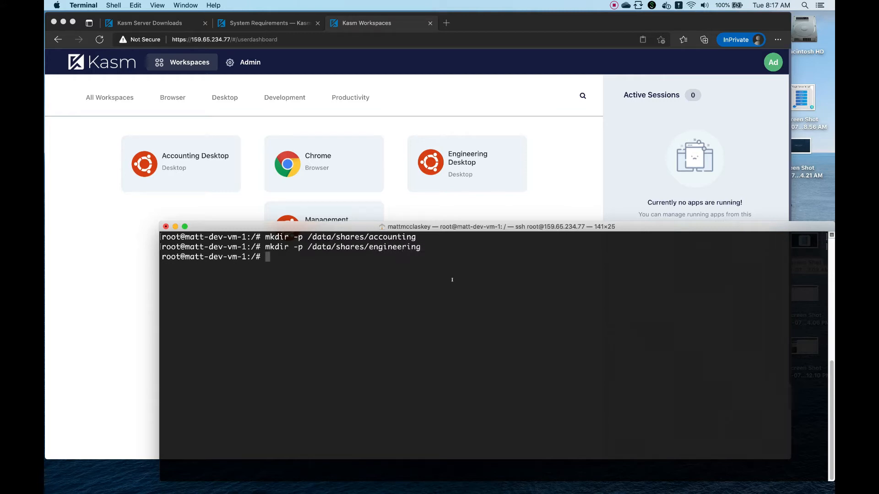
type("mkdir -p /data/shares/management")
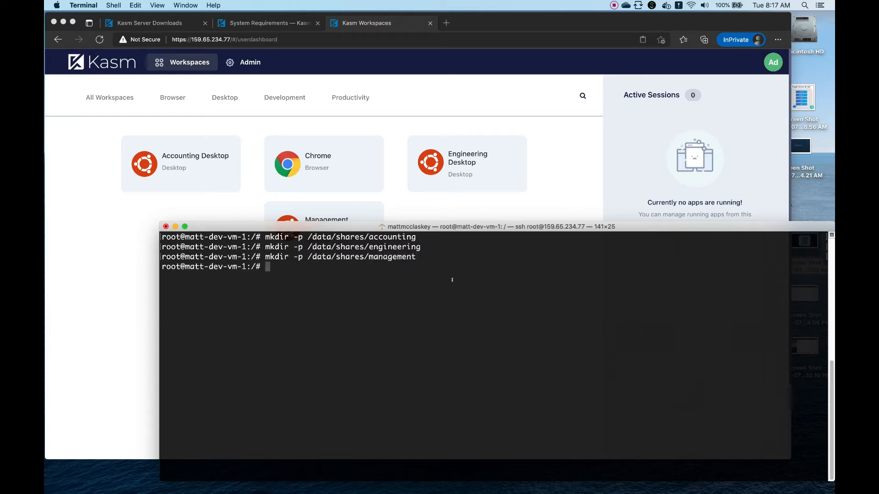
type("mkdir -p /data/shar")
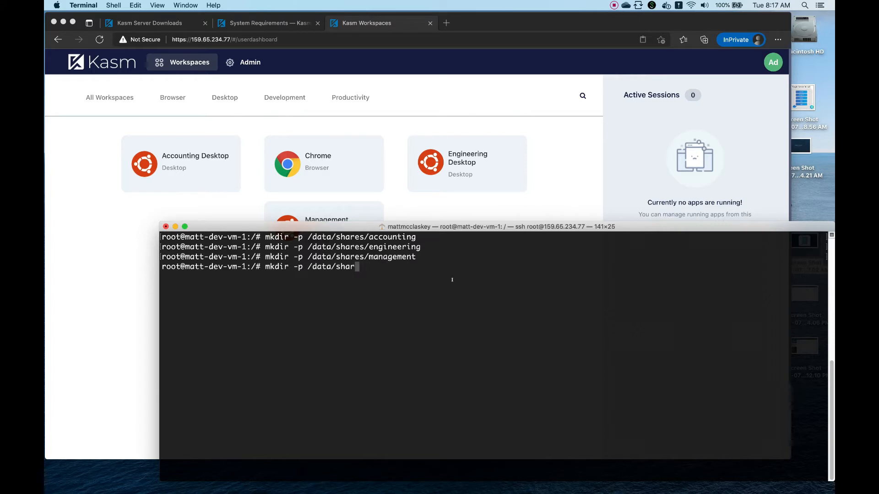
type("profiles")
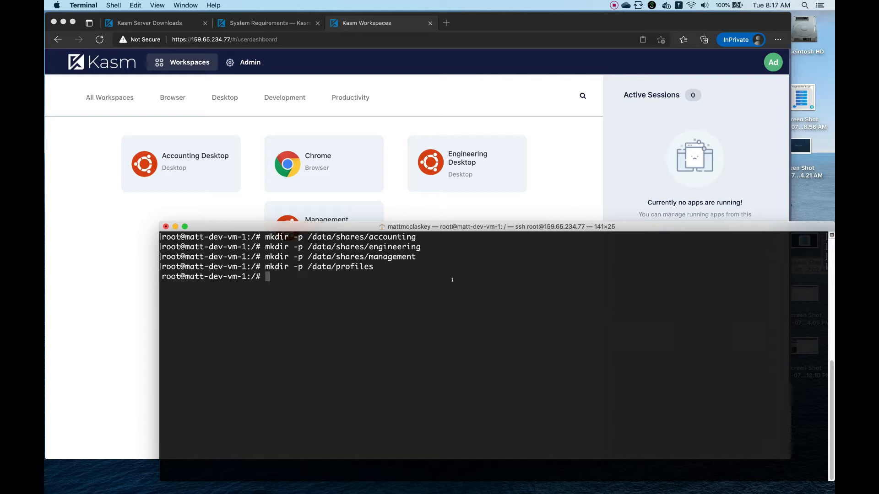
Give /data recursively to 1000:1000 with chown -R and list /etc/passwd
type("chown -R 1000")
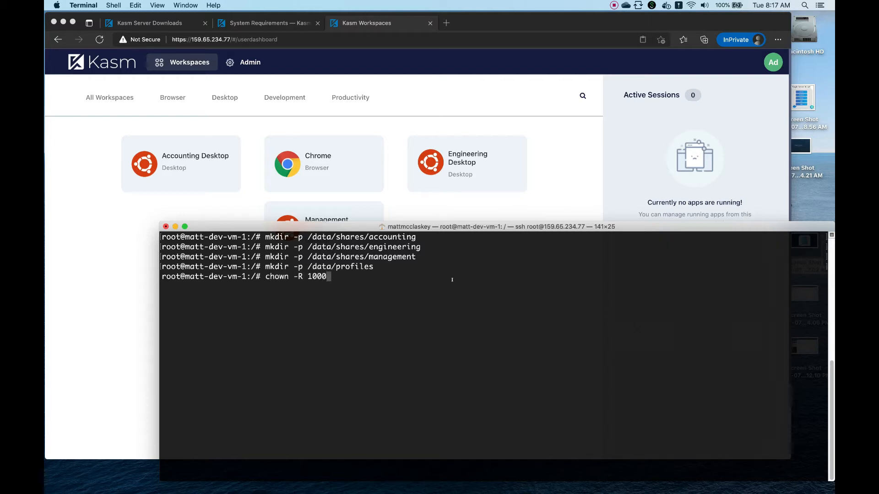
type(":1000 /data")
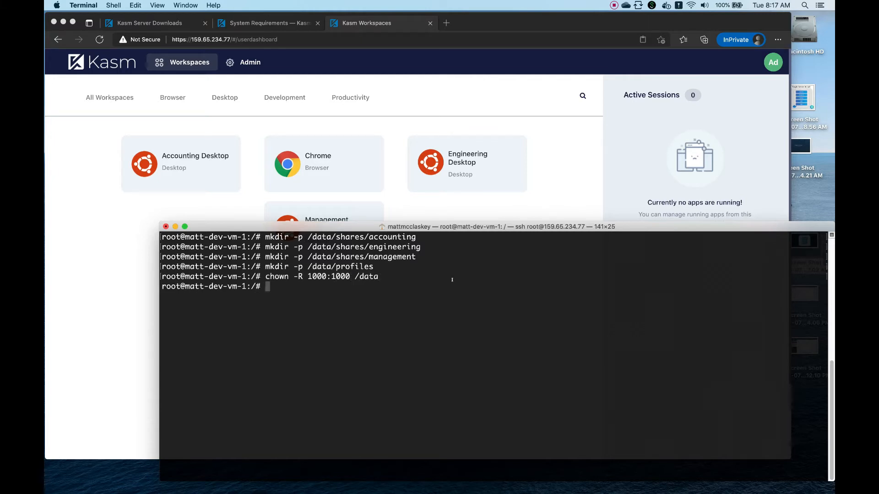
type("cat /etc/")
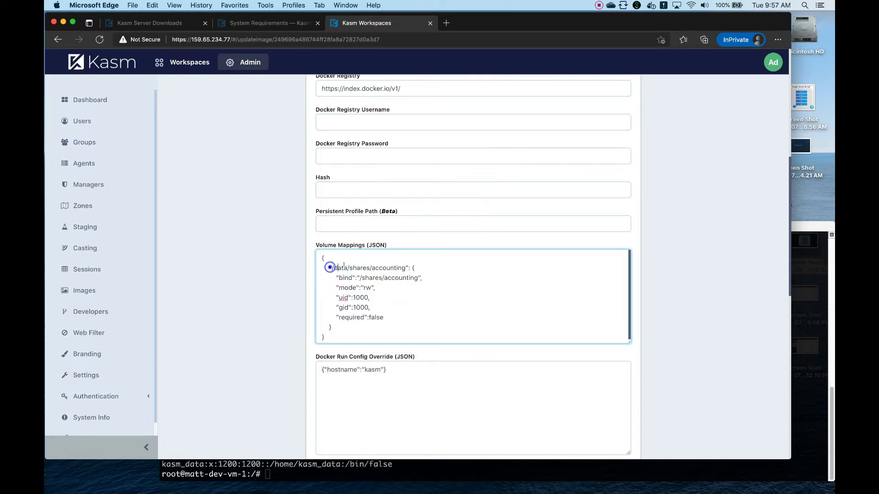
double_click(388, 268)
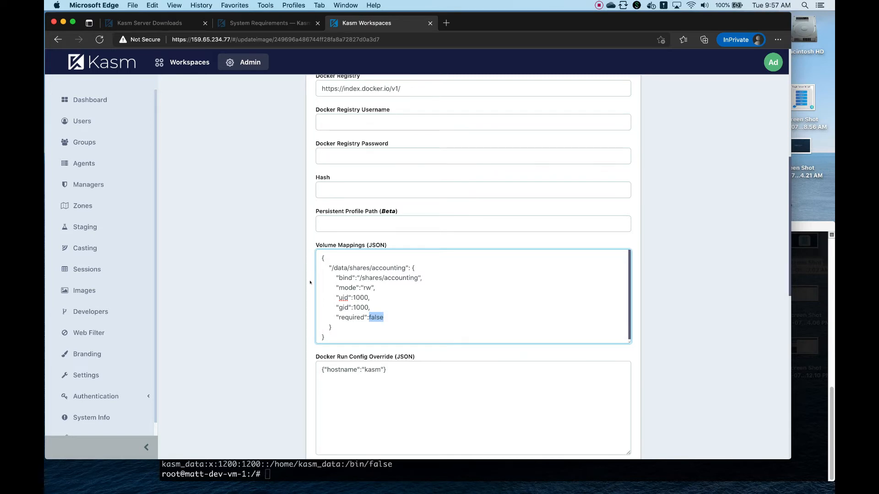
right_click(472, 224)
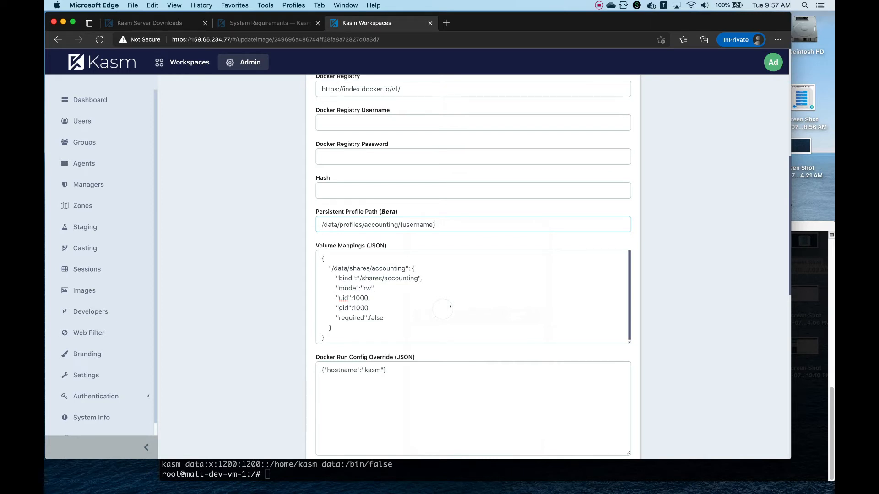
left_click(641, 234)
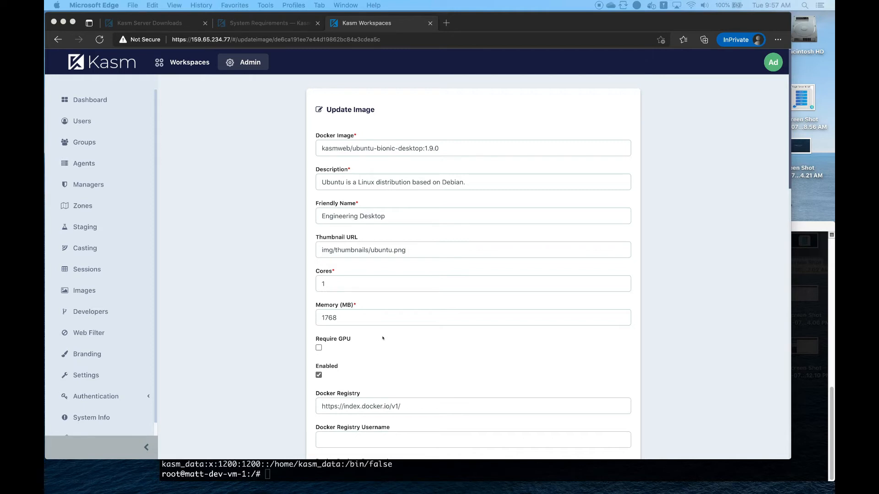
Review the Engineering Desktop image form and cancel it without changes
scroll("down", 3)
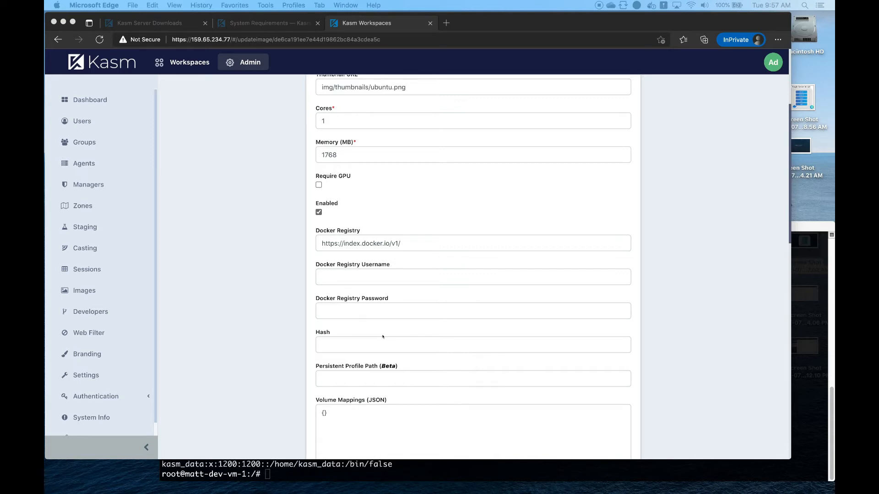
scroll("down", 3)
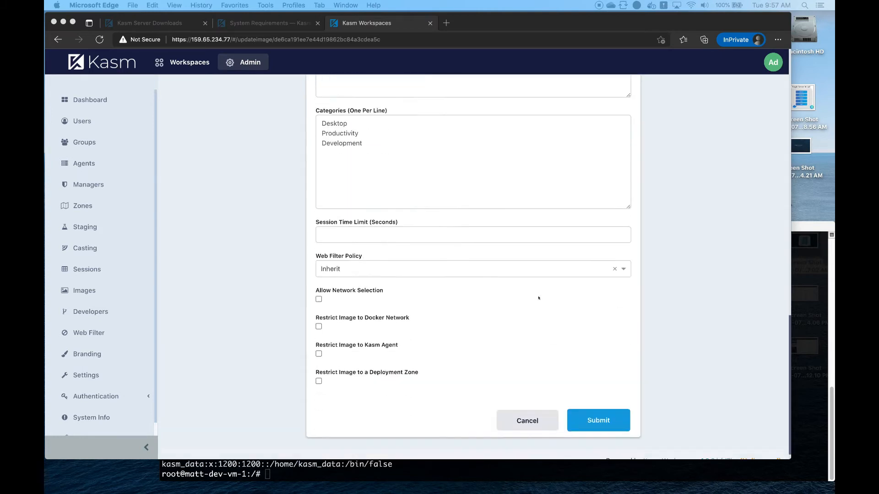
scroll("down", 3)
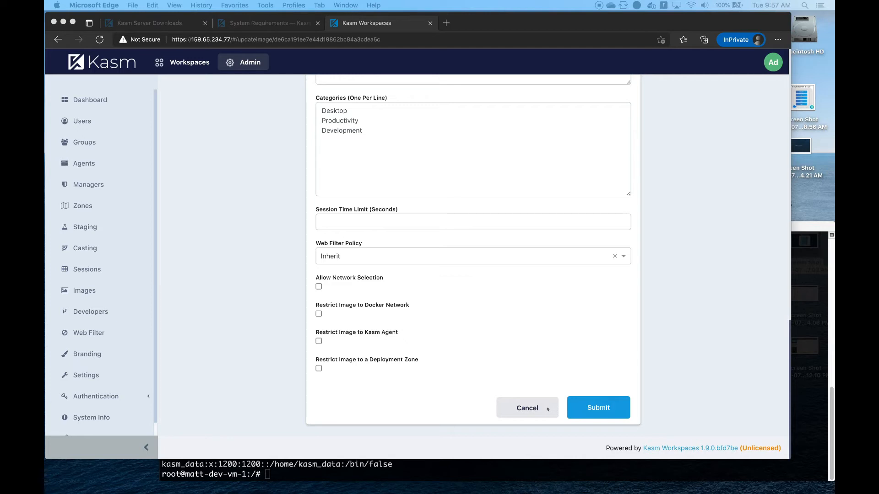
left_click(527, 408)
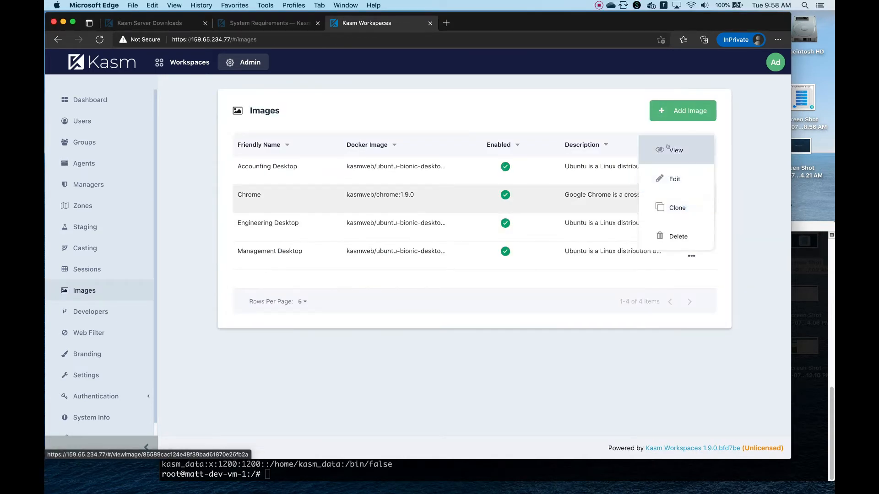
Rename the Chrome image to Secure Internet and save it
left_click(675, 179)
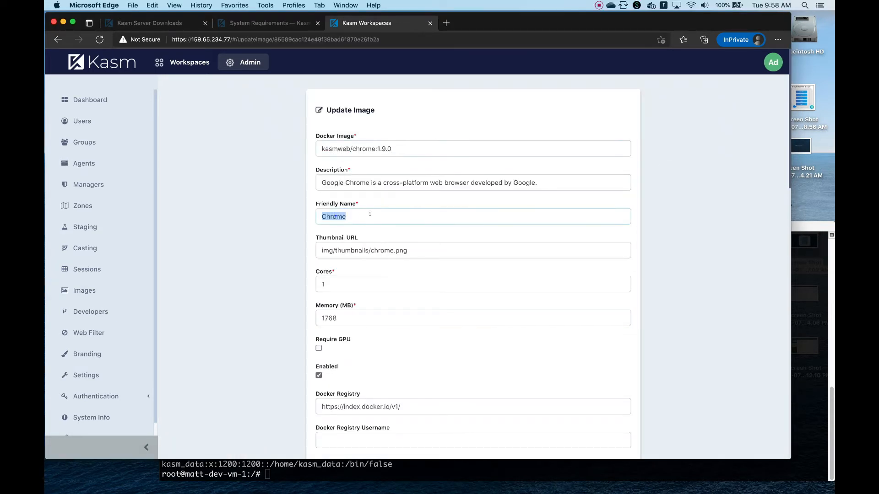
type("Secure Internet")
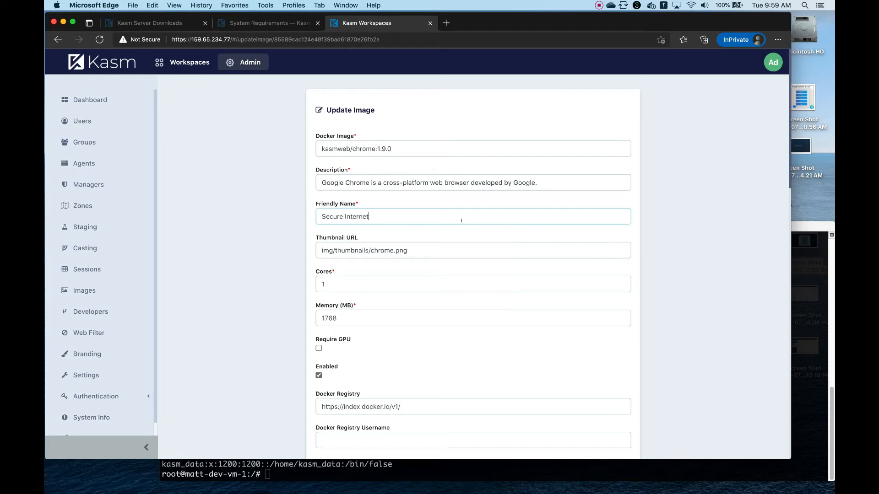
scroll("down", 3)
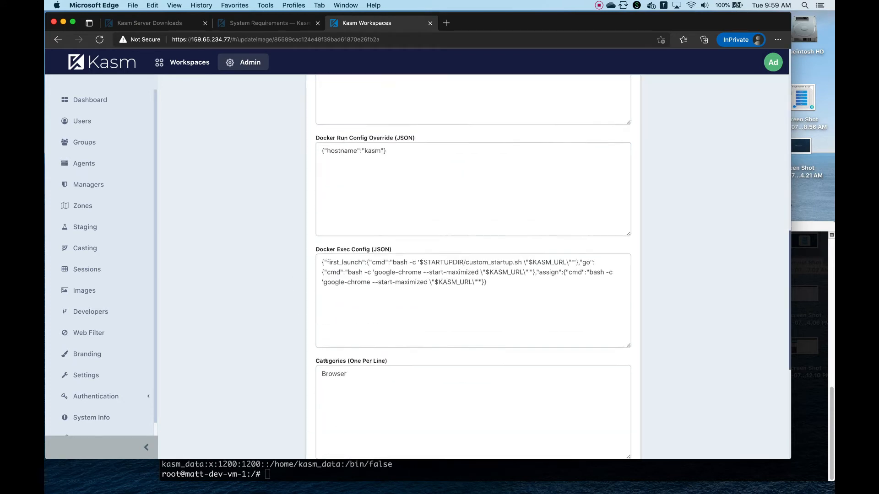
left_click(88, 332)
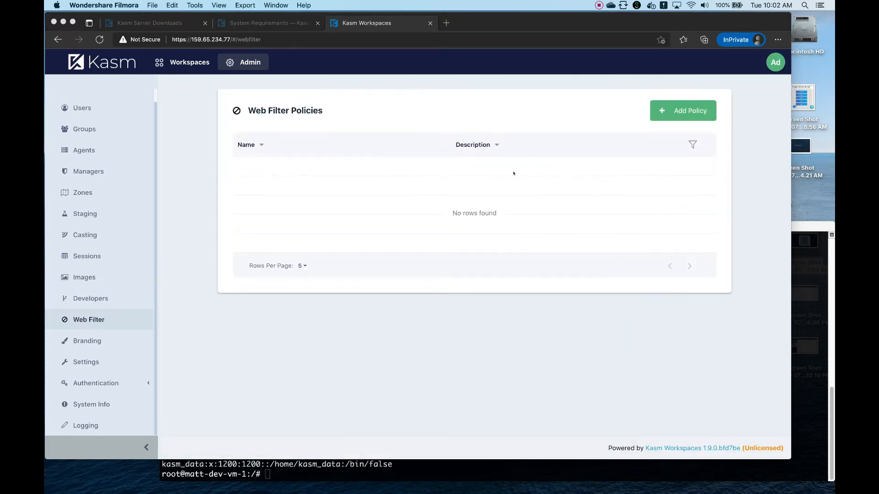
Add a Default Web Filter Policy with safe search and categorization enabled and submit it
left_click(683, 110)
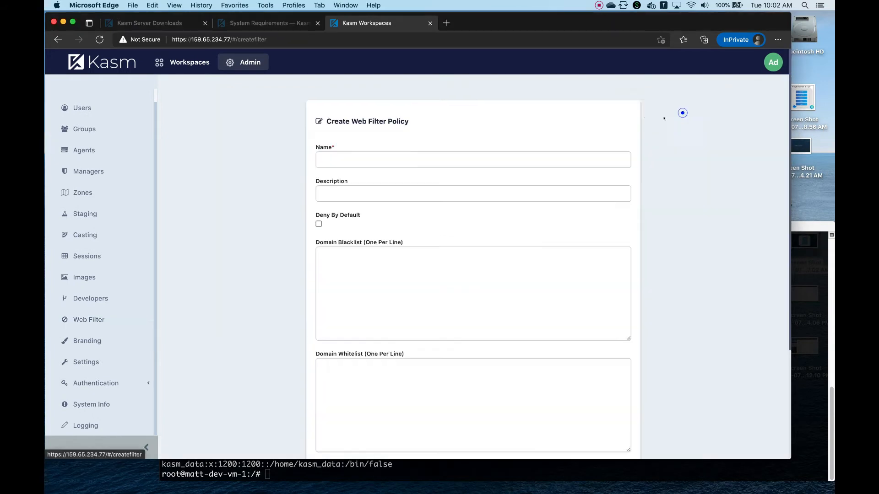
type("Default Web Filter Policy")
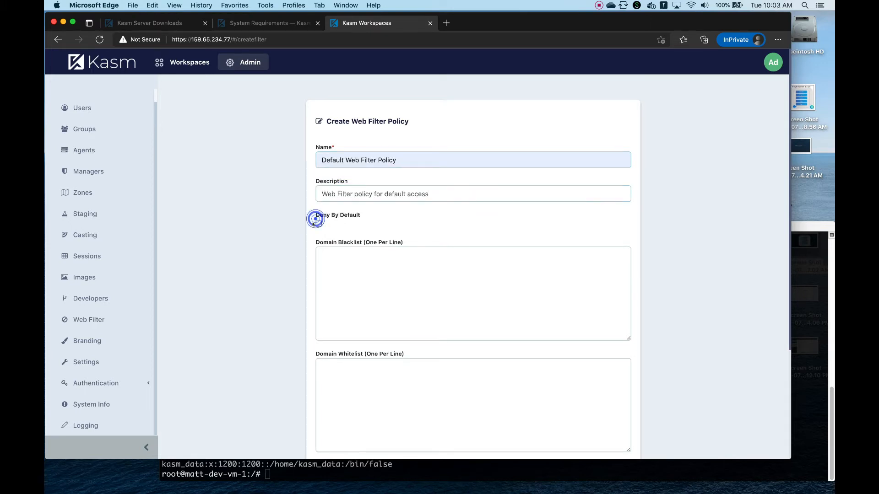
scroll("down", 3)
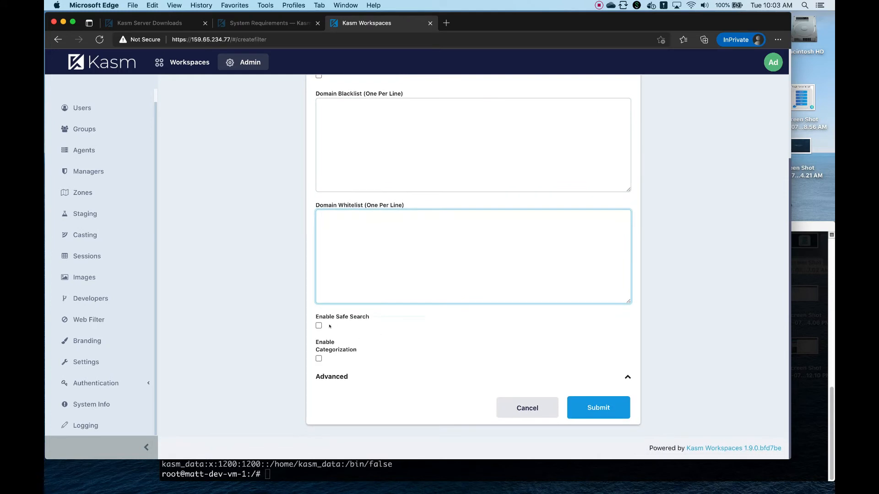
left_click(319, 359)
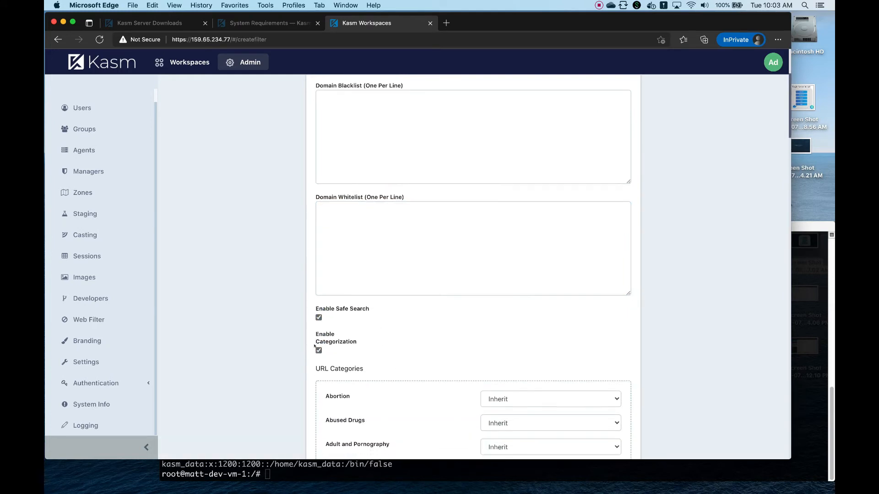
scroll("down", 3)
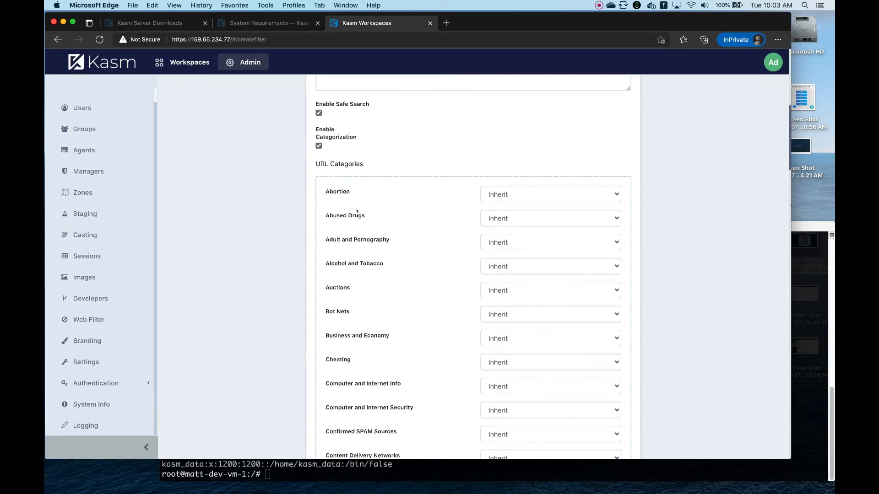
left_click(550, 289)
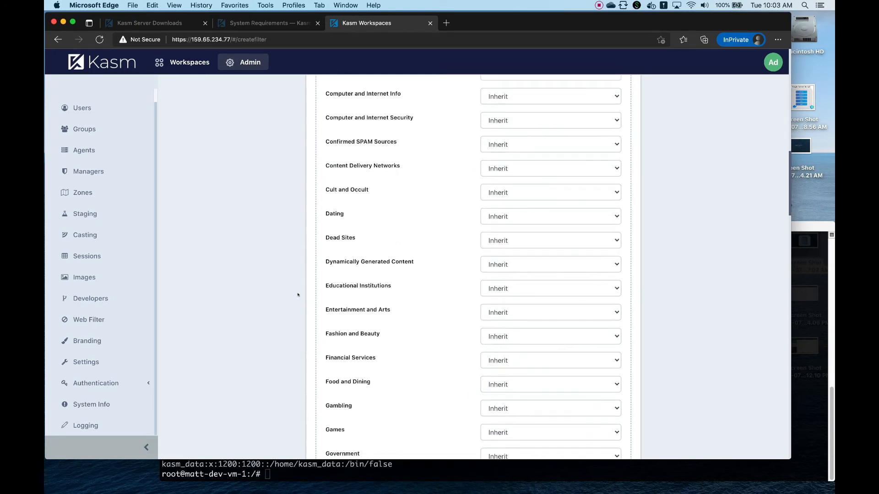
scroll("down", 3)
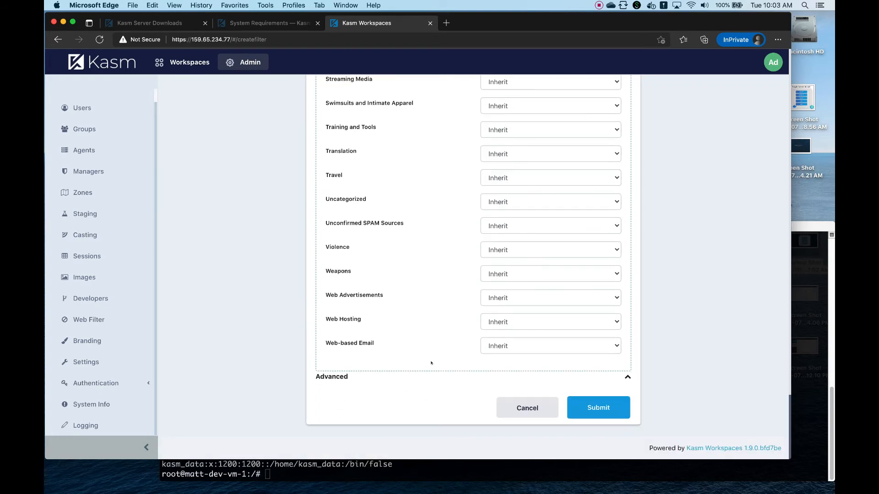
left_click(598, 407)
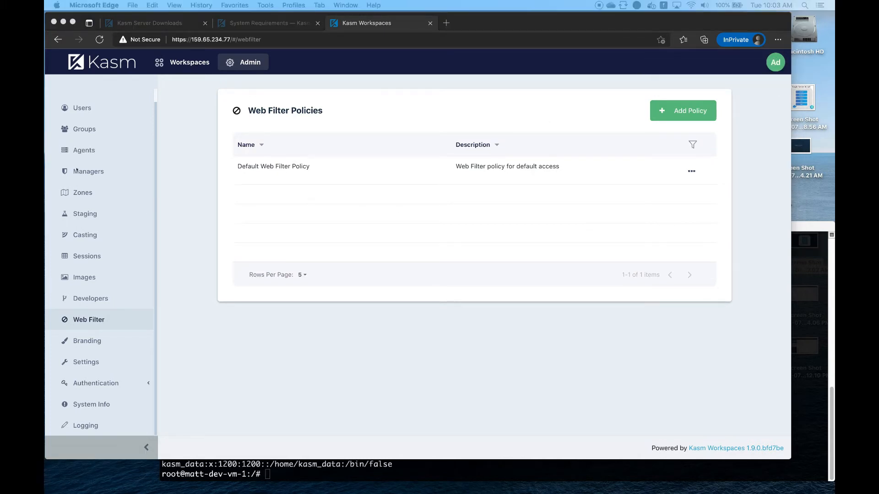
Give the All Users group a web_filter_policy setting of Default Web Filter Policy
left_click(84, 129)
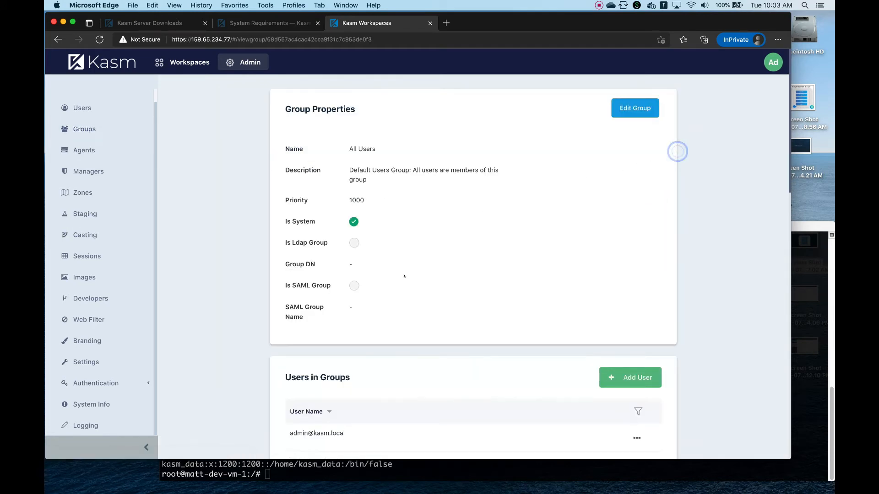
scroll("down", 3)
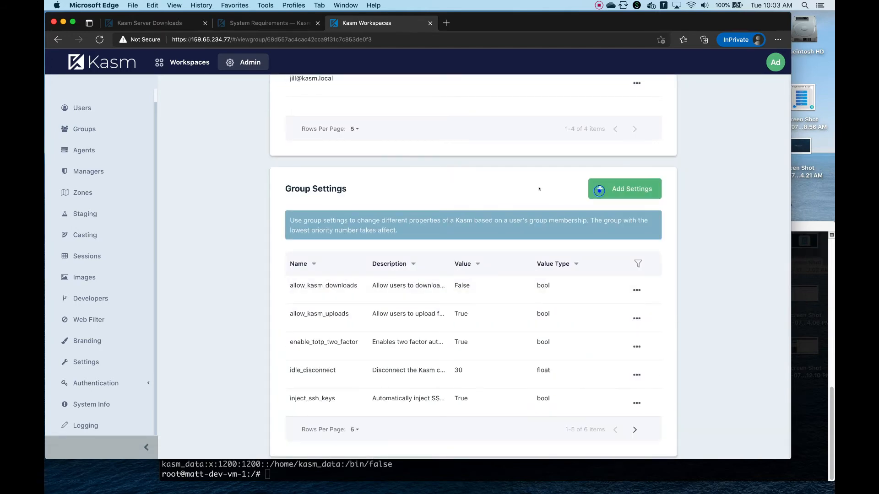
type("we")
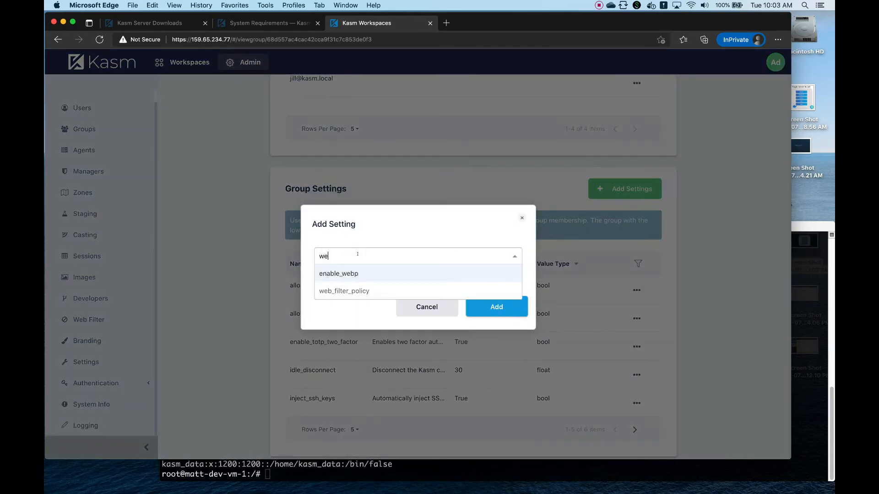
left_click(344, 291)
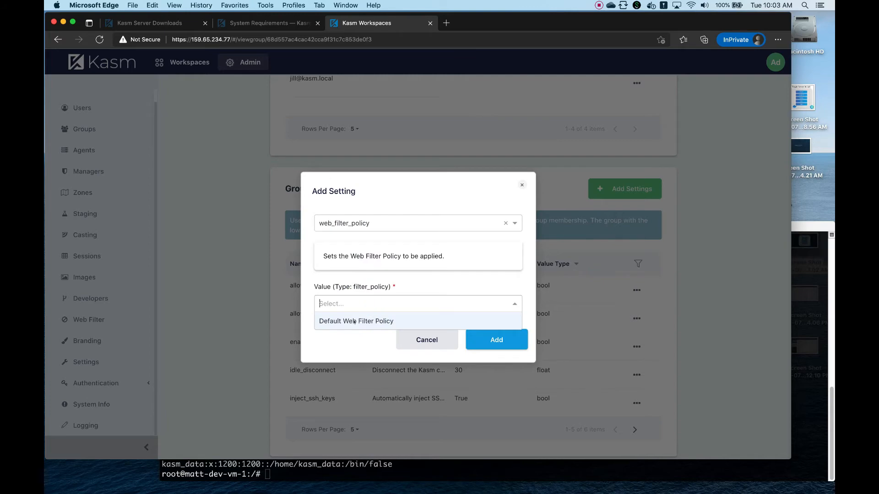
left_click(496, 339)
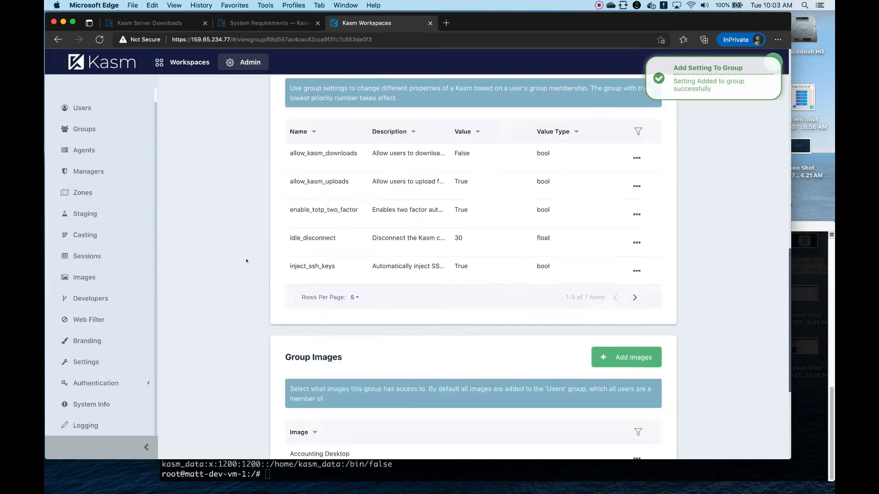
scroll("down", 3)
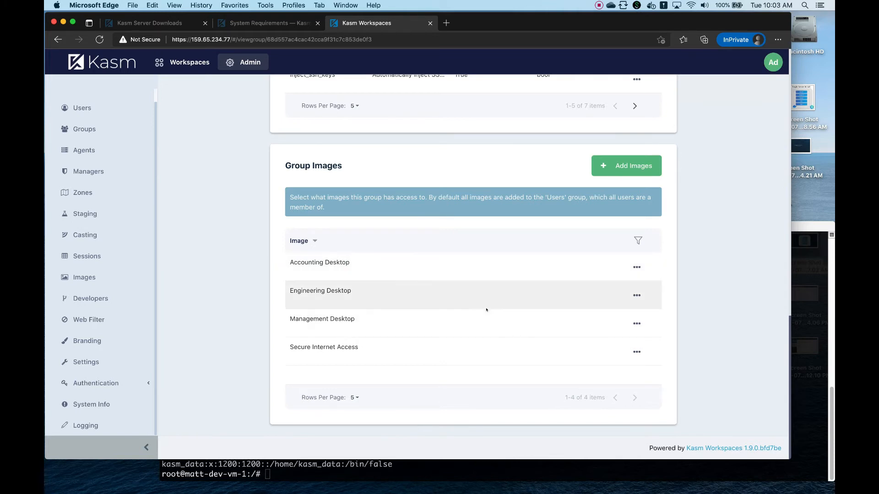
Remove the Accounting and Engineering Desktop images from the default group
left_click(636, 267)
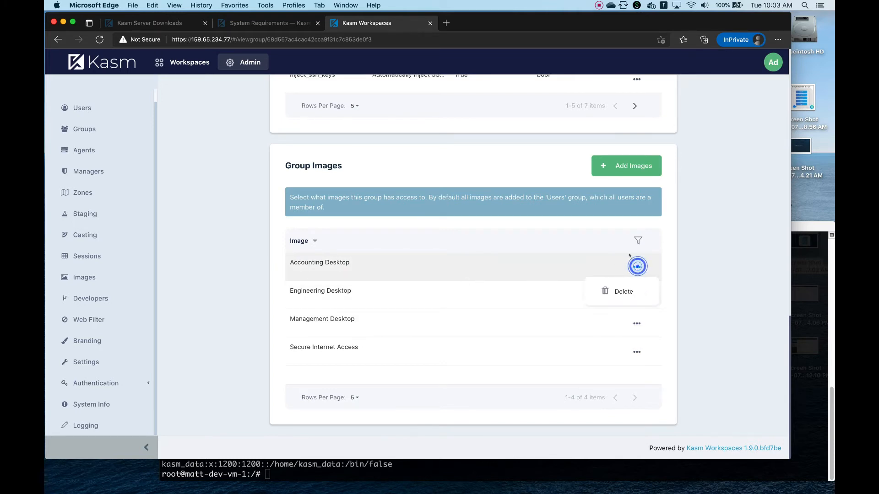
left_click(622, 291)
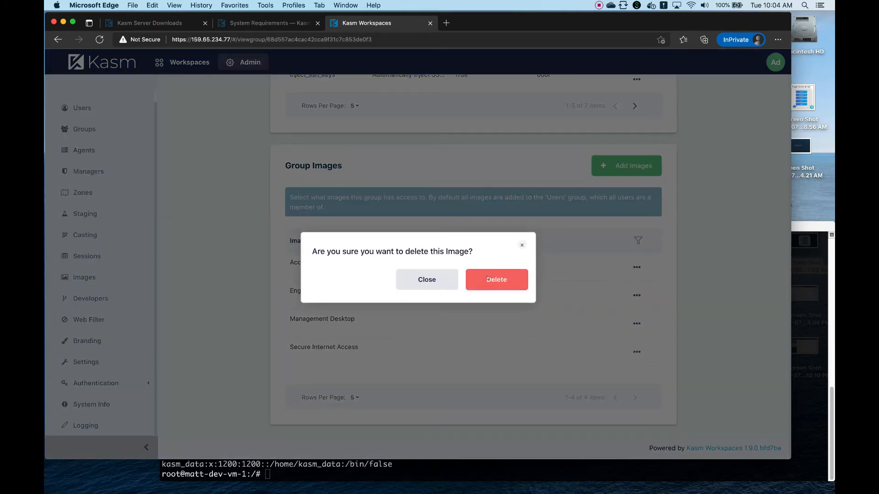
left_click(496, 280)
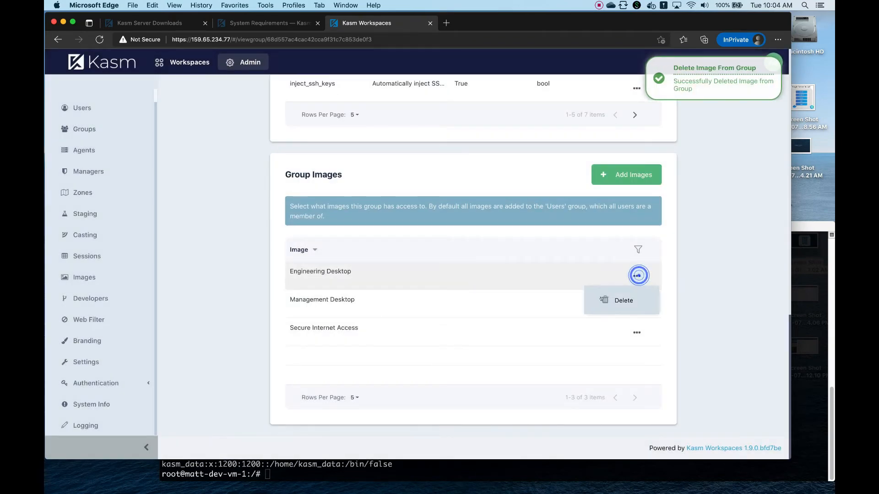
left_click(624, 300)
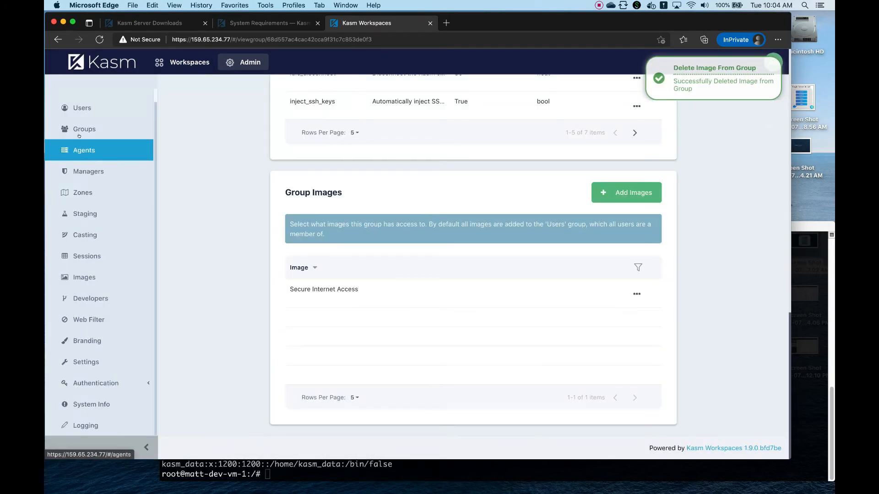
Add Accounting Desktop to the Accounting group and Engineering Desktop to the Engineering group
left_click(84, 129)
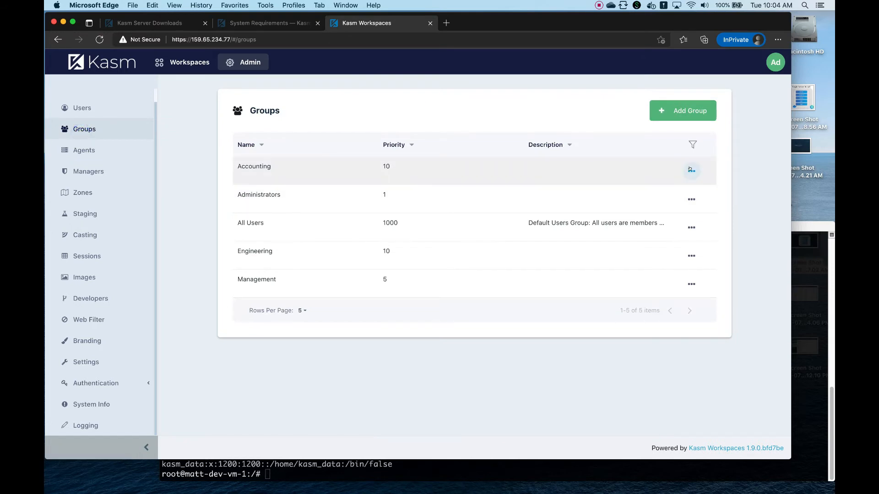
left_click(691, 169)
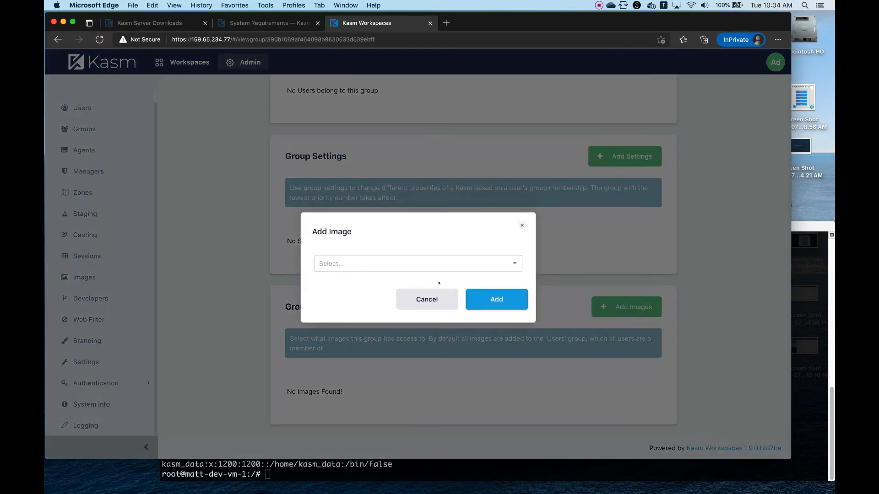
left_click(417, 264)
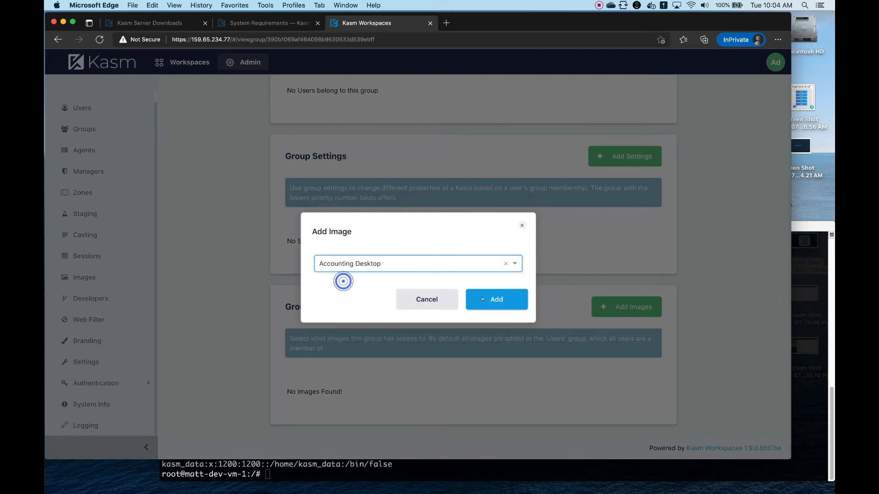
left_click(496, 299)
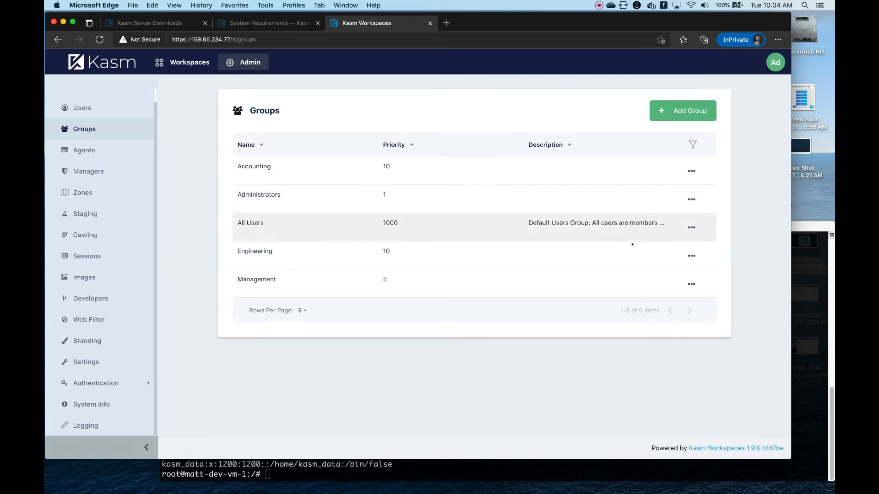
left_click(691, 256)
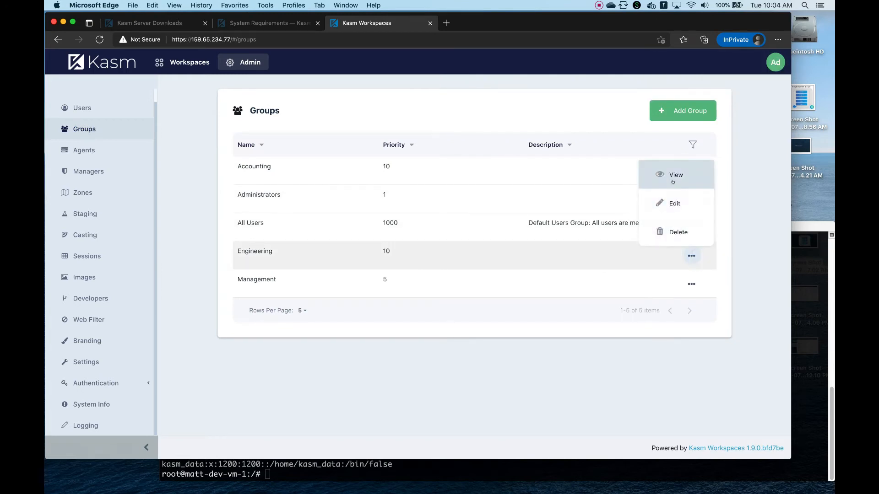
left_click(676, 174)
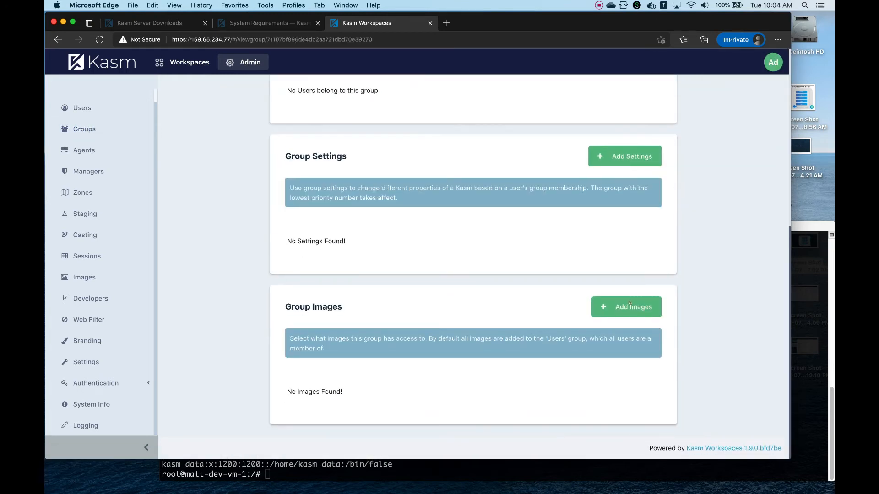
left_click(626, 307)
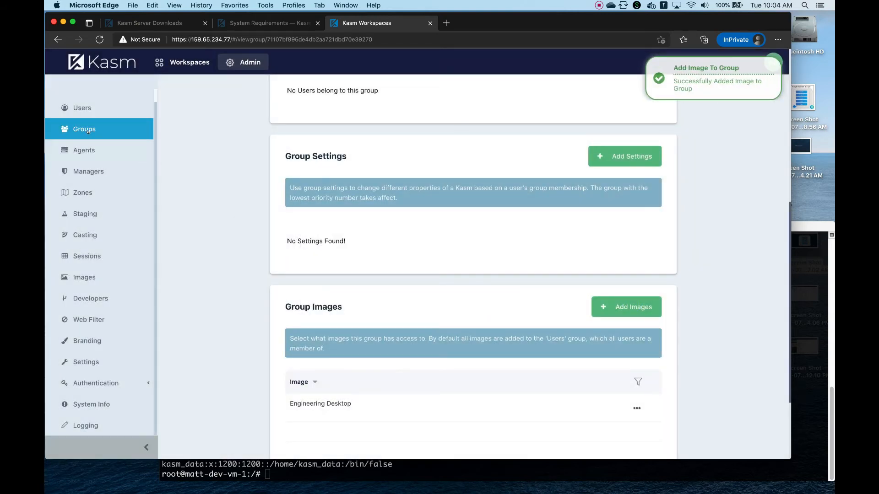
Add Engineering Desktop and a second desktop image to the Management group
left_click(85, 129)
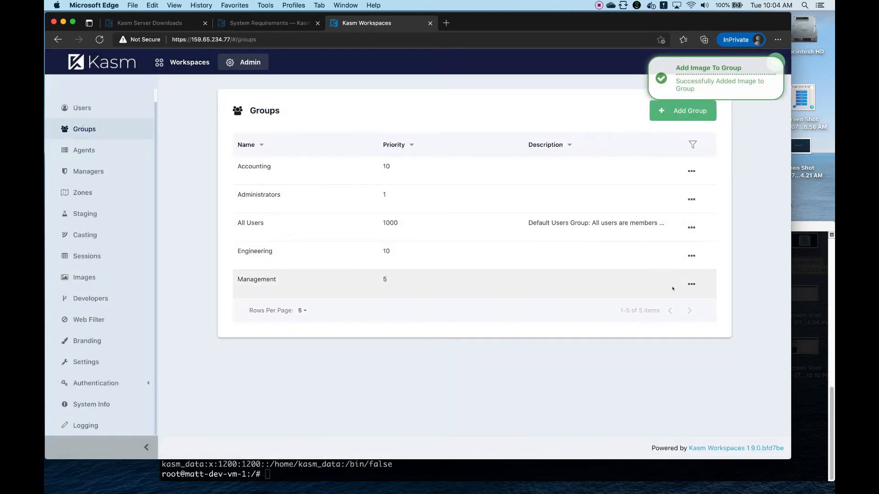
left_click(256, 279)
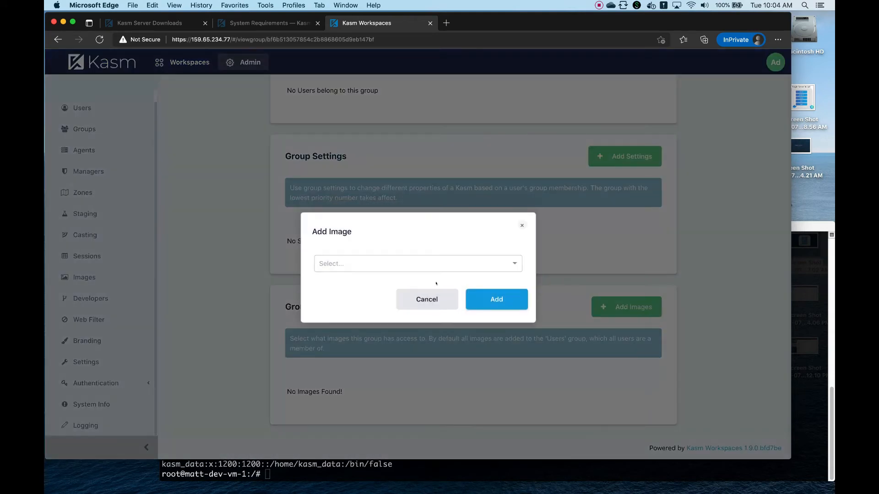
left_click(495, 299)
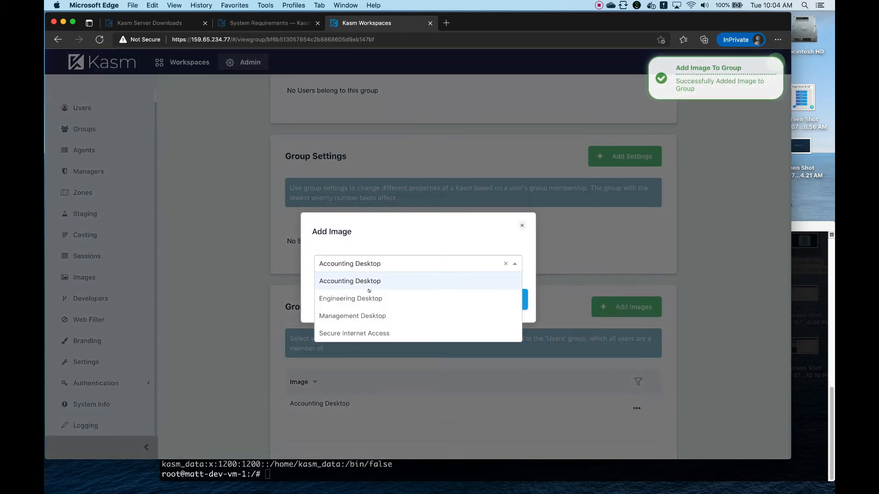
left_click(626, 312)
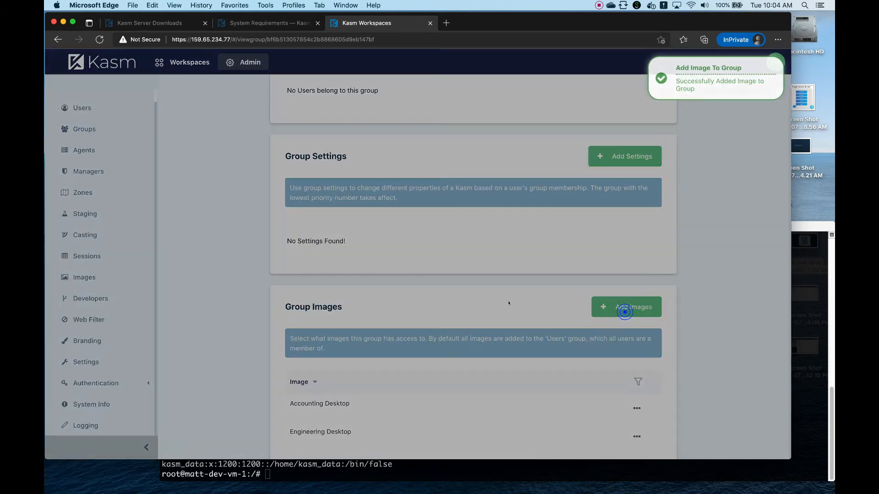
left_click(626, 307)
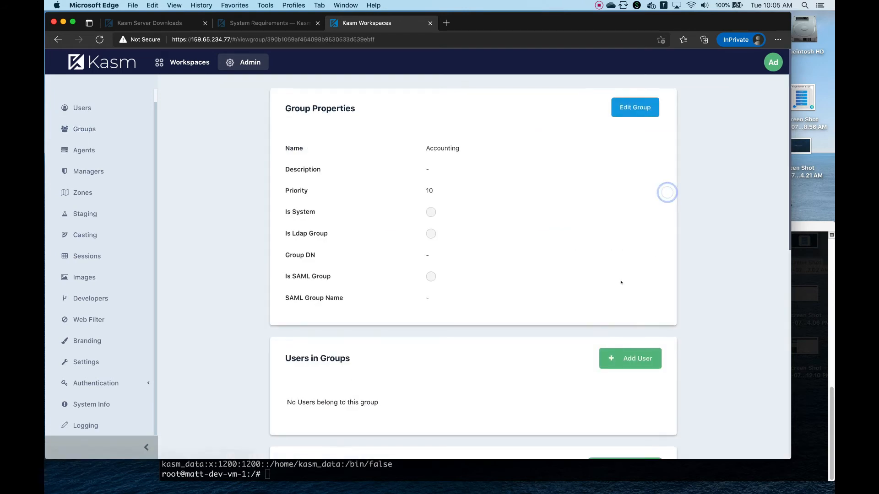
left_click(630, 358)
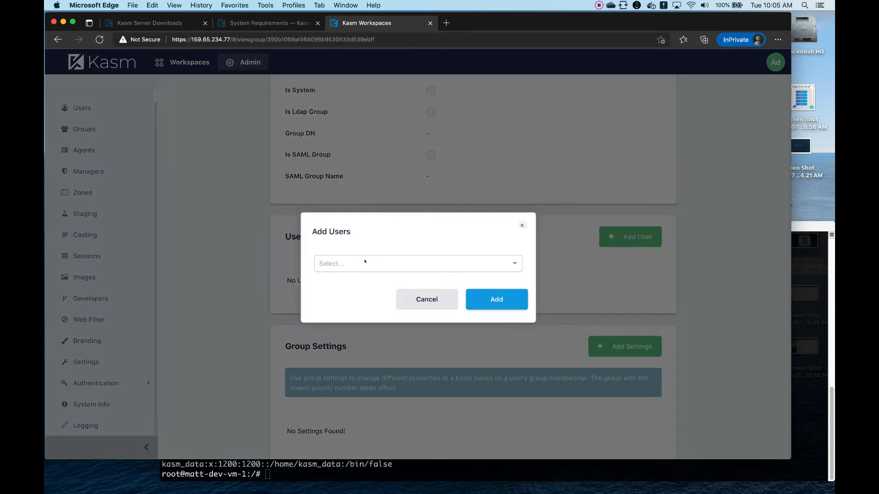
left_click(393, 264)
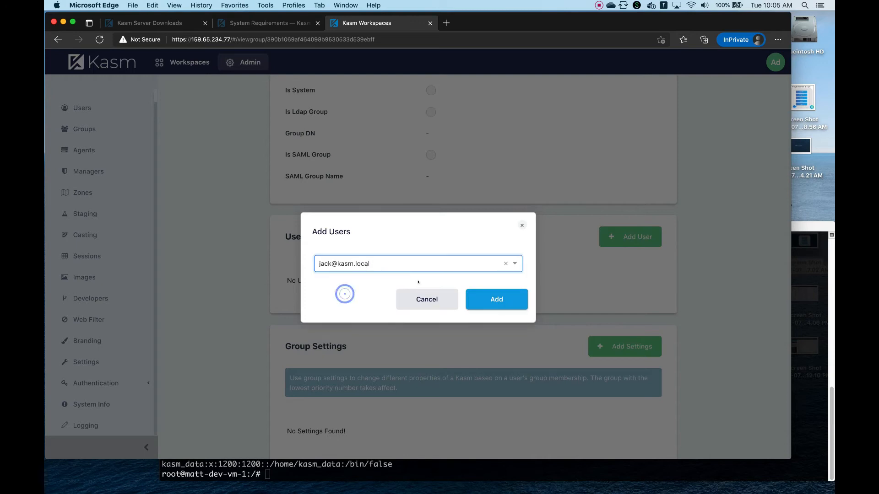
left_click(495, 300)
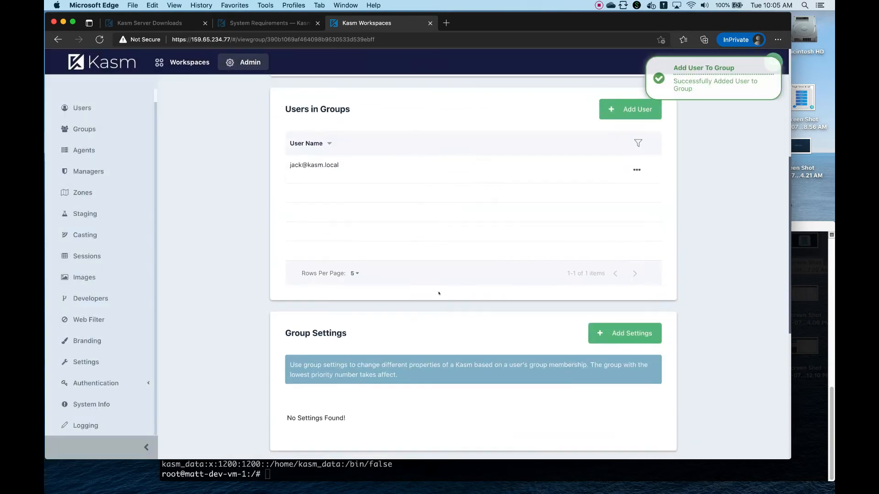
scroll("down", 3)
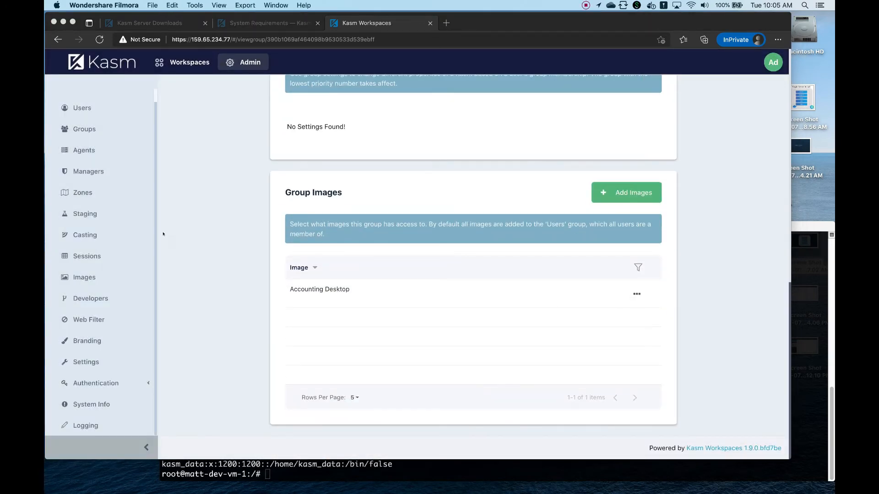
left_click(82, 193)
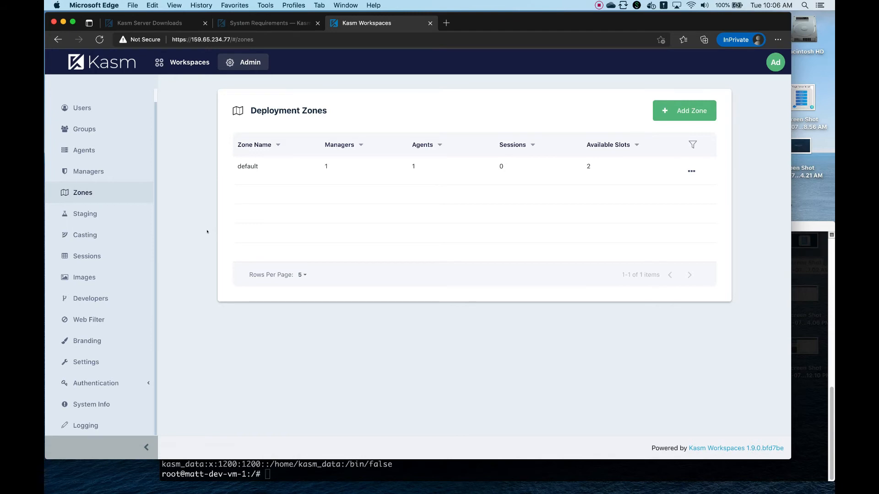
View the details of the running agent on manager matt-dev-vm-1
left_click(83, 149)
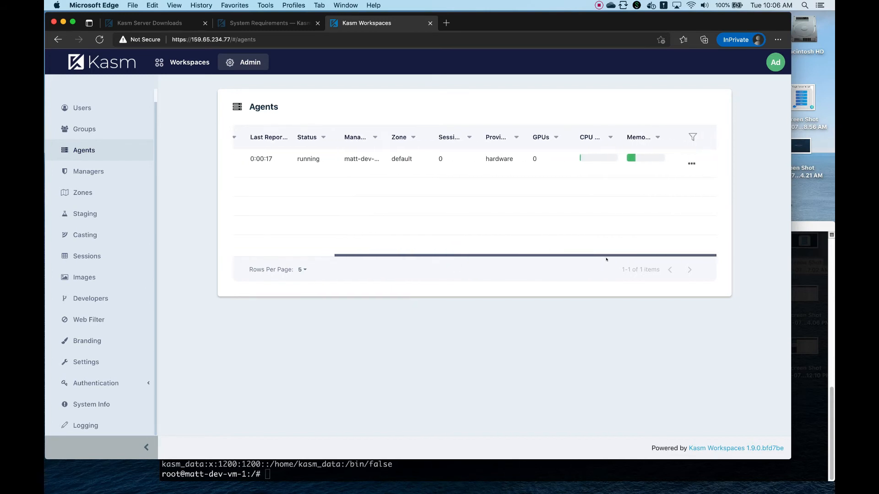
left_click(691, 163)
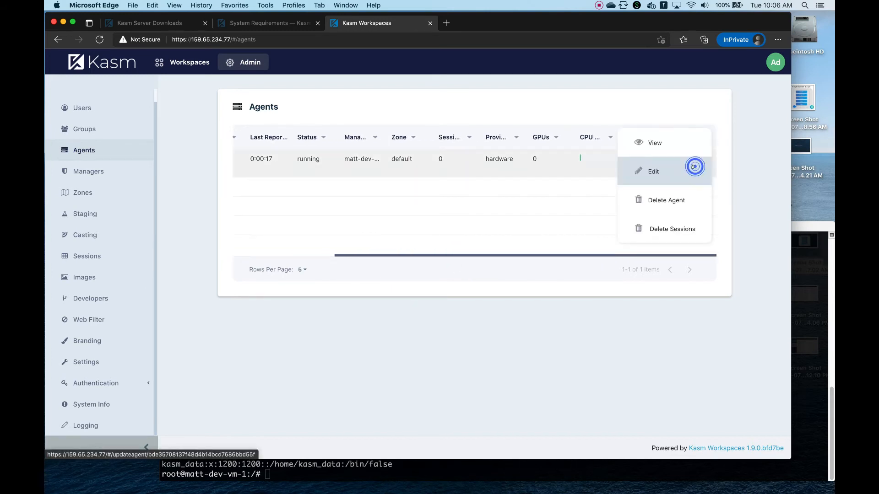
left_click(655, 142)
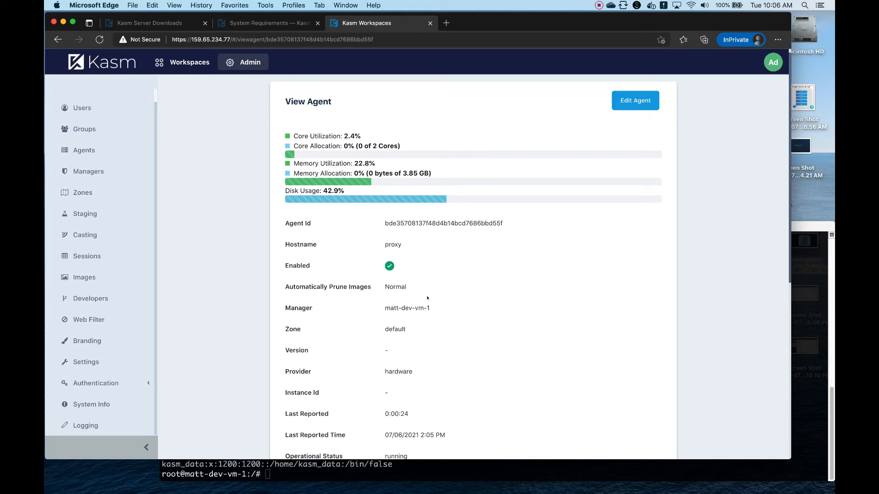
Inspect the Update Agent form, cancel without changes, and move to session staging/casting
left_click(635, 100)
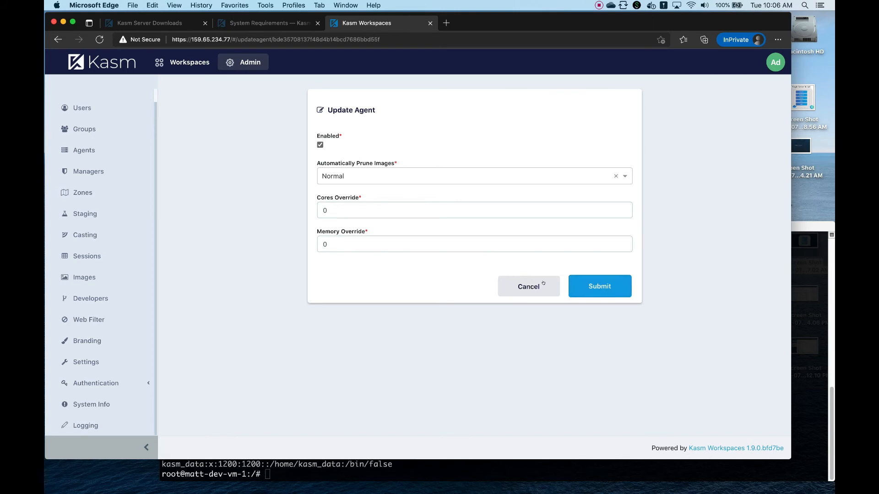
left_click(598, 287)
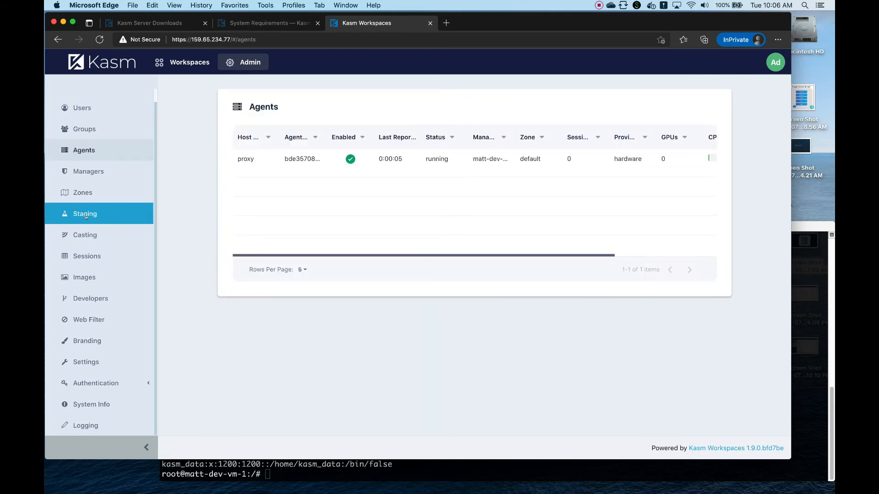
left_click(85, 235)
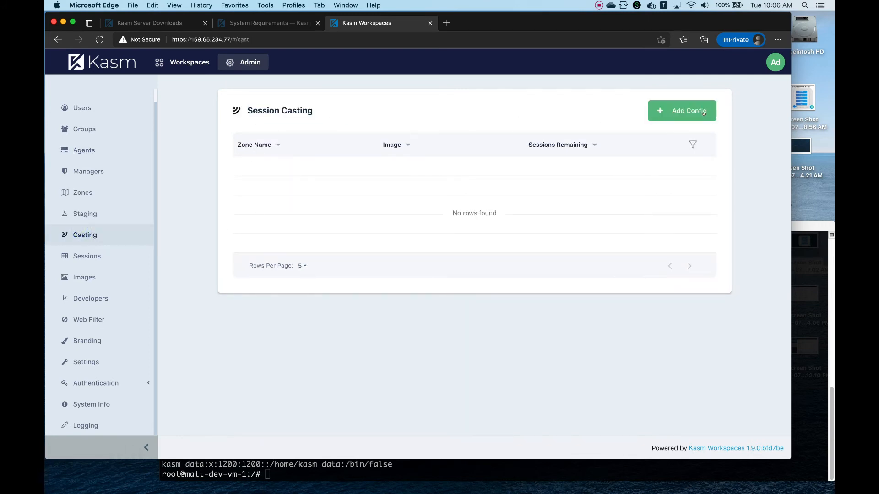
Start a casting config with Allow Anonymous and Require ReCAPTCHA ticked, then leave for Sessions
left_click(681, 111)
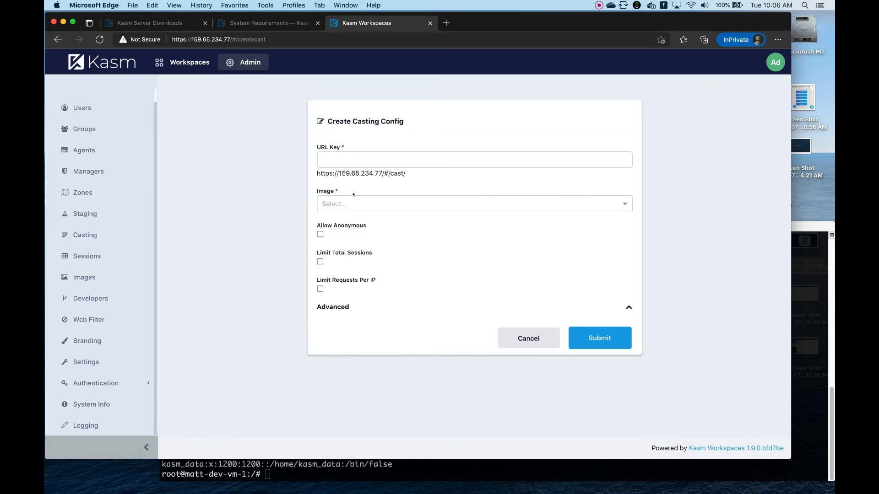
left_click(474, 203)
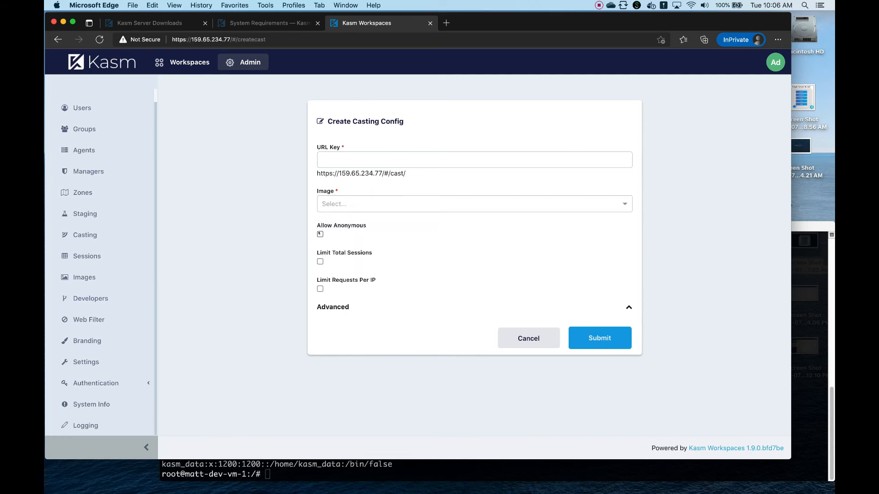
left_click(320, 234)
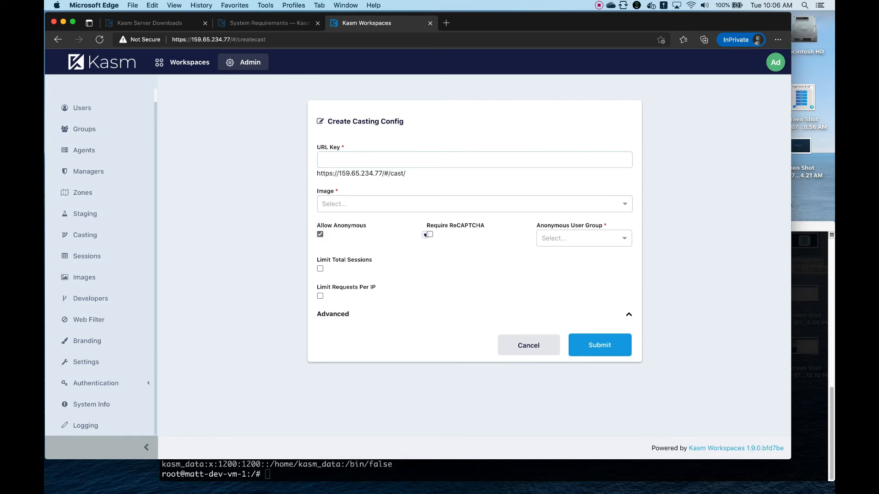
left_click(583, 238)
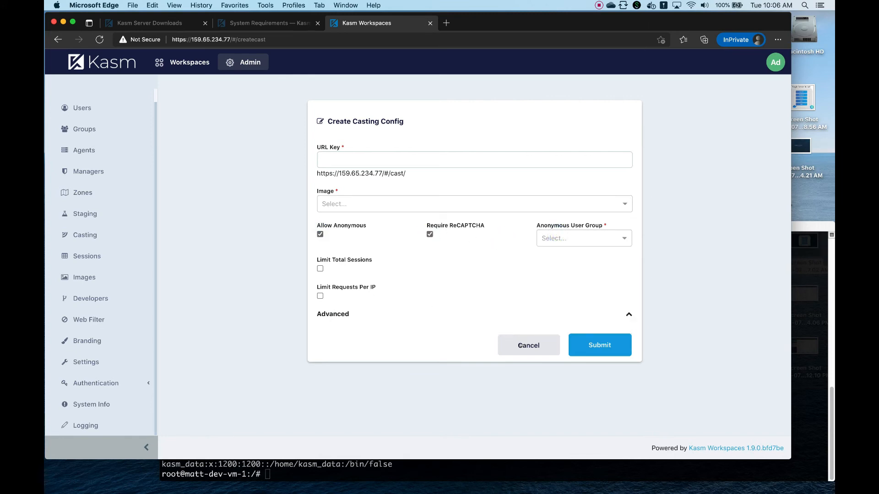
left_click(87, 257)
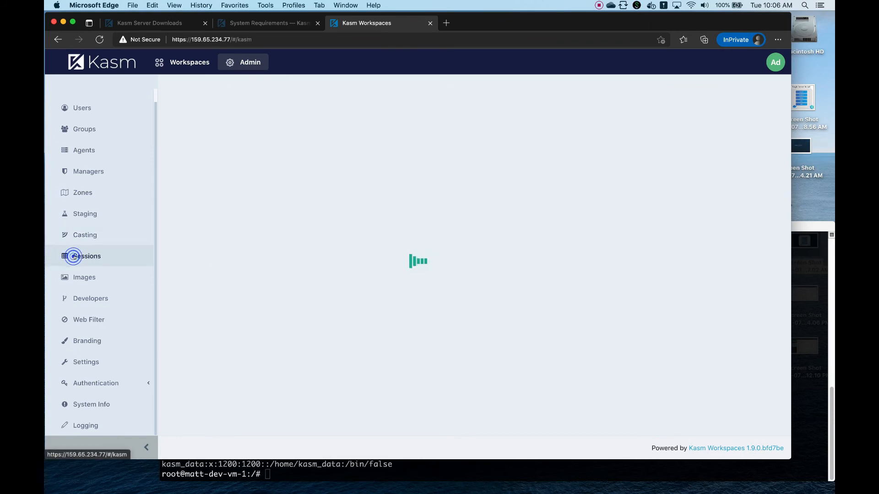
Begin a new staging config and view the Zone dropdown offering the default zone
left_click(84, 213)
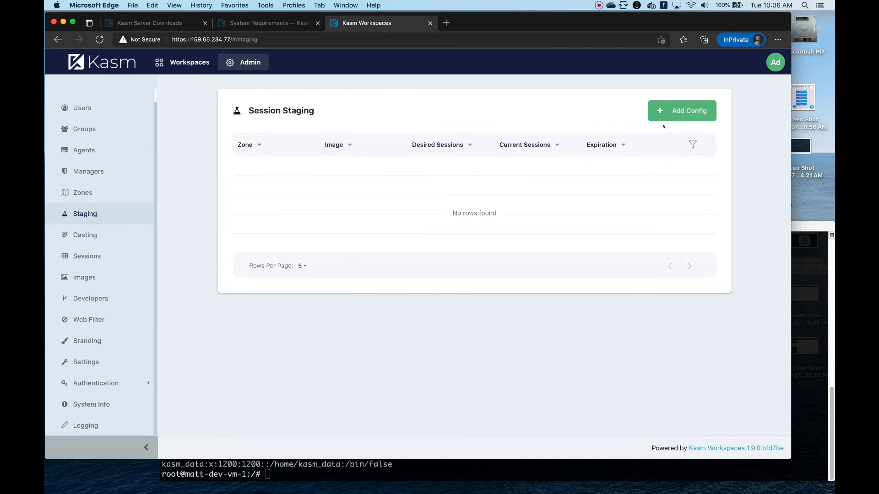
left_click(682, 111)
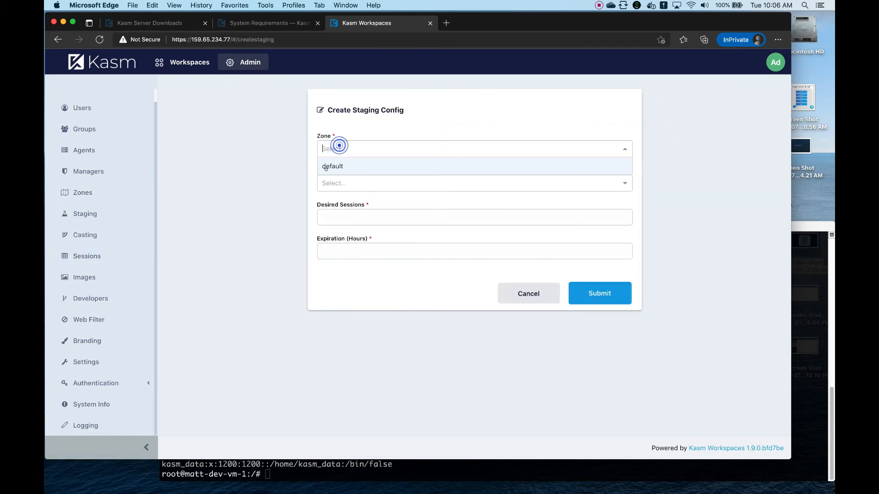
left_click(332, 166)
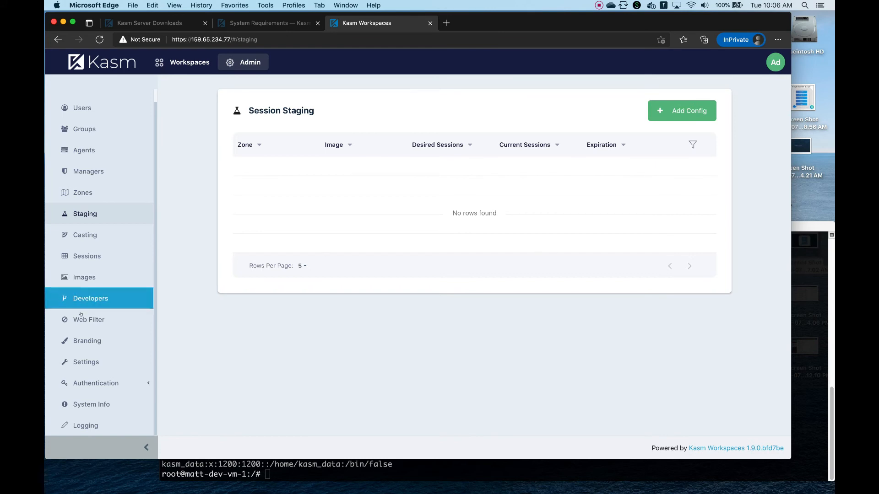
Scroll through a new branding config form, cancel it, and go to Developers
left_click(87, 340)
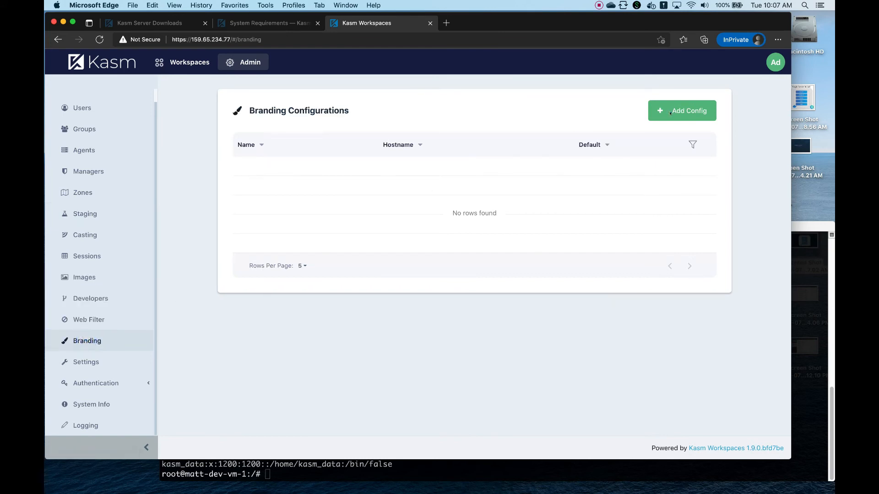
left_click(682, 110)
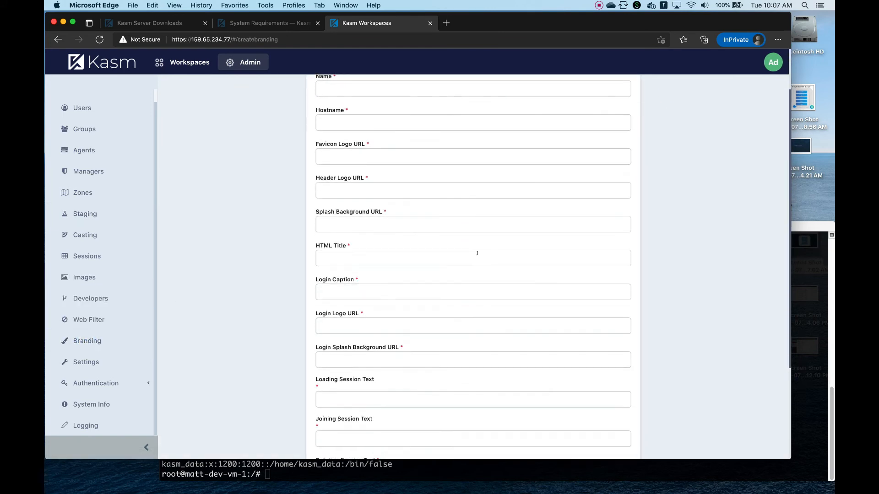
scroll("down", 3)
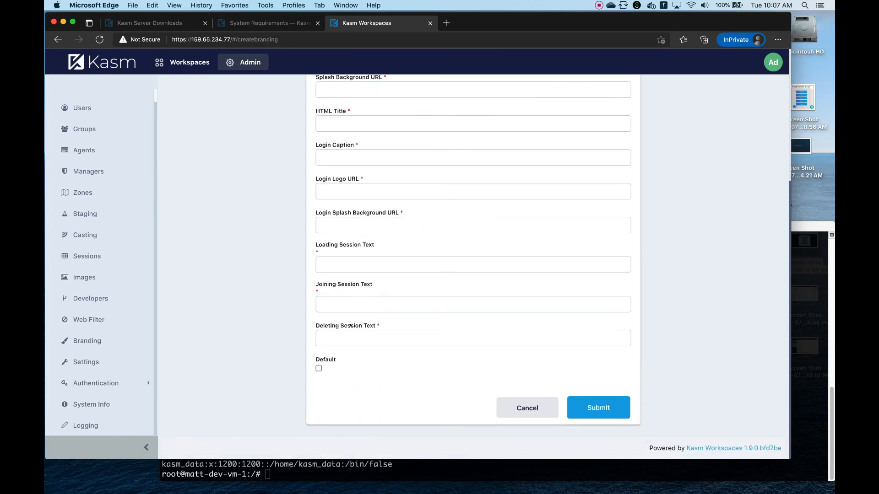
left_click(527, 408)
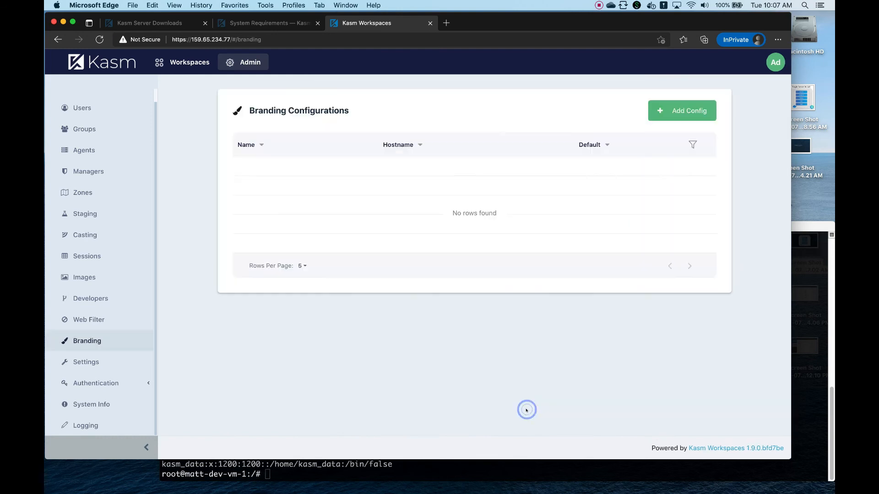
left_click(90, 299)
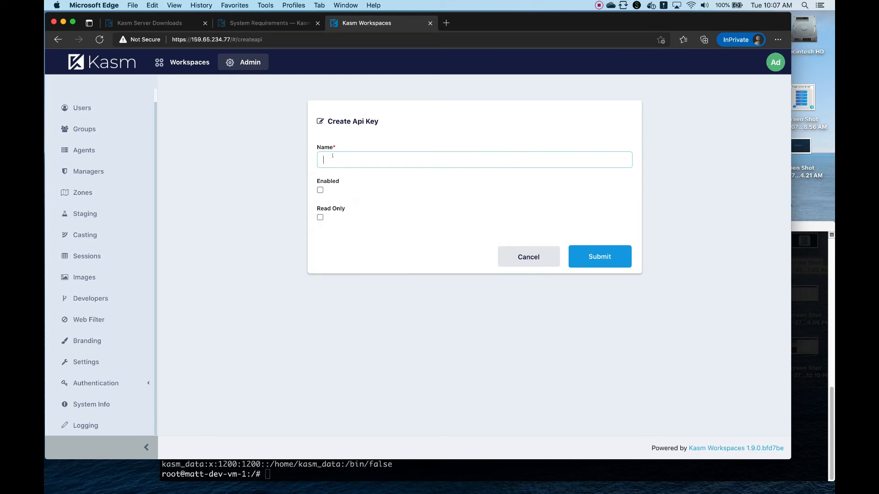
Name the new API key 'Custom Integration' and move on to the LDAP configurations
type("Custom Integration")
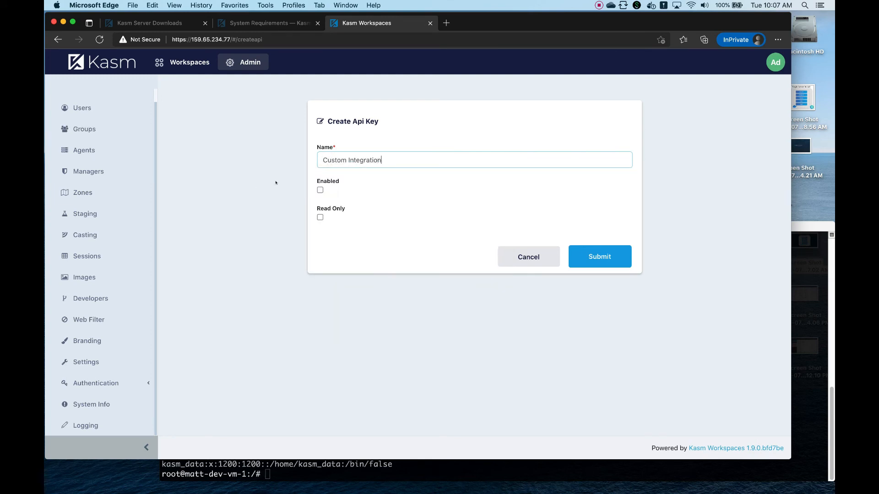
left_click(599, 256)
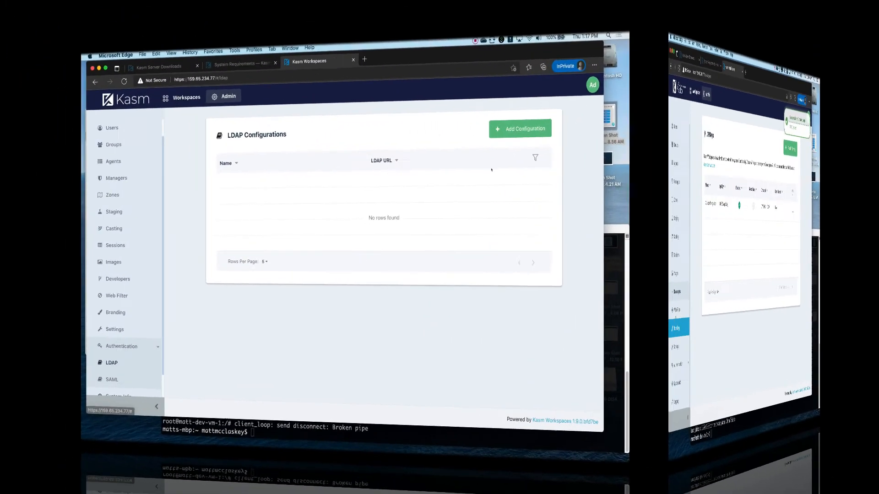
Glance at a new LDAP configuration form, then scroll through the SAML 2.0 advanced settings
left_click(519, 128)
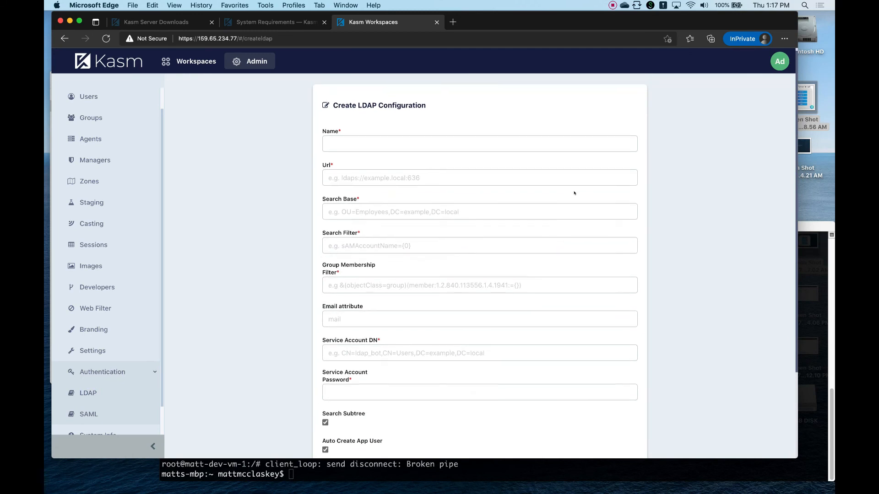
scroll("down", 3)
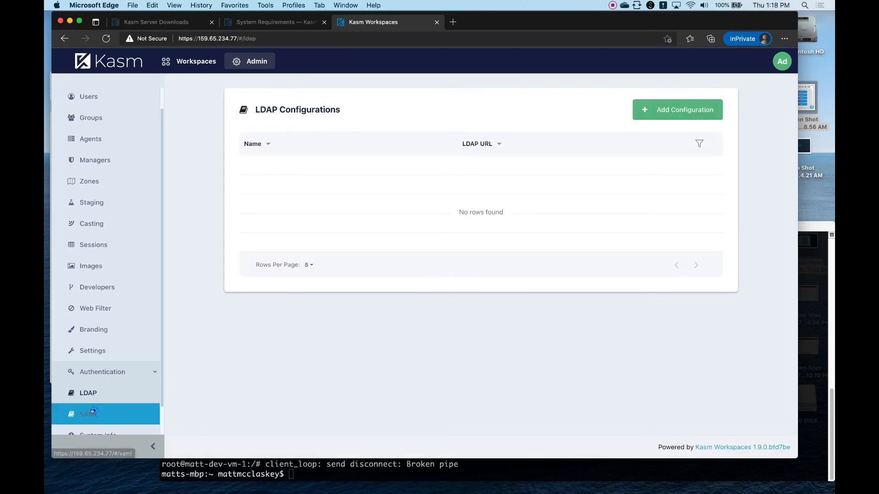
left_click(88, 413)
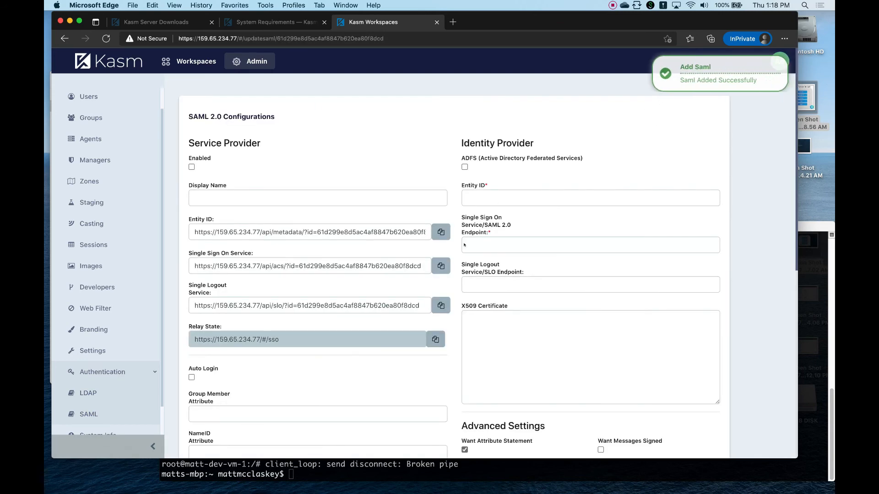
scroll("down", 3)
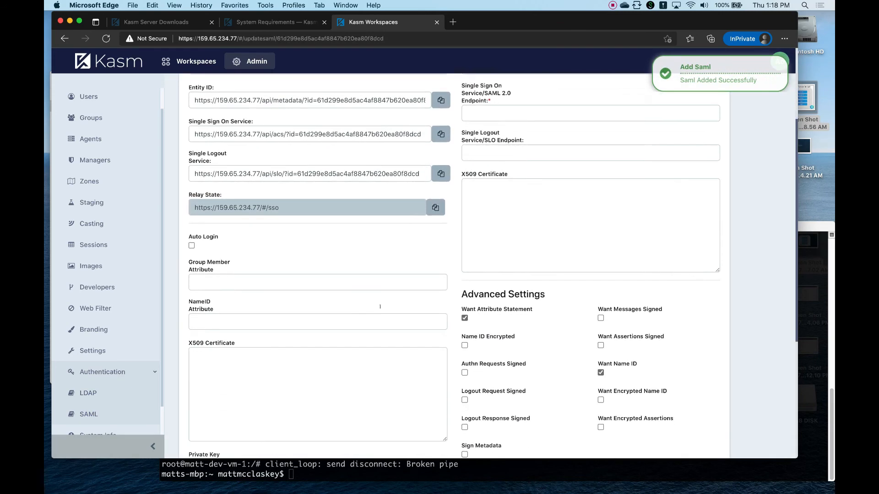
scroll("down", 3)
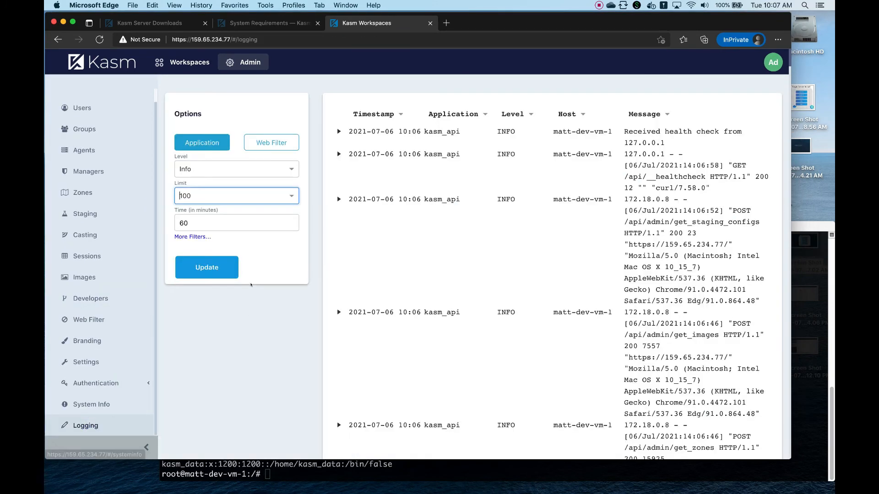
Filter logs to Warning then Debug level with More Filters, then scroll the global Auth settings
left_click(237, 169)
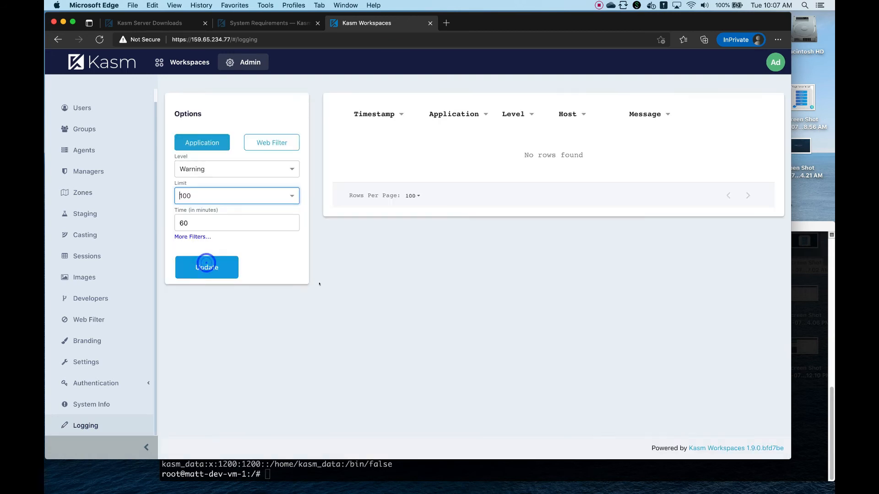
left_click(236, 169)
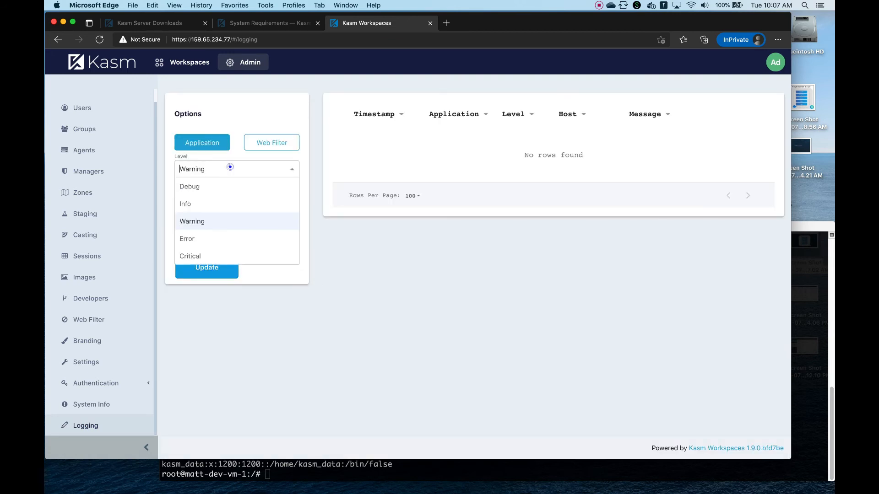
left_click(207, 268)
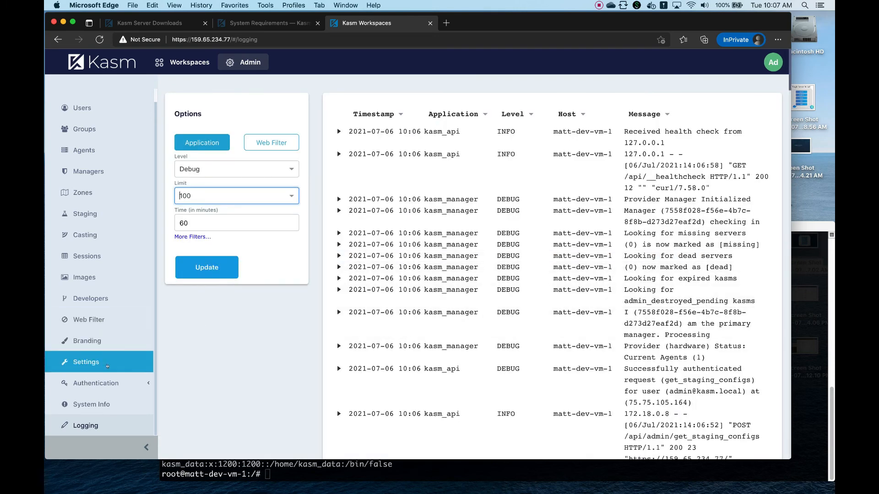
left_click(192, 237)
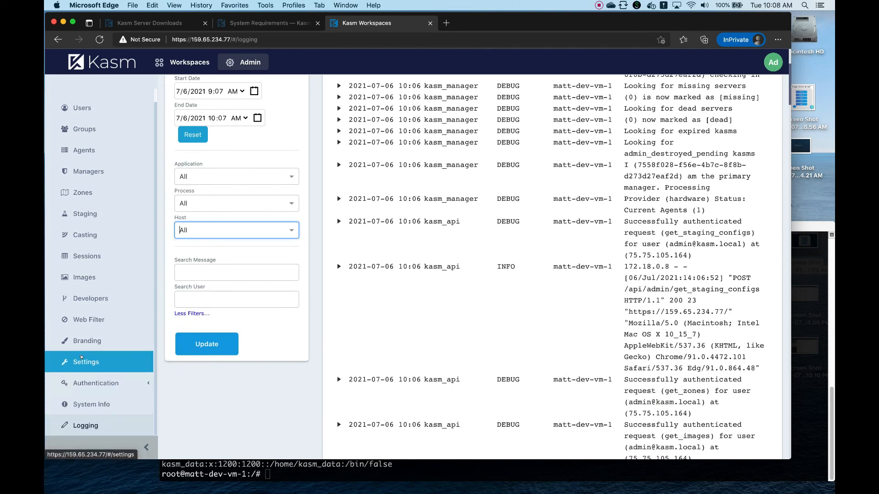
left_click(86, 362)
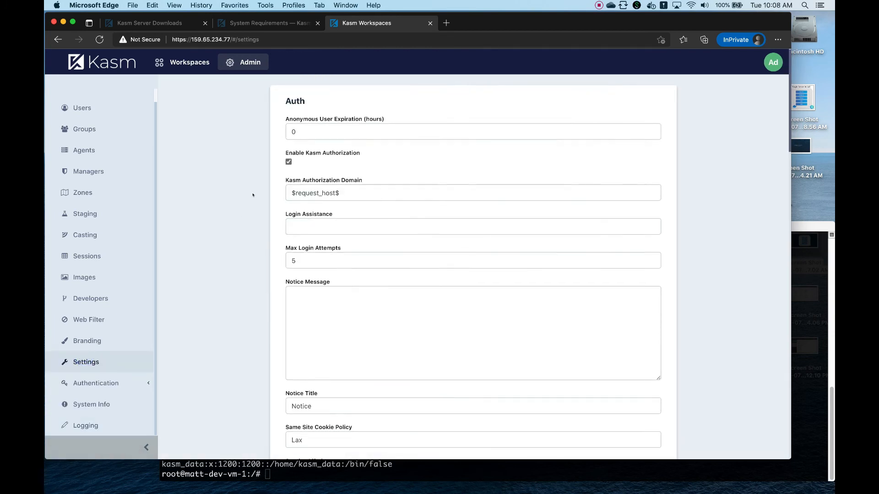
scroll("down", 3)
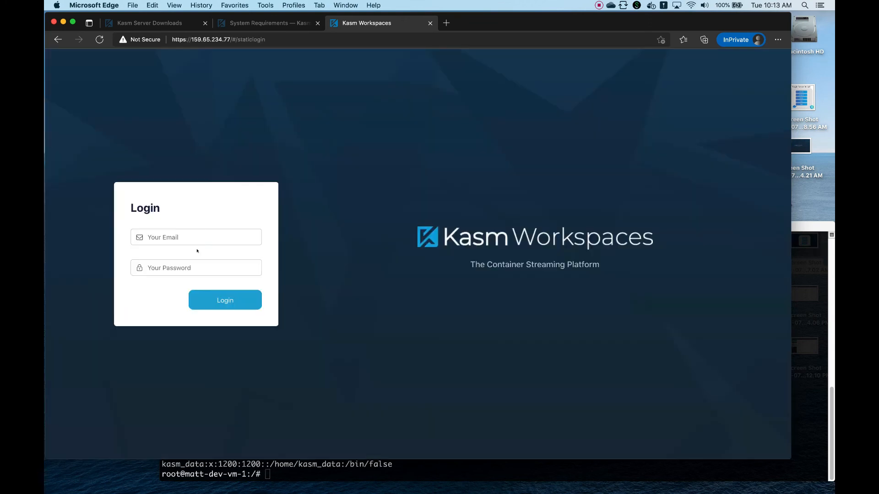
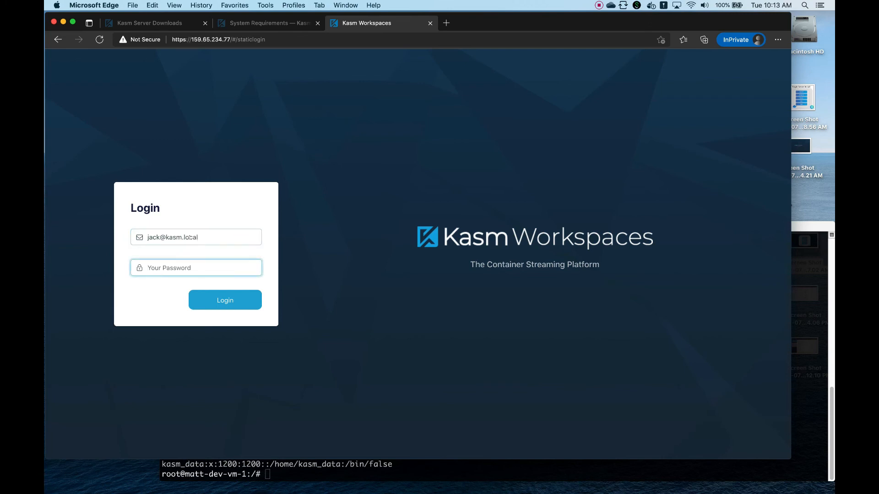
Log in as jack@kasm with his password
left_click(225, 300)
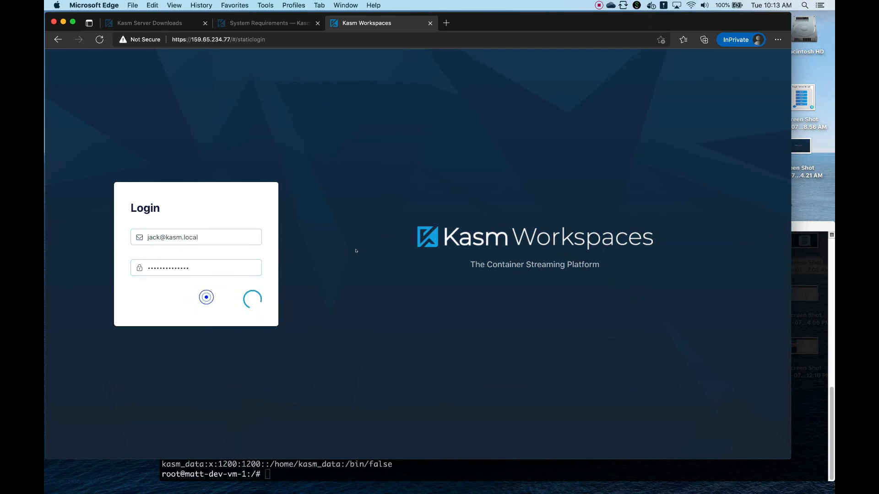
left_click(206, 297)
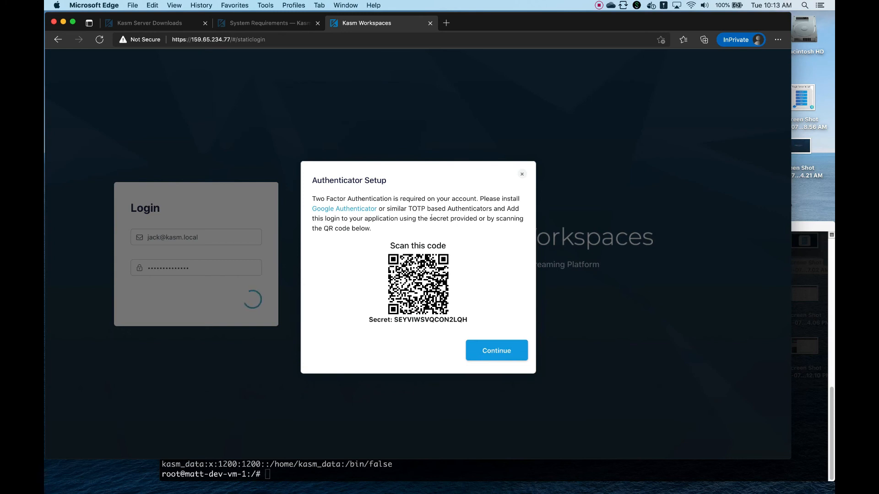
left_click(495, 351)
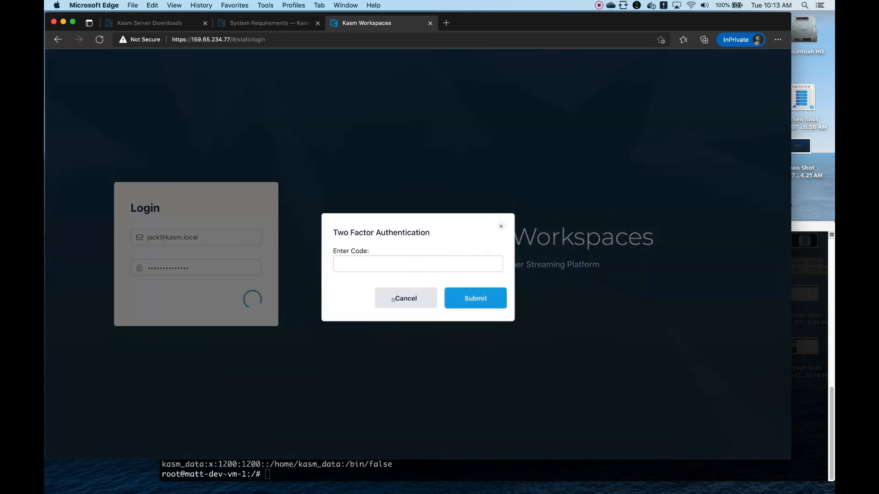
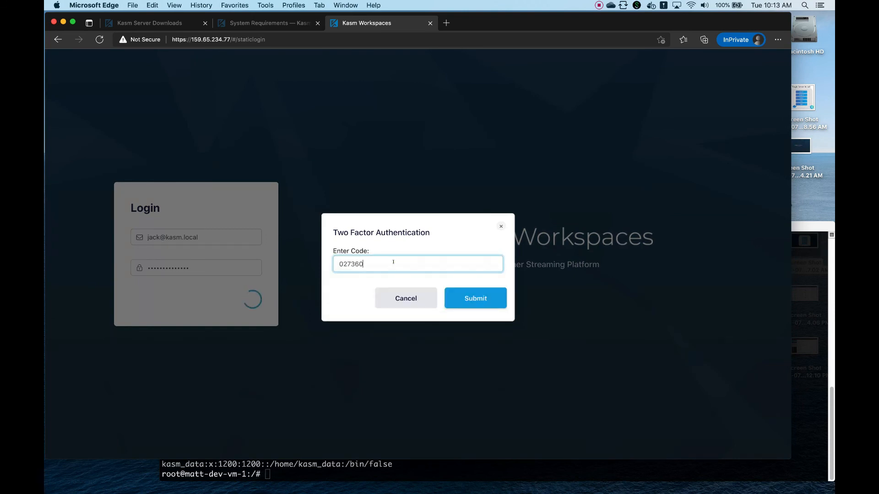
left_click(474, 298)
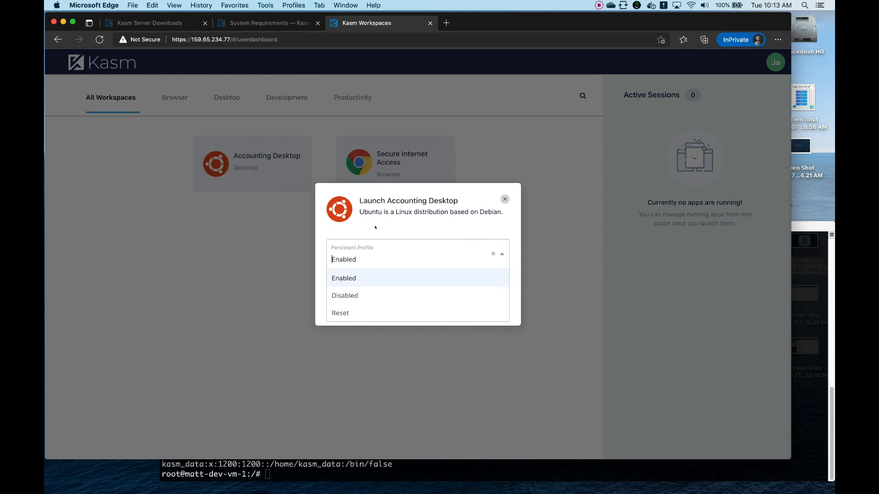
Launch Accounting Desktop with Persistent Profile set to Enabled
left_click(344, 278)
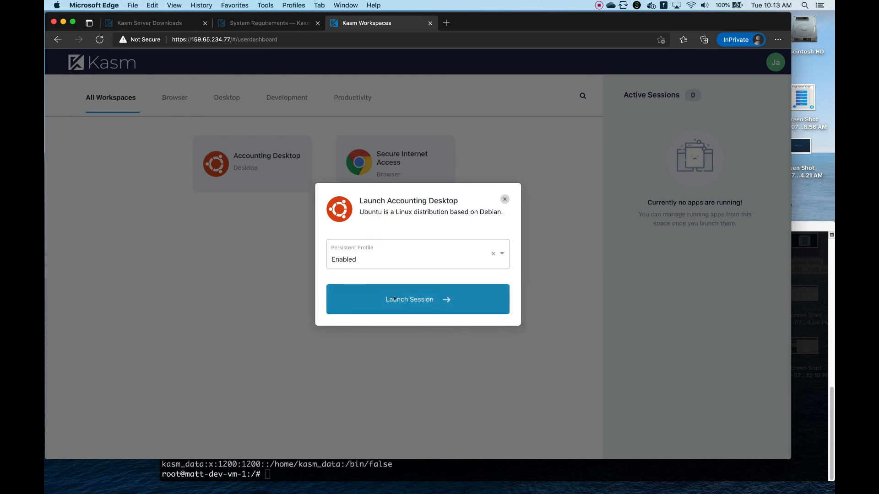
left_click(418, 299)
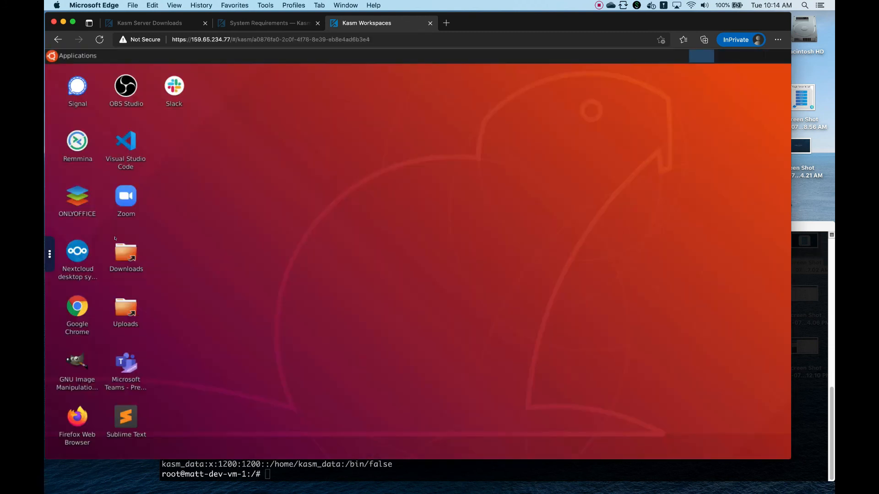
Browse from Downloads to /shares/accounting and select revenue.xlsx
double_click(125, 253)
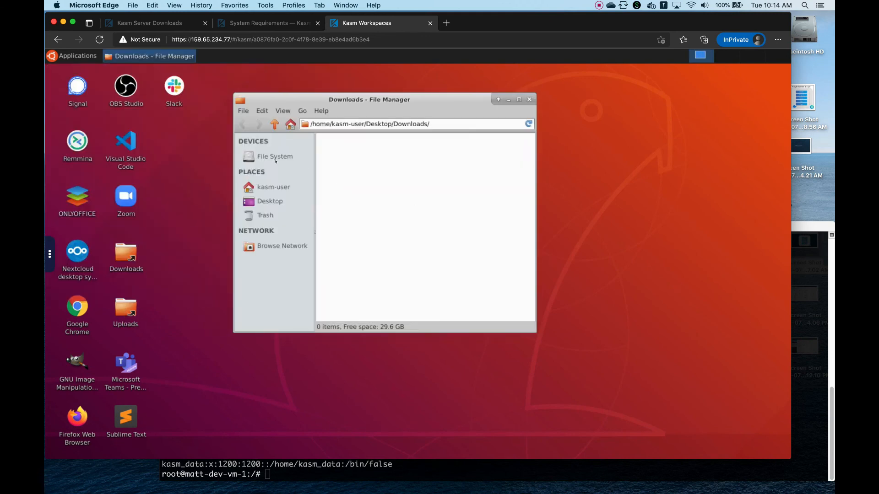
left_click(274, 157)
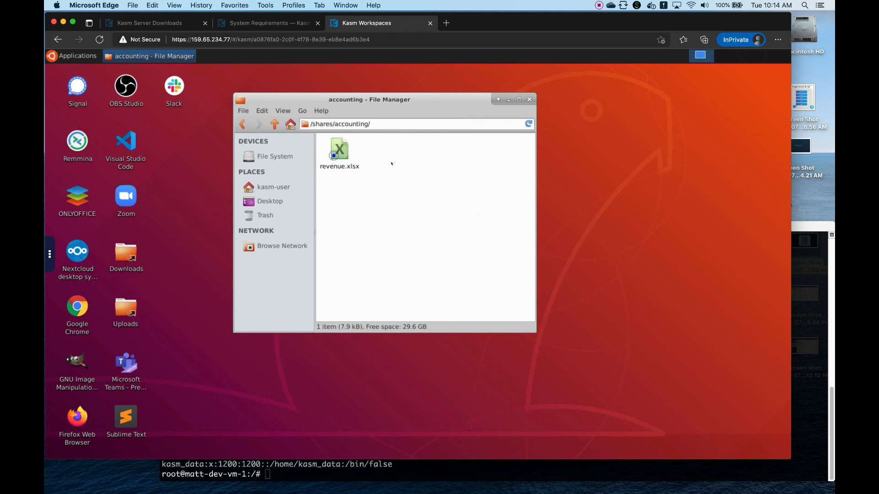
left_click(339, 150)
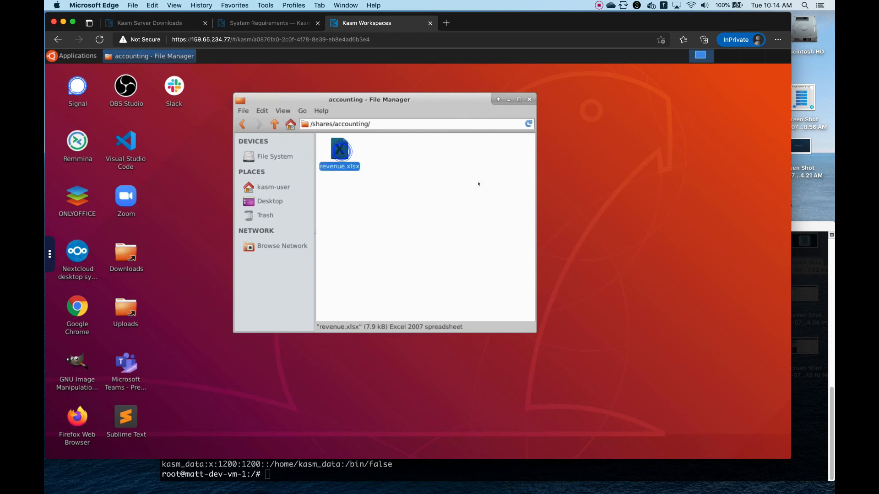
double_click(339, 151)
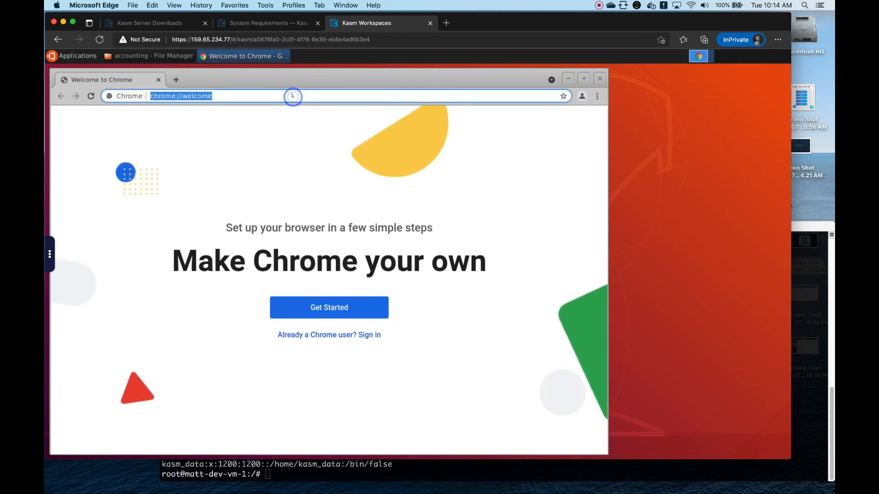
type("www")
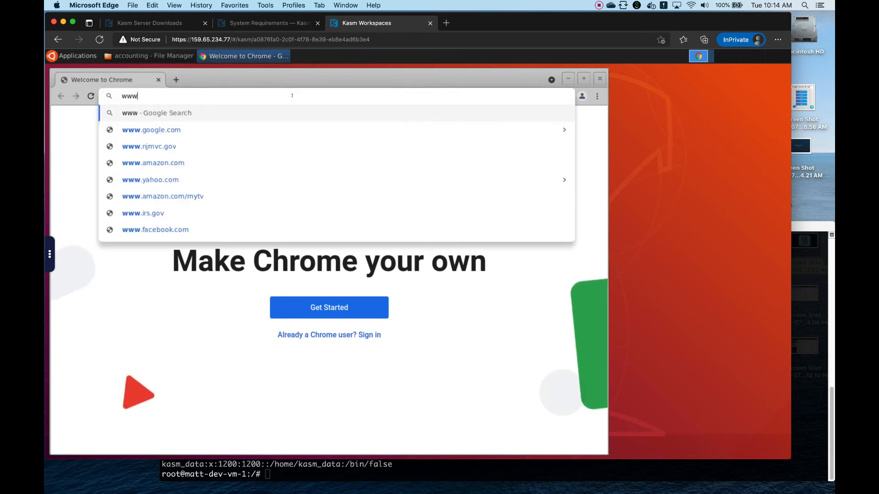
type("ebay.com/&domain=ebay.com&category=Auctions")
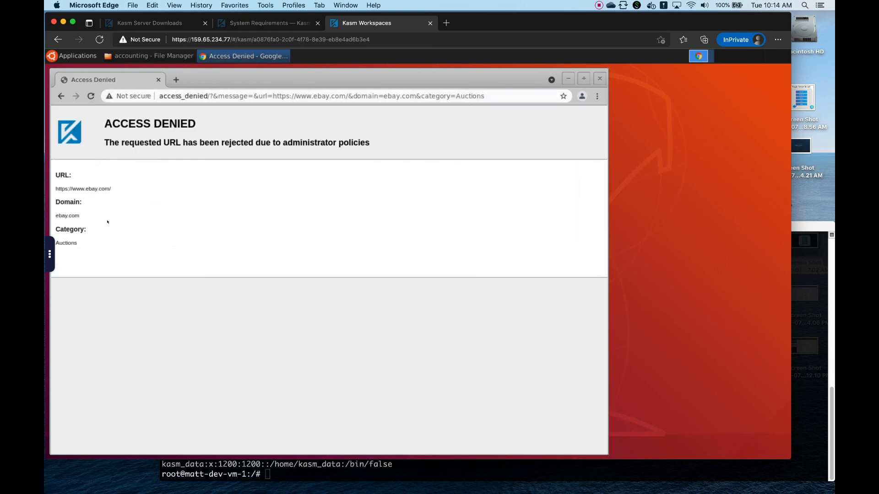
left_click(176, 80)
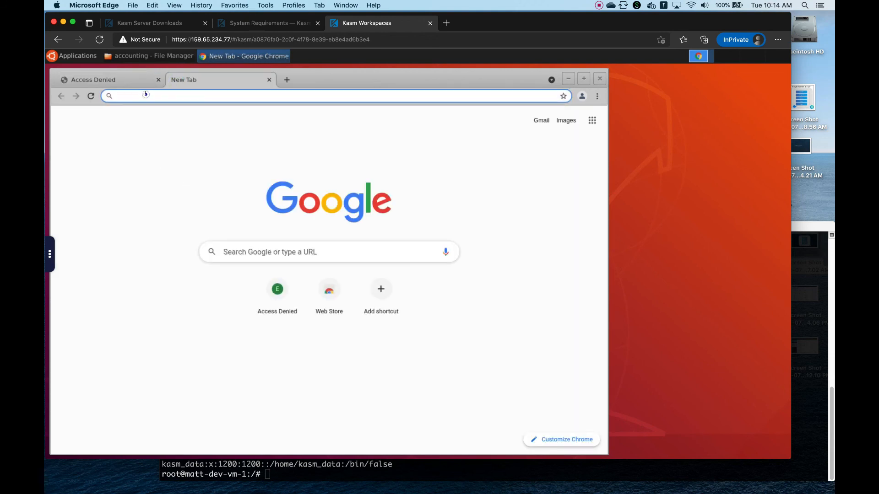
type("www.goo")
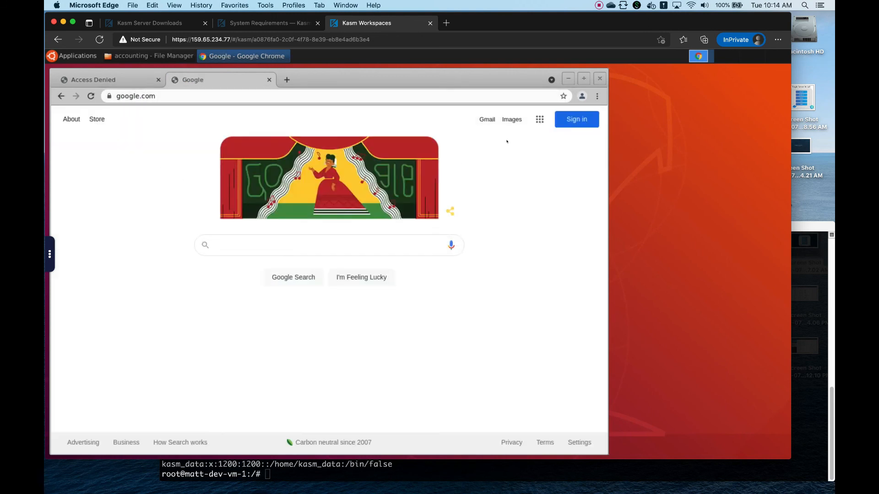
left_click(564, 96)
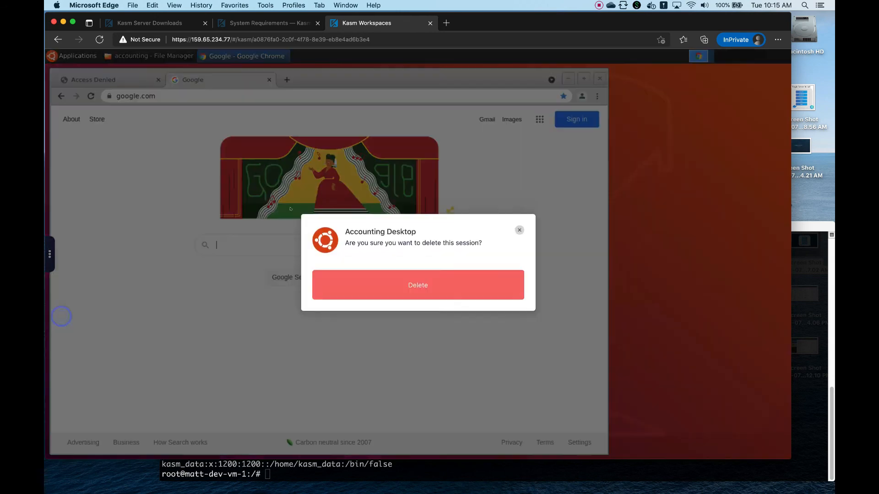
Confirm deleting the Accounting Desktop session and launch a fresh one from the dashboard
left_click(418, 284)
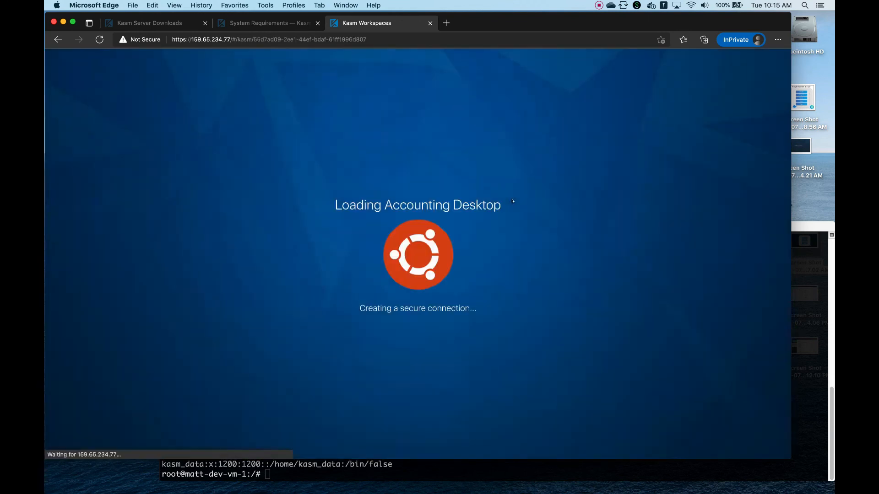
left_click(72, 56)
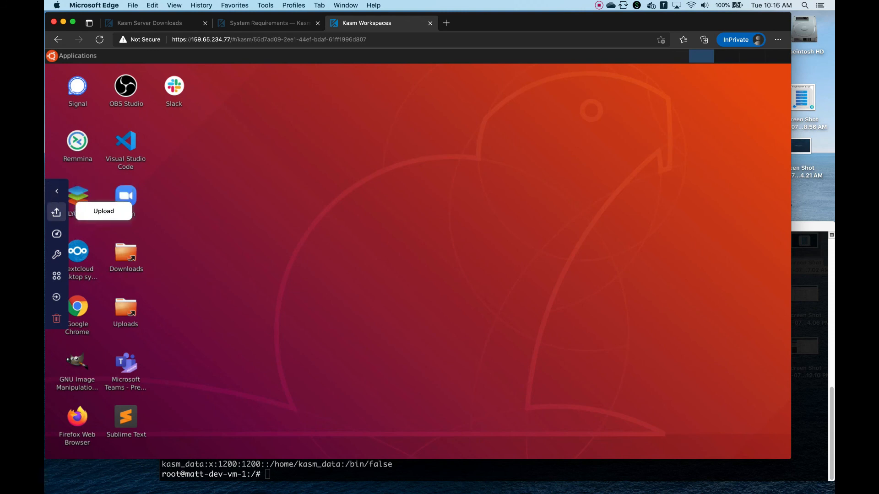
mouse_move(56, 234)
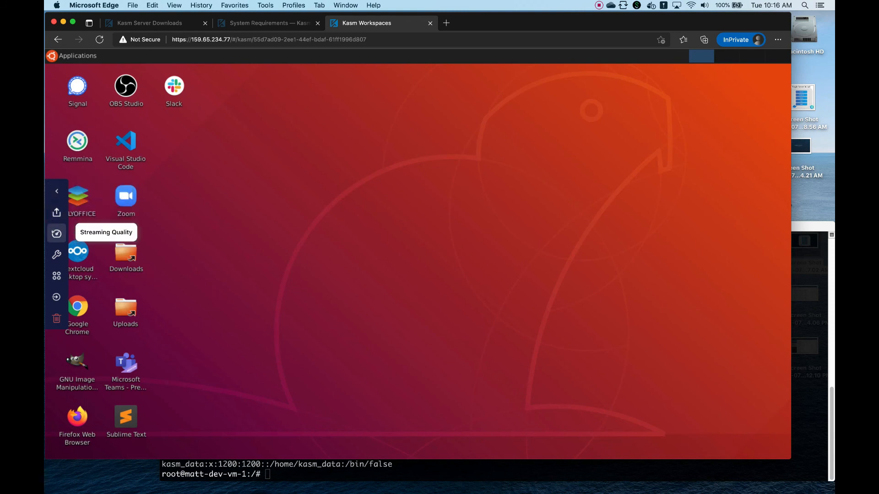
Upload bensound-actionable.mp3 from the local computer through the sidebar Upload panel
left_click(56, 233)
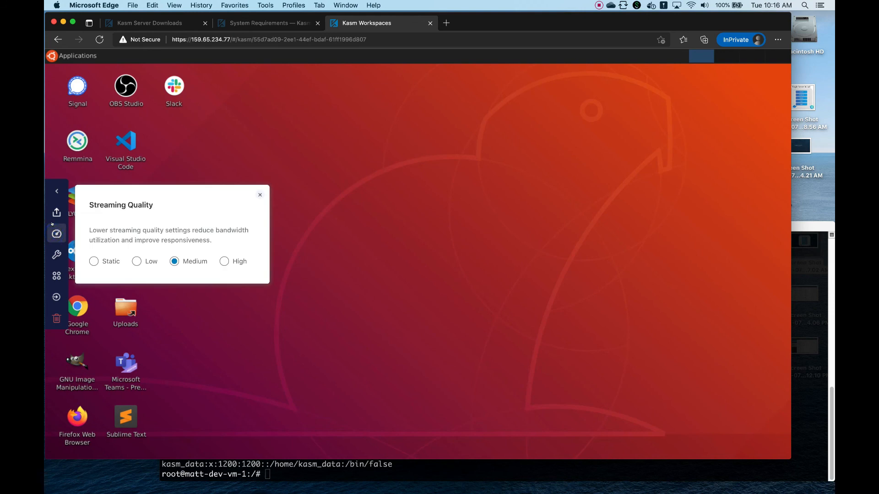
left_click(55, 212)
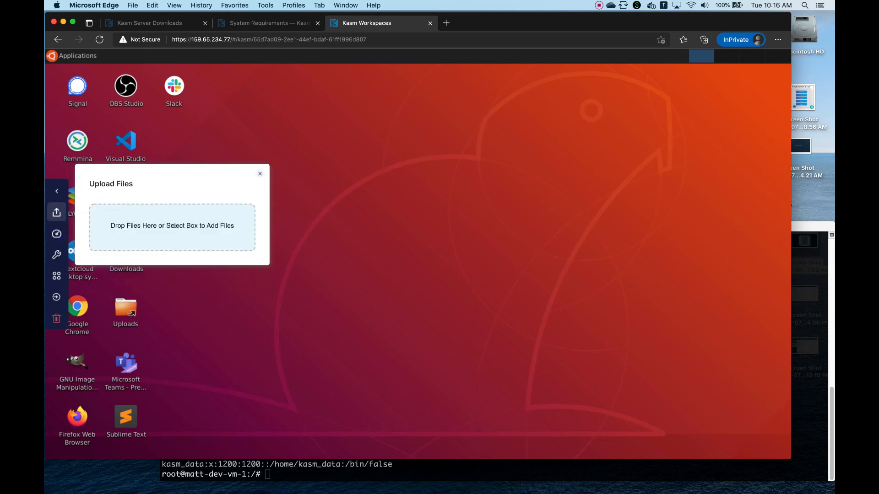
left_click(185, 225)
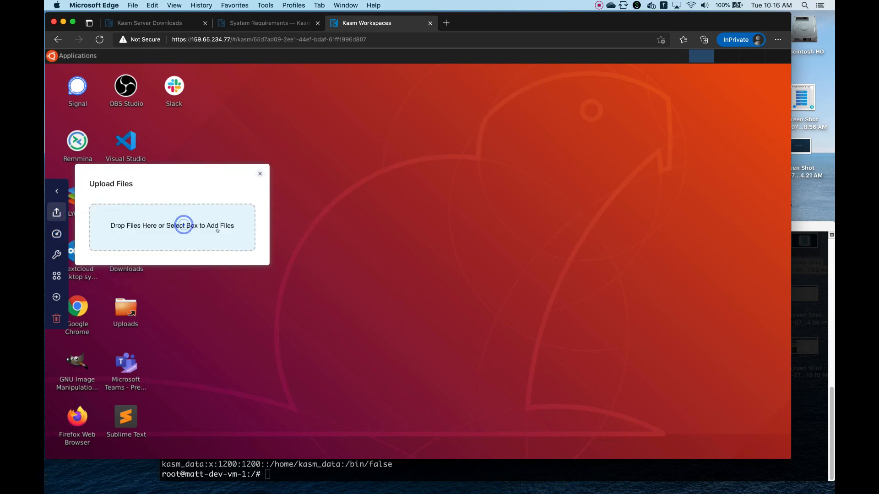
left_click(173, 225)
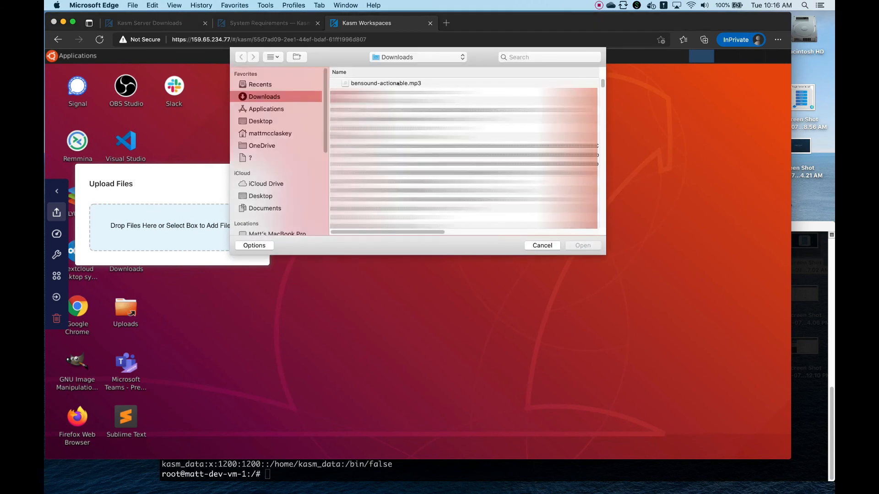
left_click(582, 245)
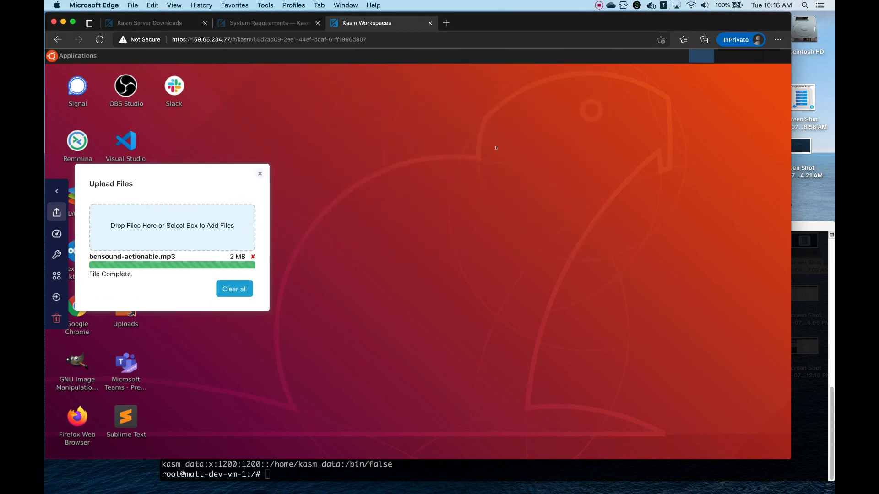
left_click(259, 174)
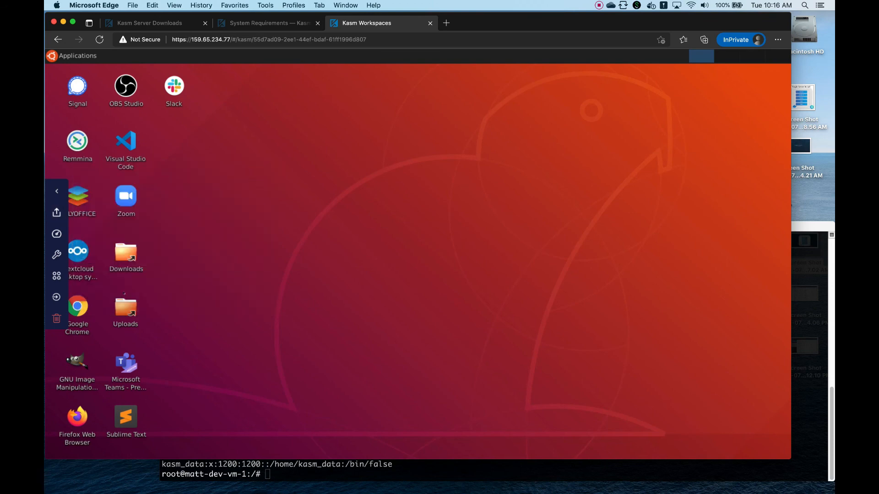